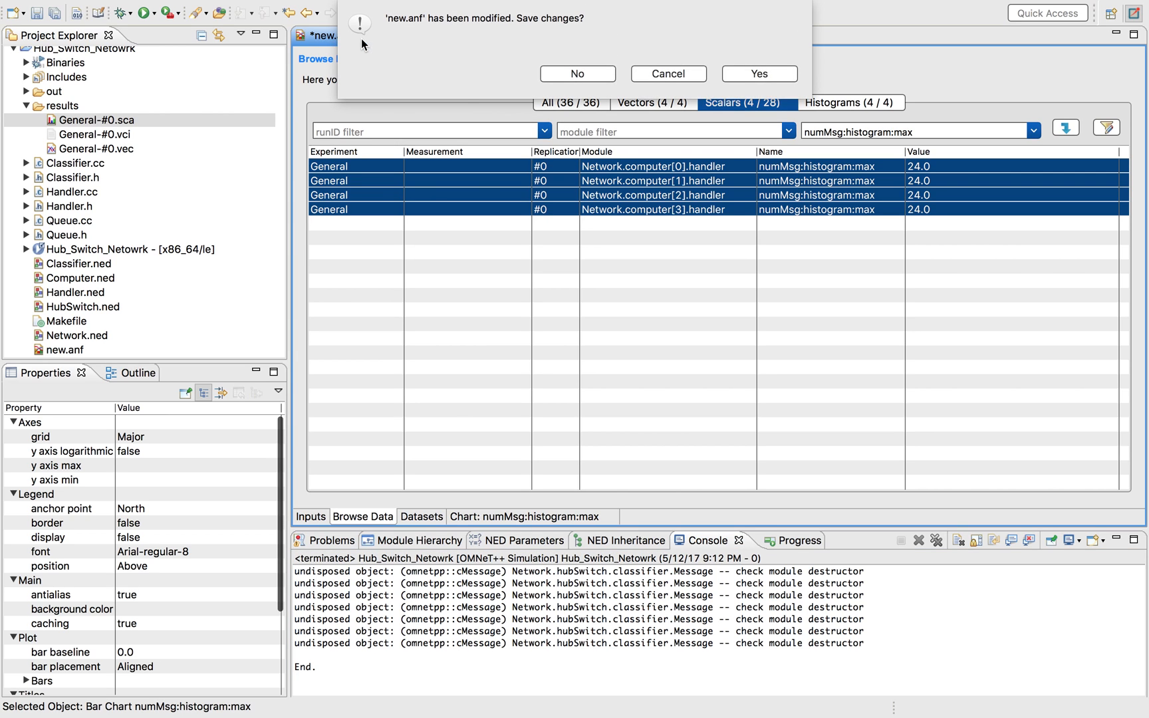
# - Close new.anf through the save prompt and select Computer.ned in Project Explorer
pyautogui.click(759, 73)
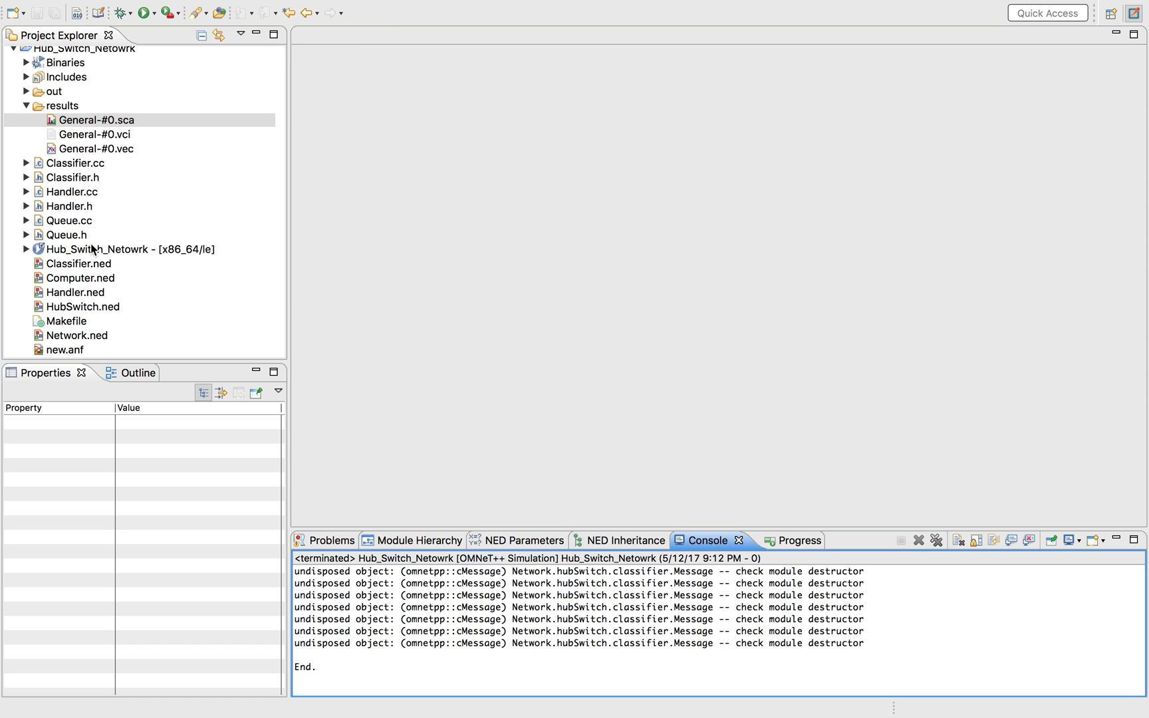
pyautogui.click(77, 278)
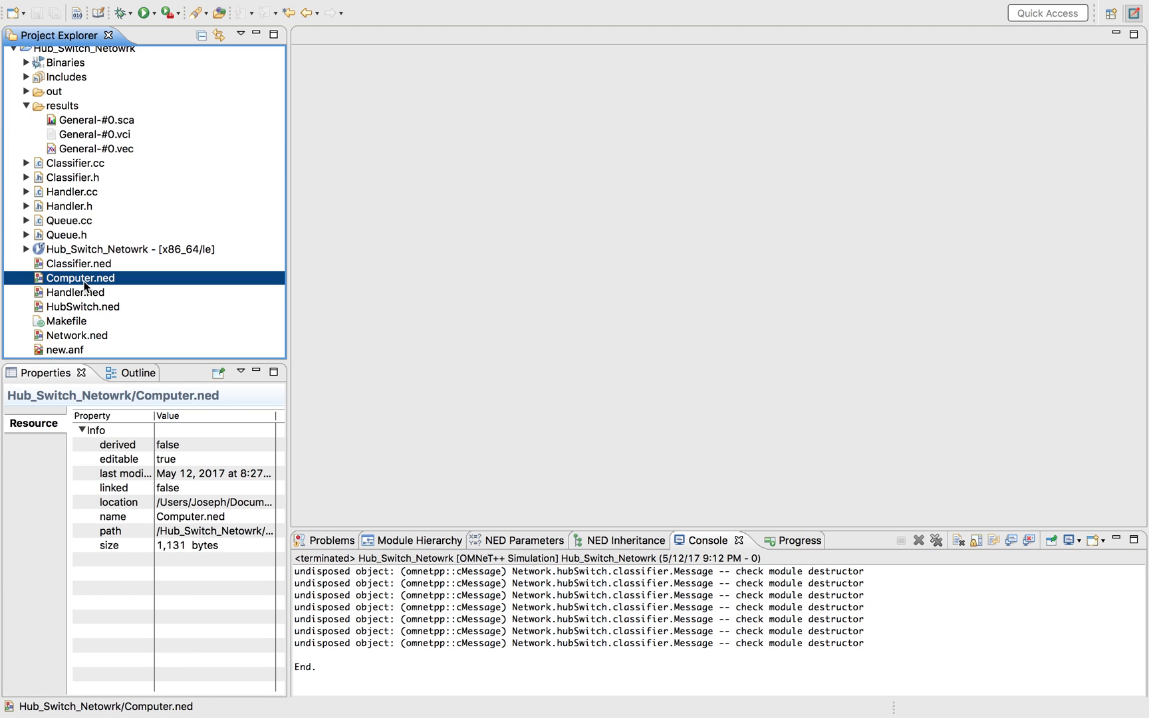
pyautogui.moveTo(79, 296)
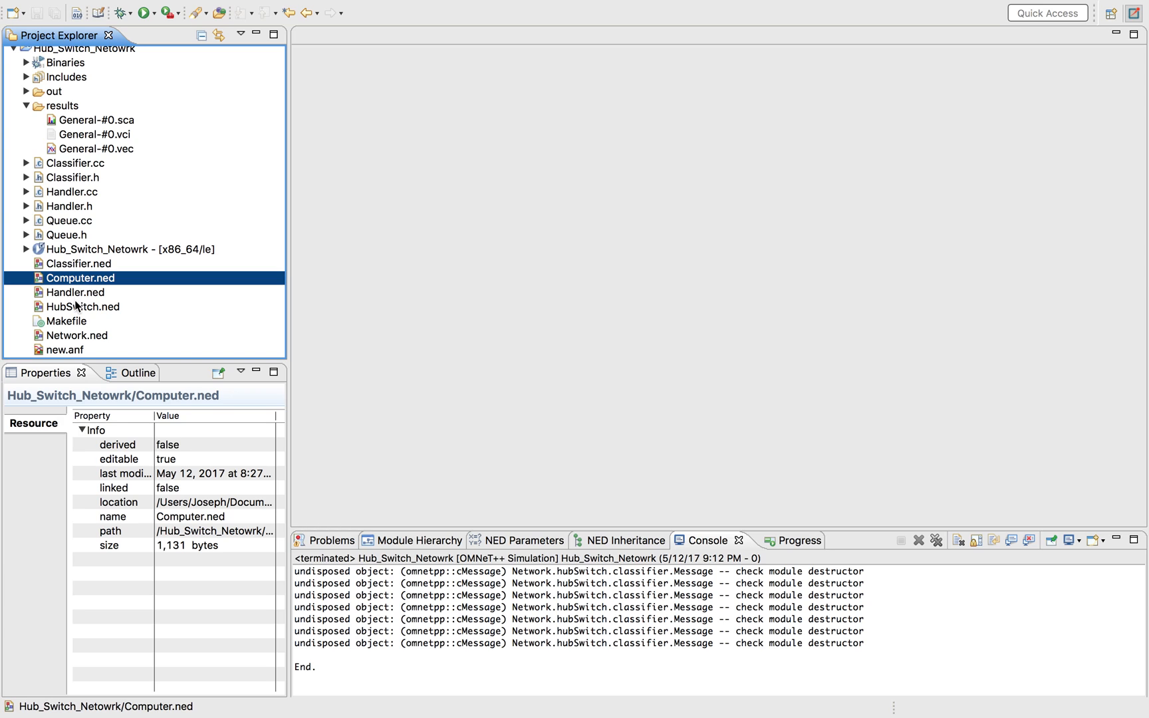
pyautogui.moveTo(75, 275)
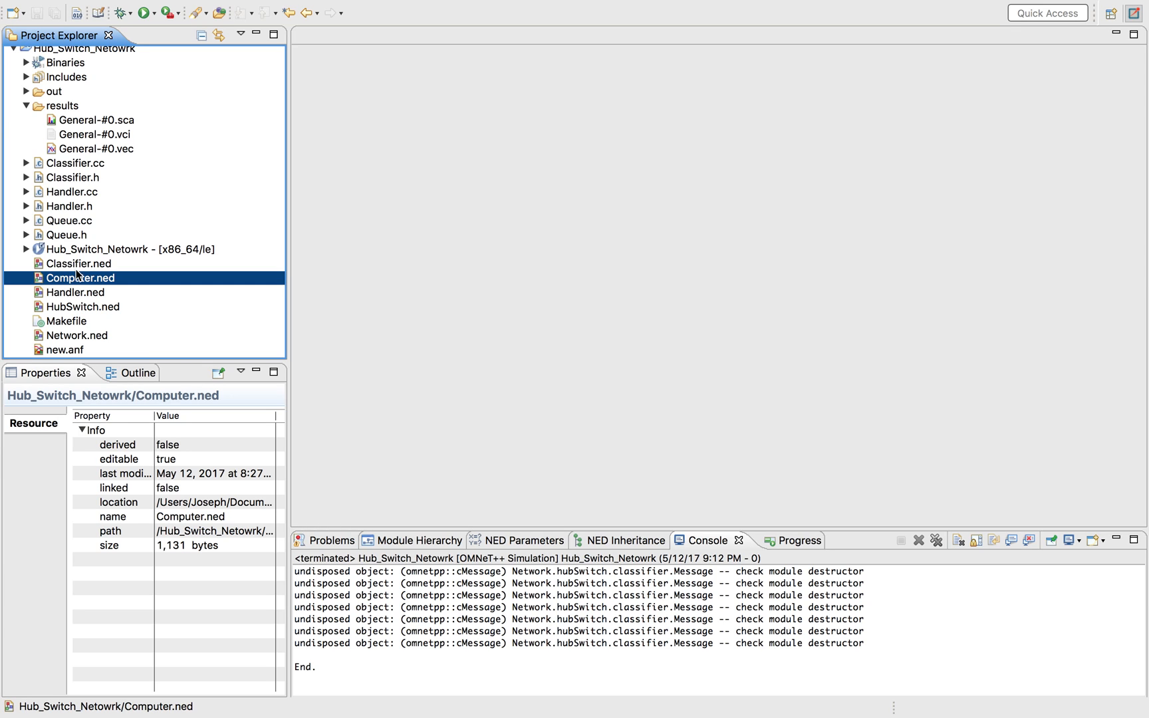
pyautogui.moveTo(76, 204)
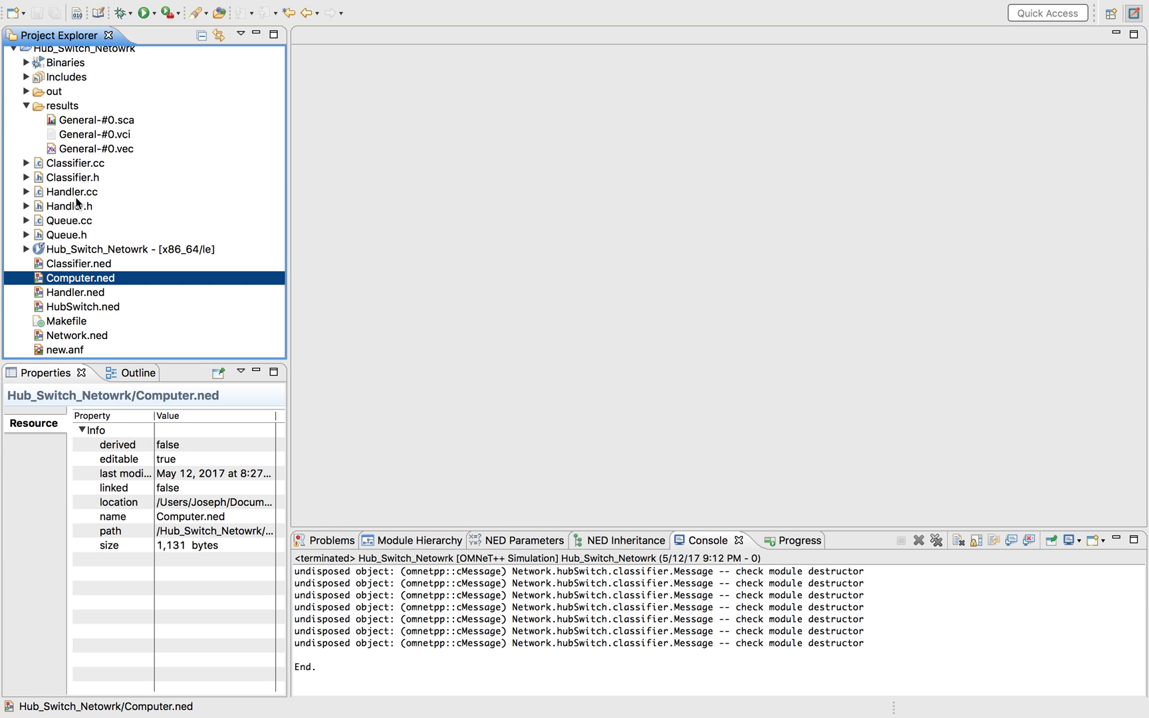
# - Open Handler.cc, Handler.ned and omnetpp.ini from the Project Explorer
pyautogui.doubleClick(72, 191)
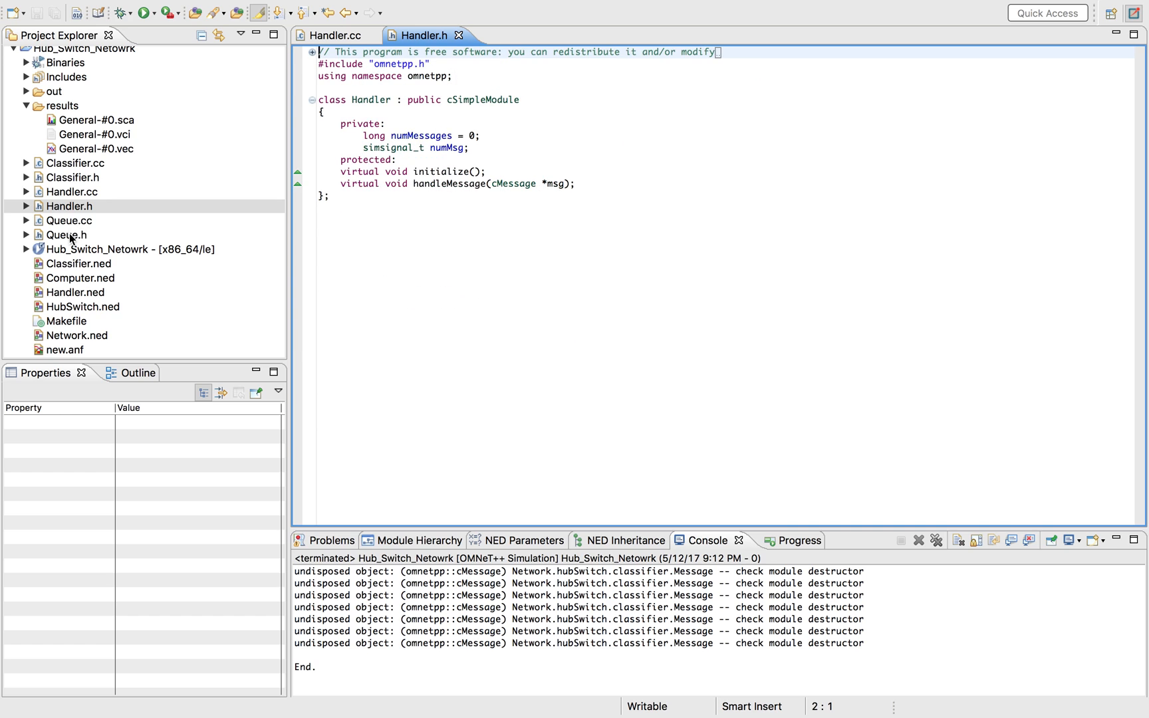
pyautogui.click(72, 291)
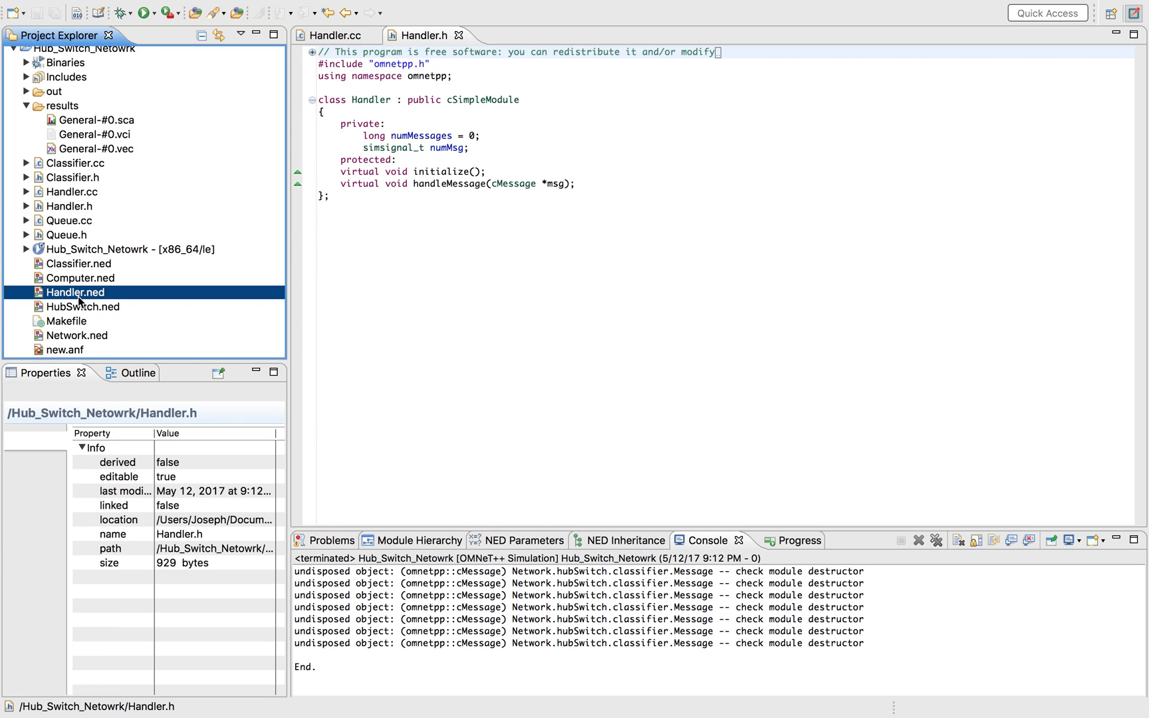
pyautogui.doubleClick(74, 291)
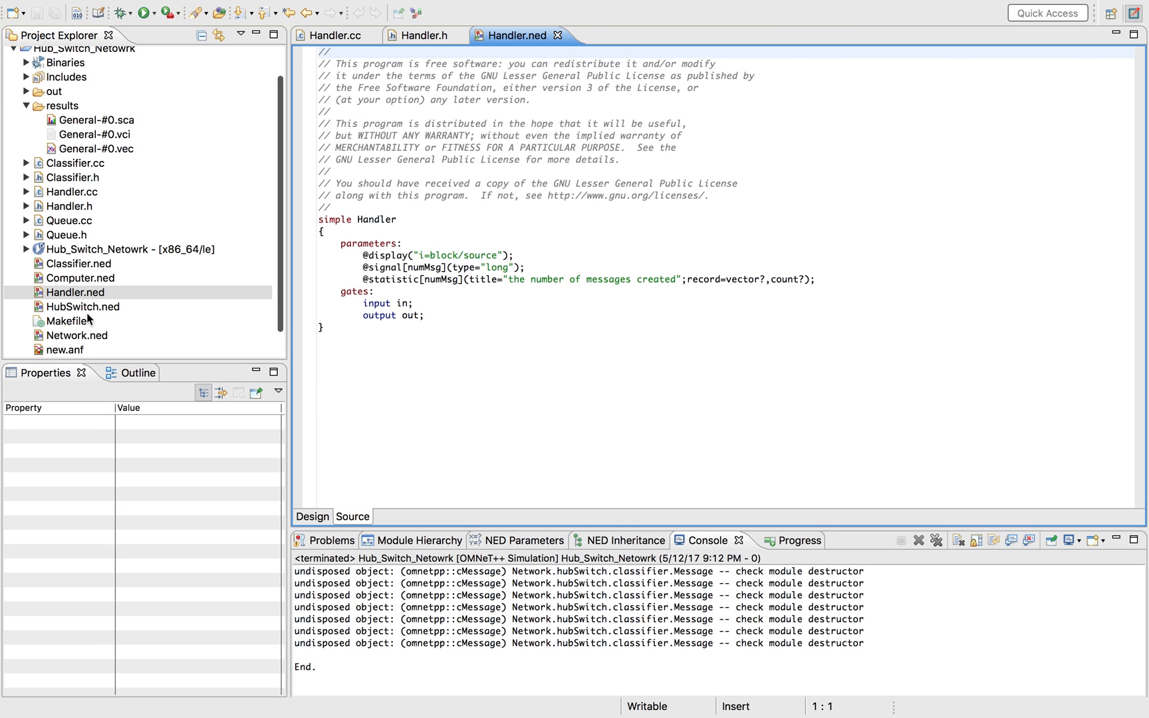
pyautogui.doubleClick(67, 341)
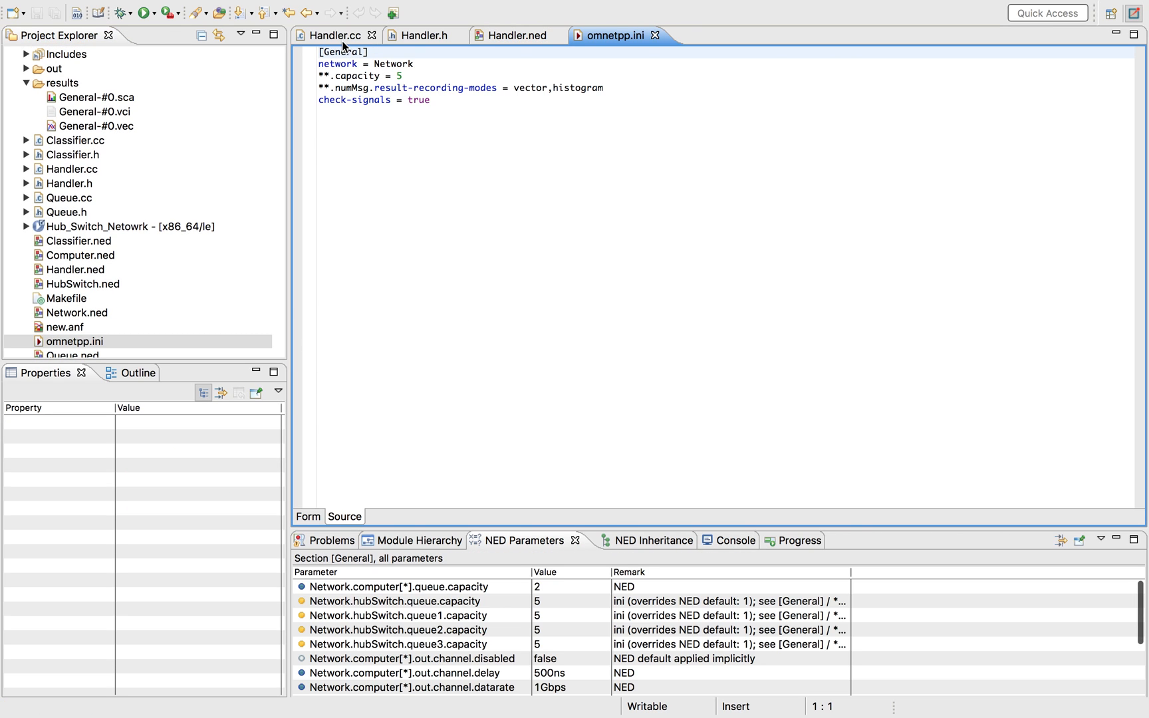
# - Inspect the numMessages and simsignal_t numMsg declarations in Handler.h, then return to Handler.cc
pyautogui.click(422, 35)
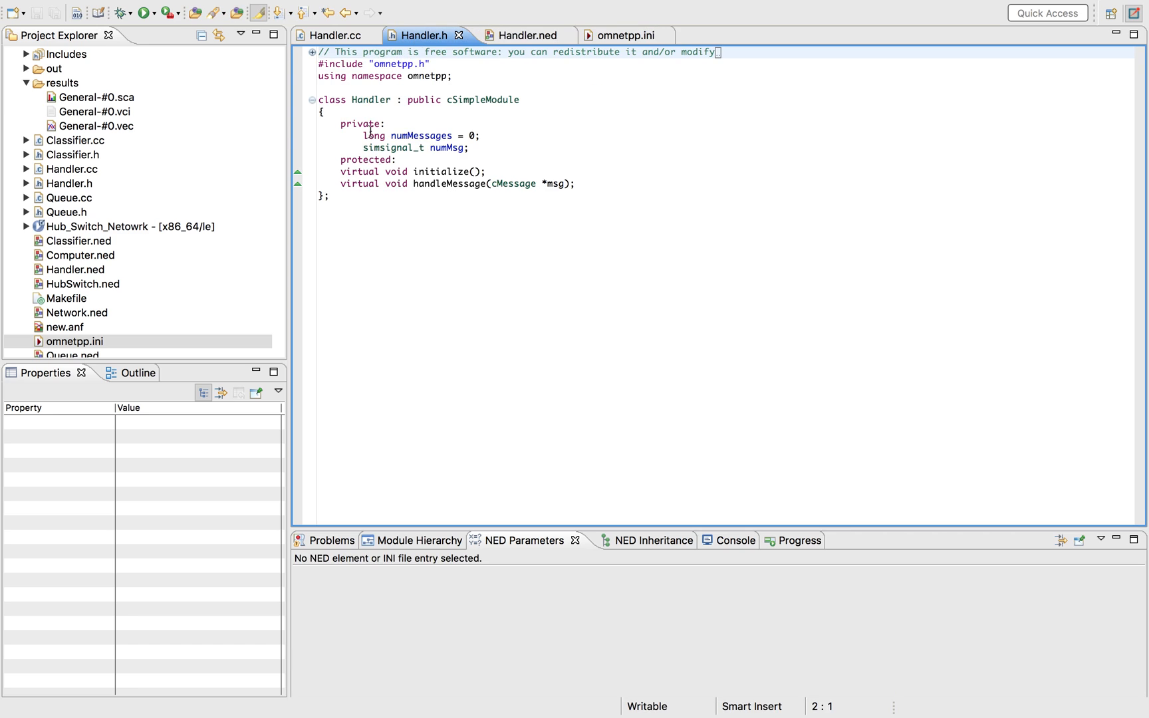
pyautogui.moveTo(366, 135); pyautogui.dragTo(473, 147)
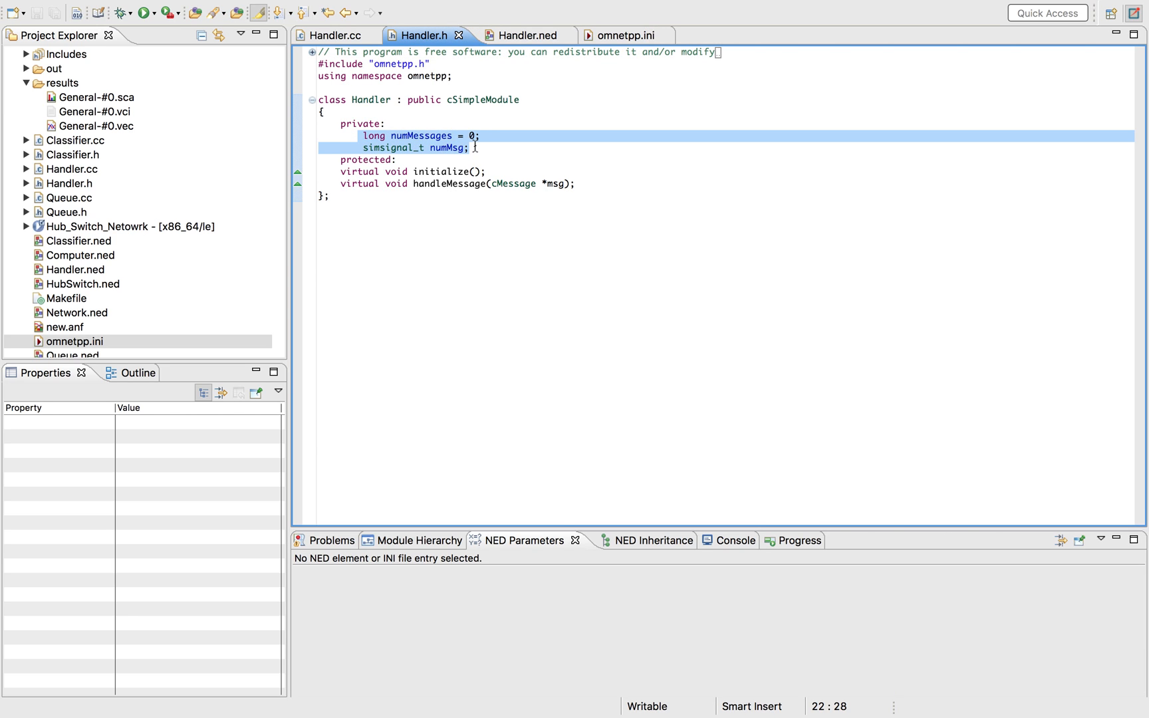
pyautogui.click(385, 147)
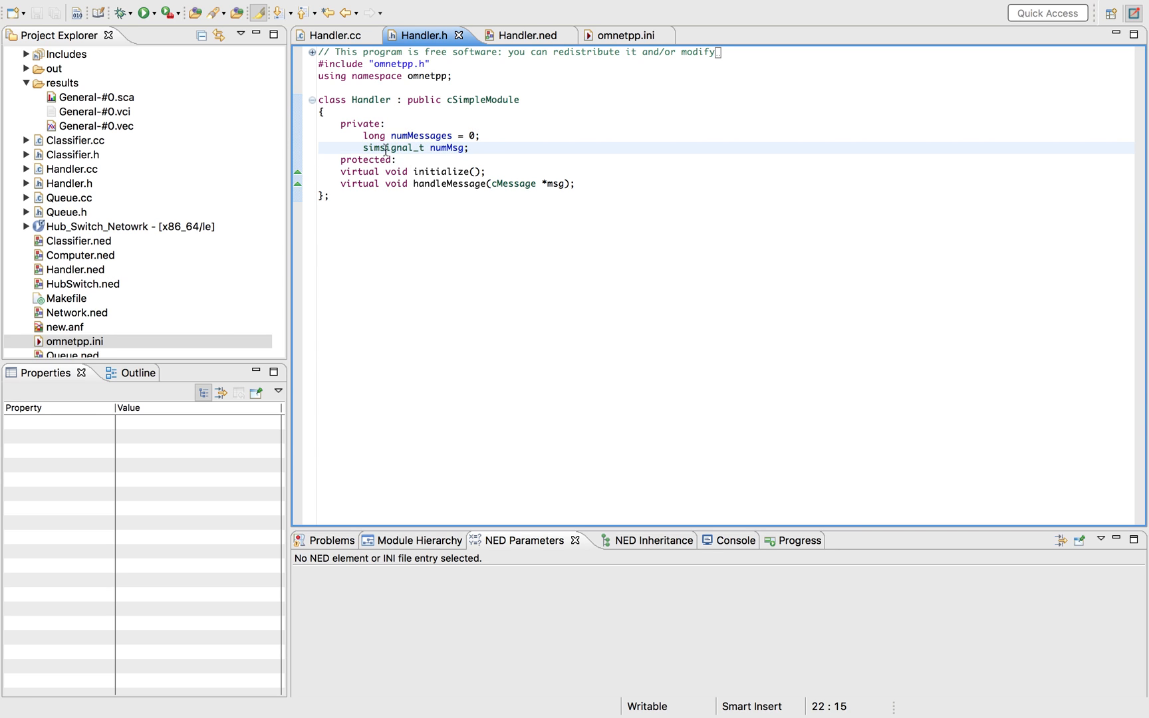
pyautogui.doubleClick(392, 148)
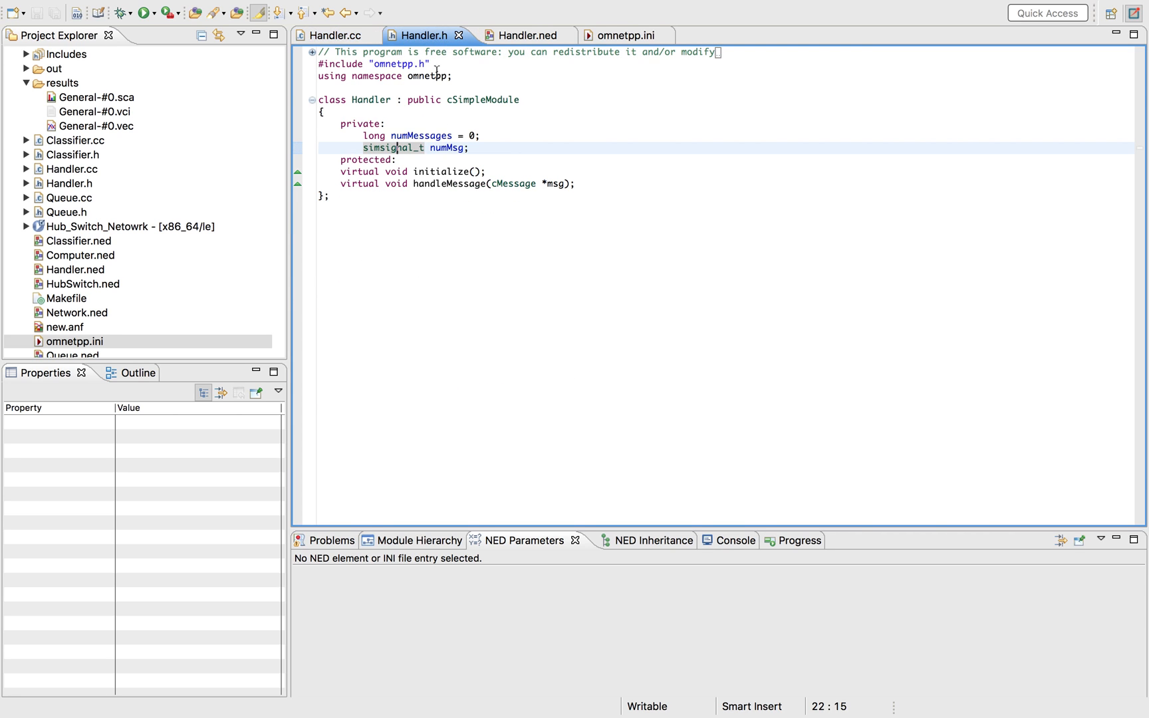
pyautogui.click(340, 34)
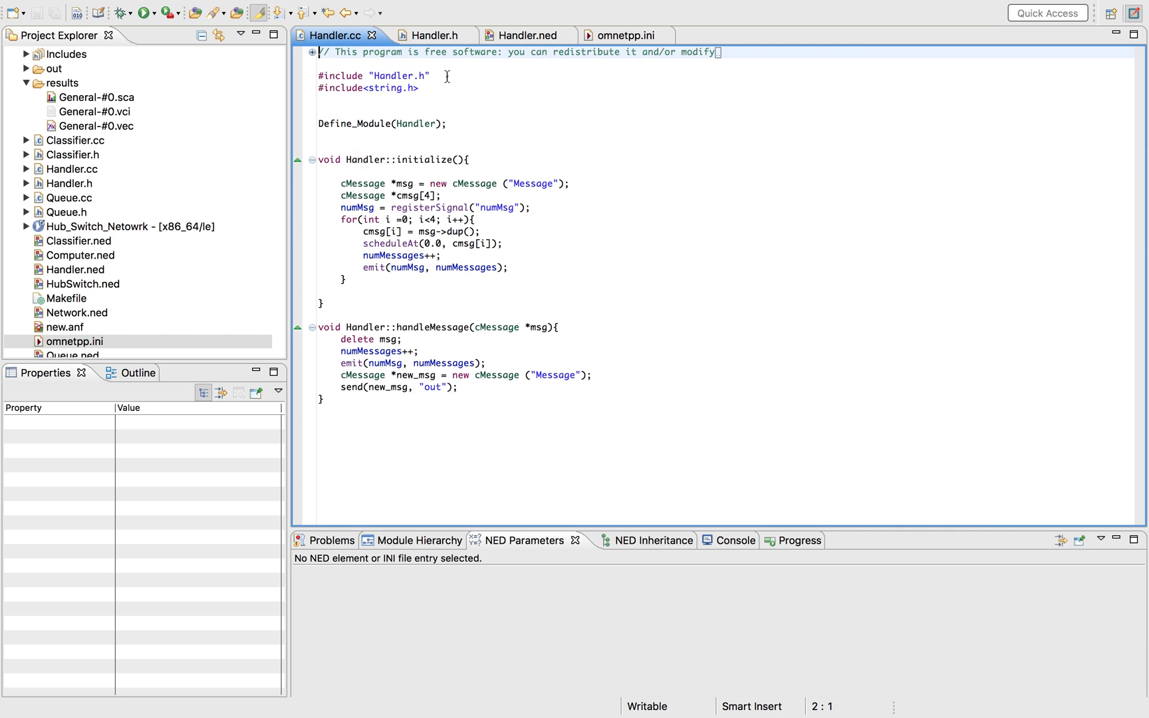
pyautogui.moveTo(531, 35)
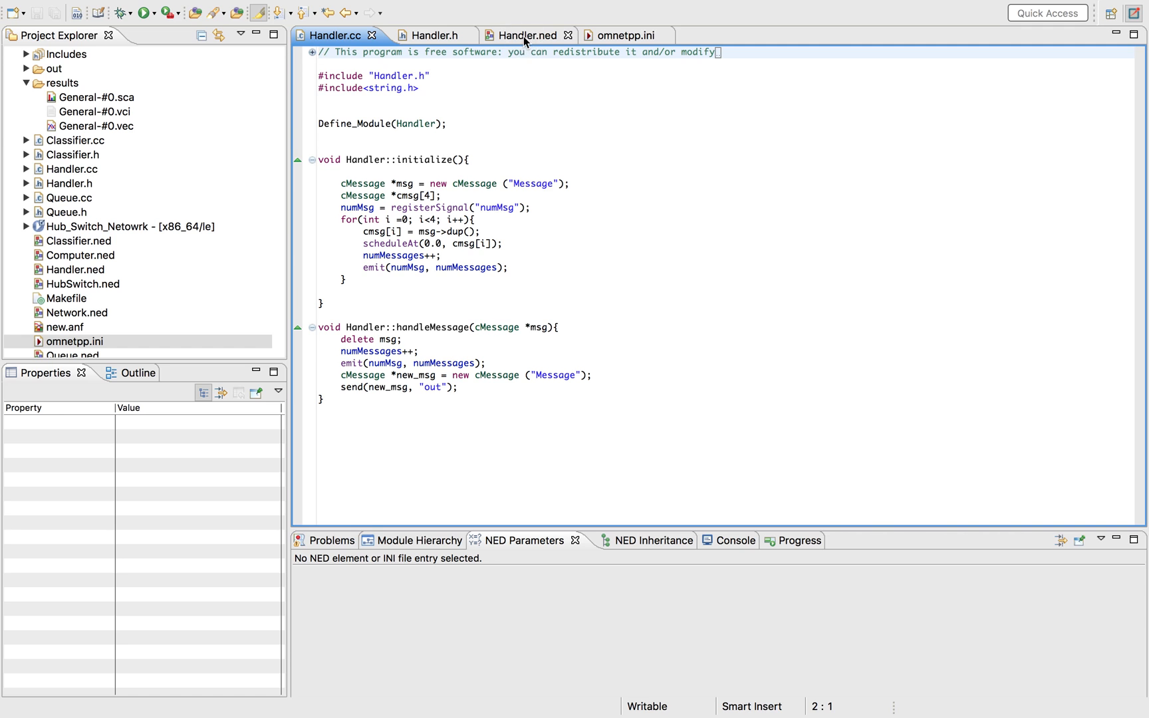
pyautogui.click(524, 35)
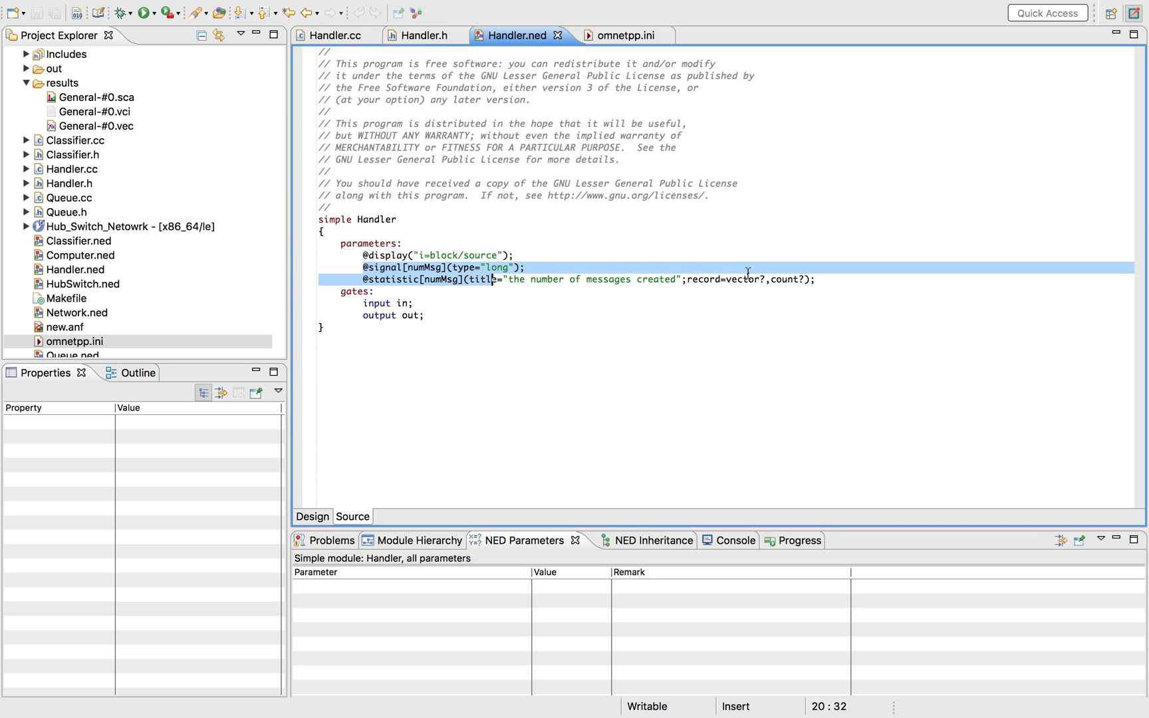
pyautogui.click(418, 267)
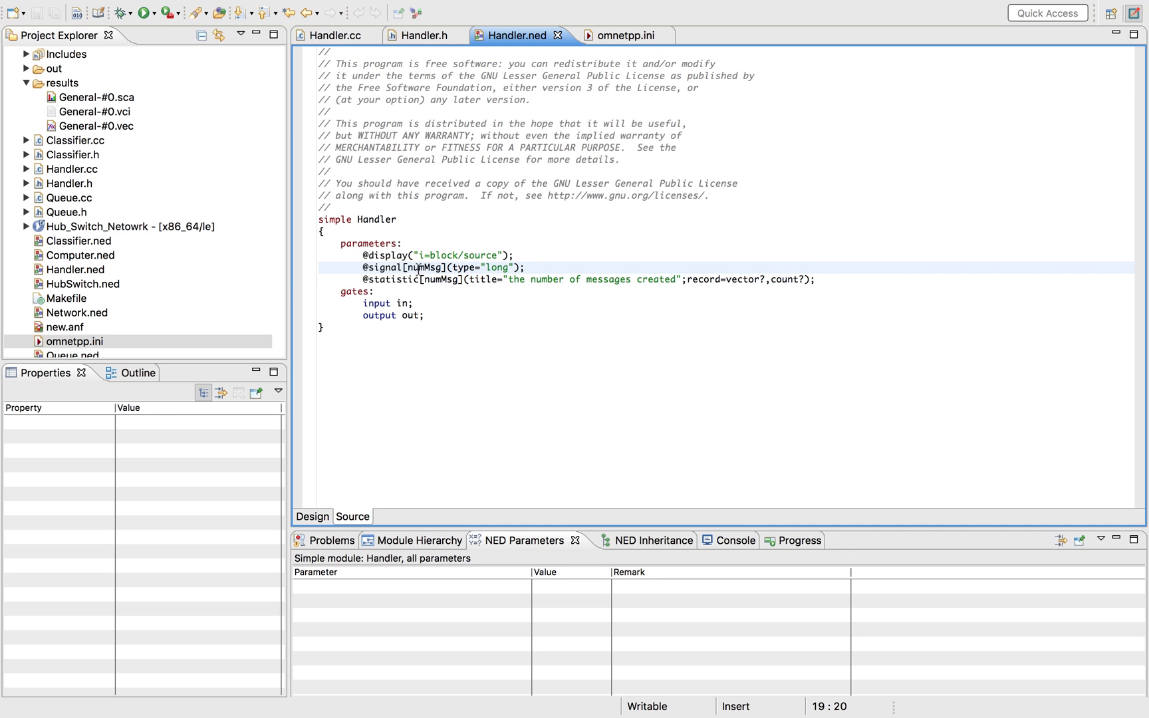
pyautogui.moveTo(357, 78)
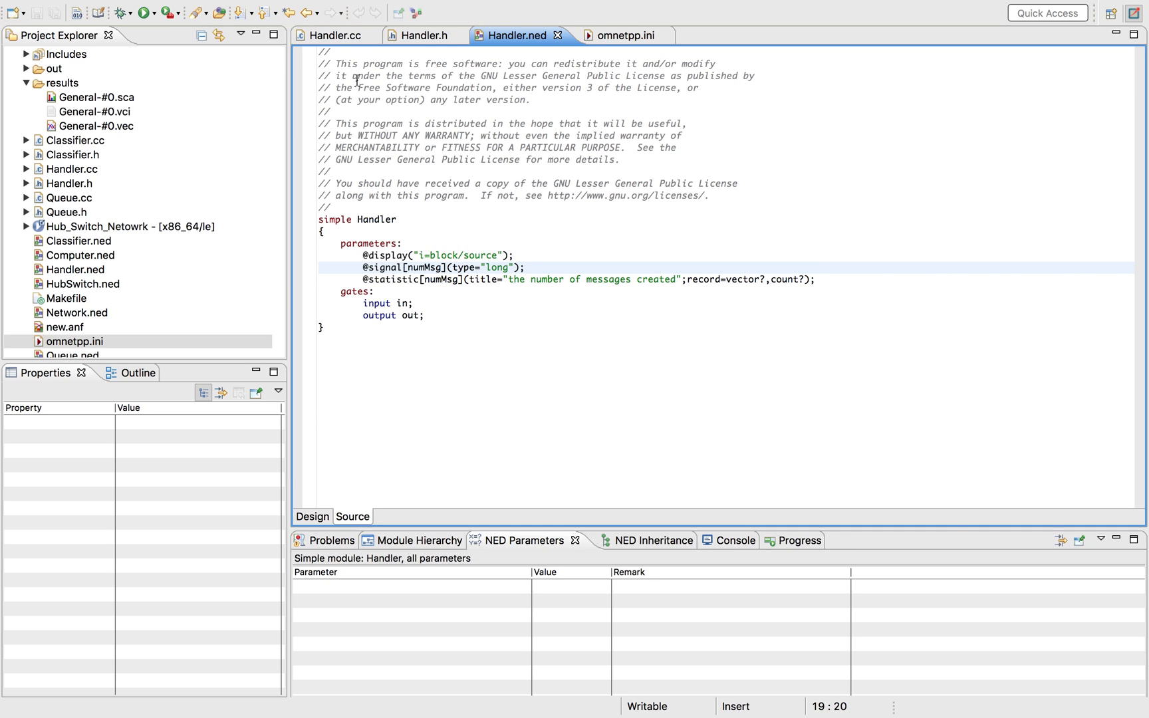
pyautogui.click(423, 34)
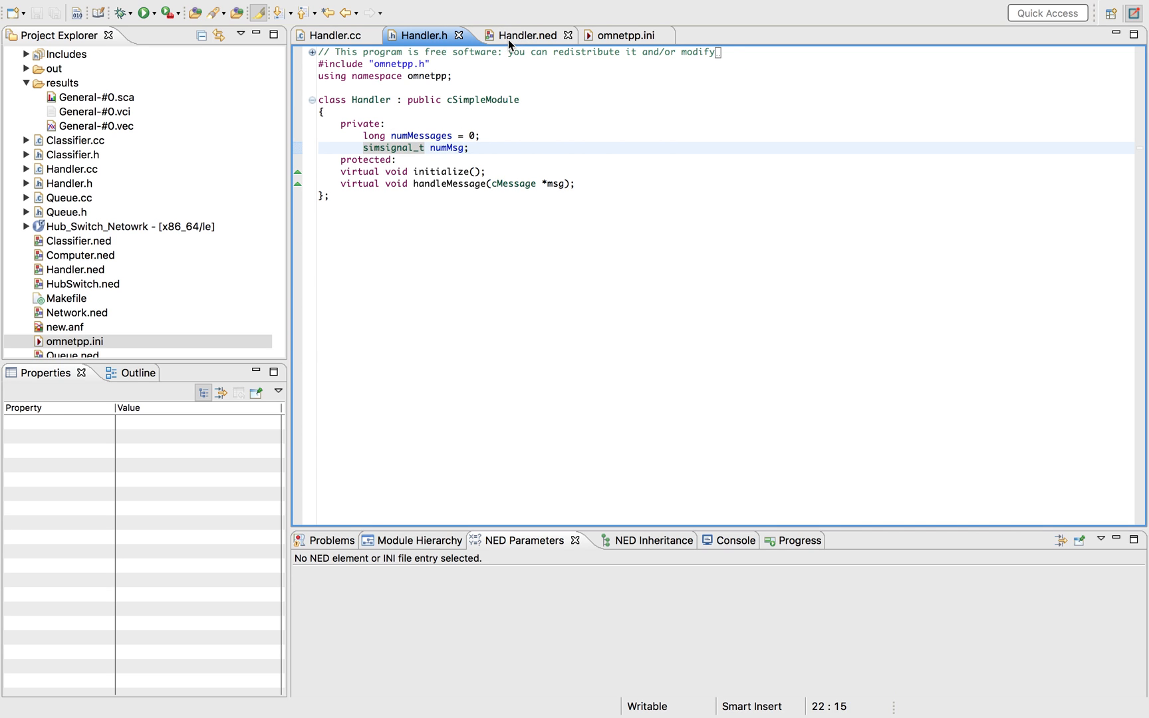
pyautogui.click(523, 35)
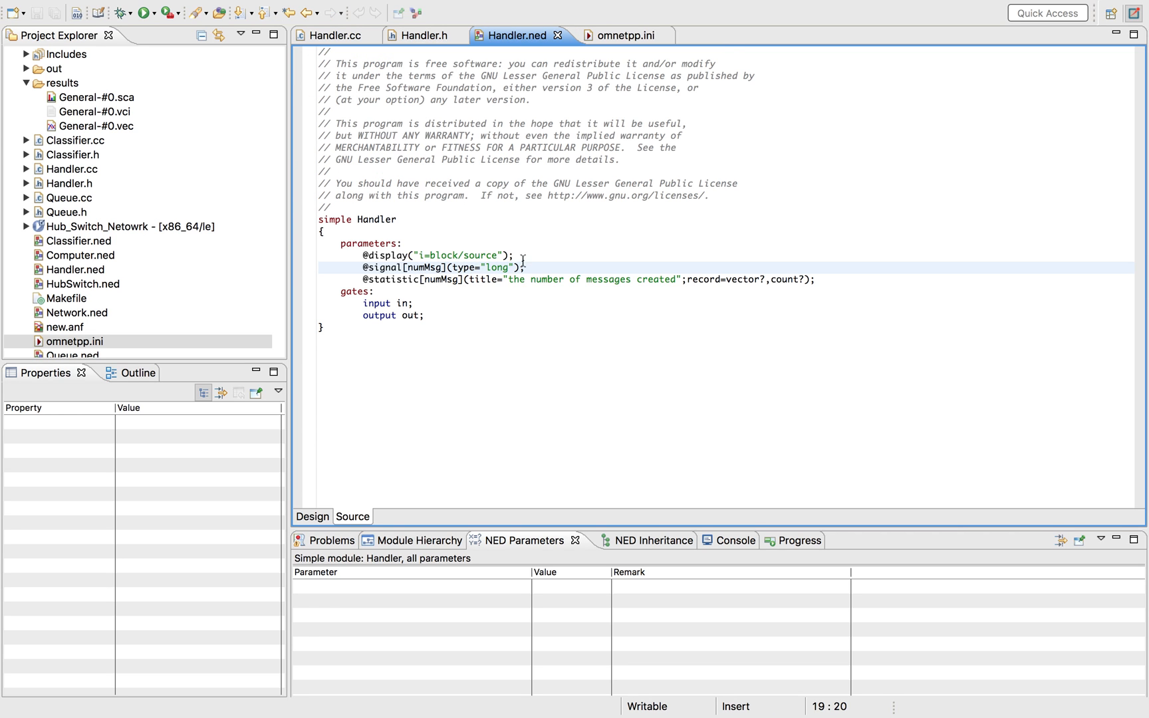
pyautogui.click(486, 279)
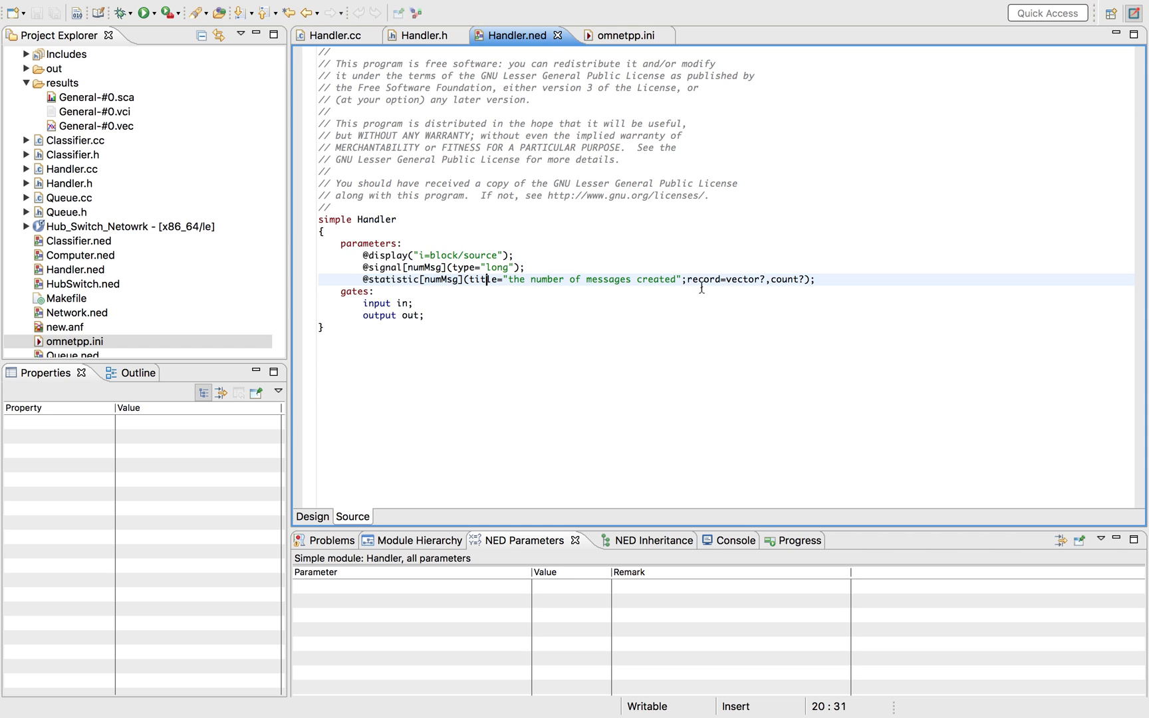
pyautogui.moveTo(786, 285)
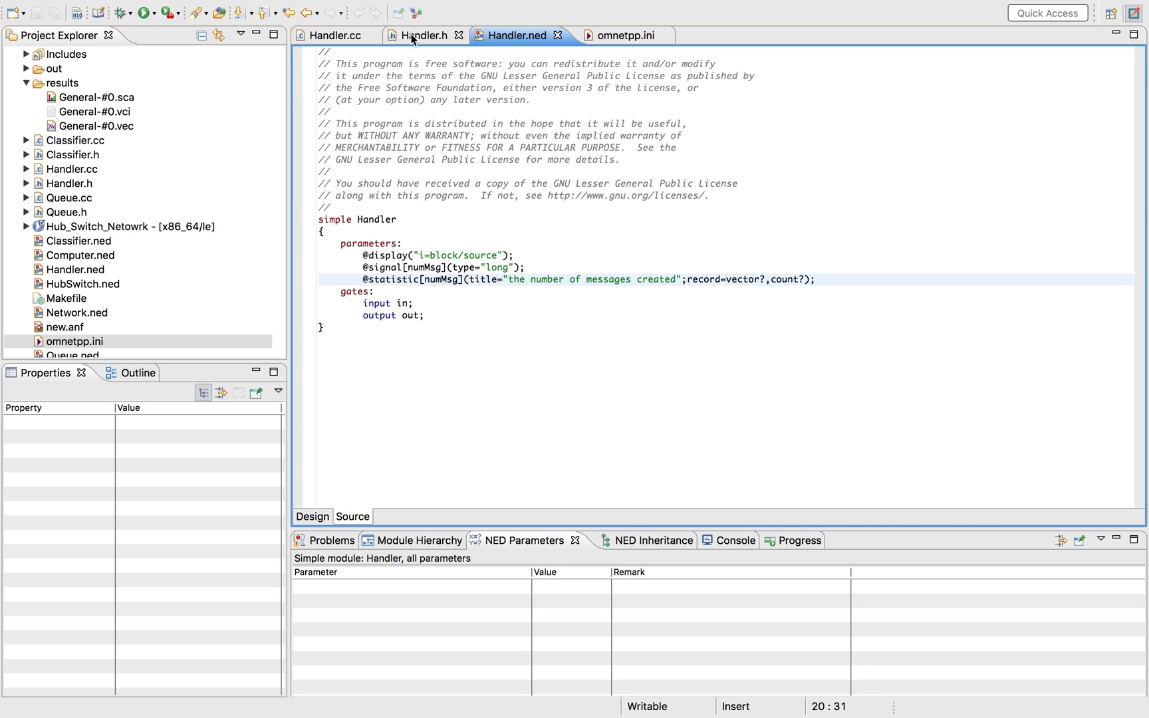
# - Check Handler.h, then review the registerSignal and emit(numMsg, numMessages) code in Handler.cc
pyautogui.click(422, 34)
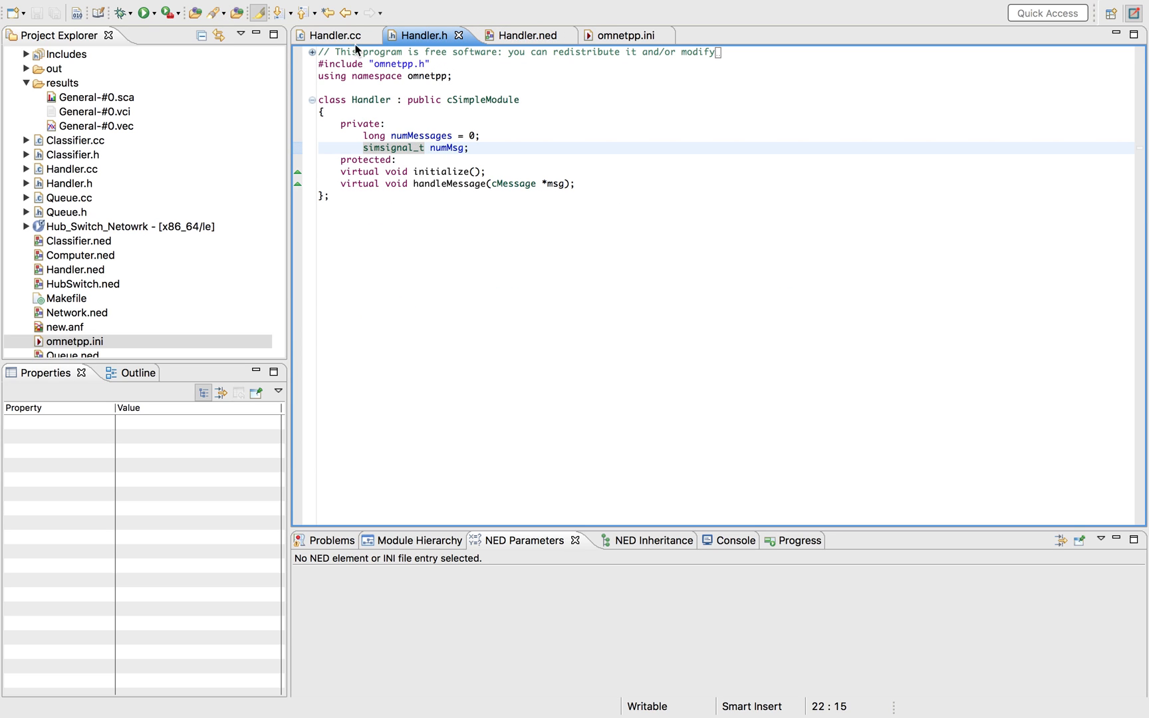
pyautogui.click(329, 34)
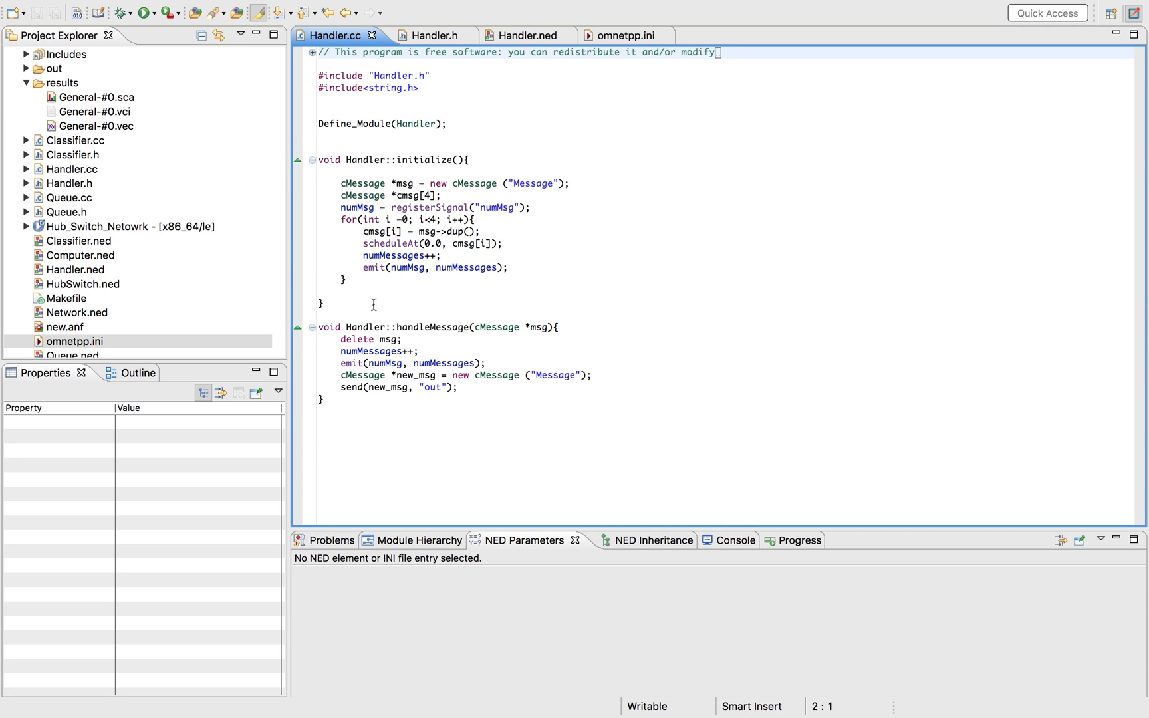
pyautogui.click(457, 207)
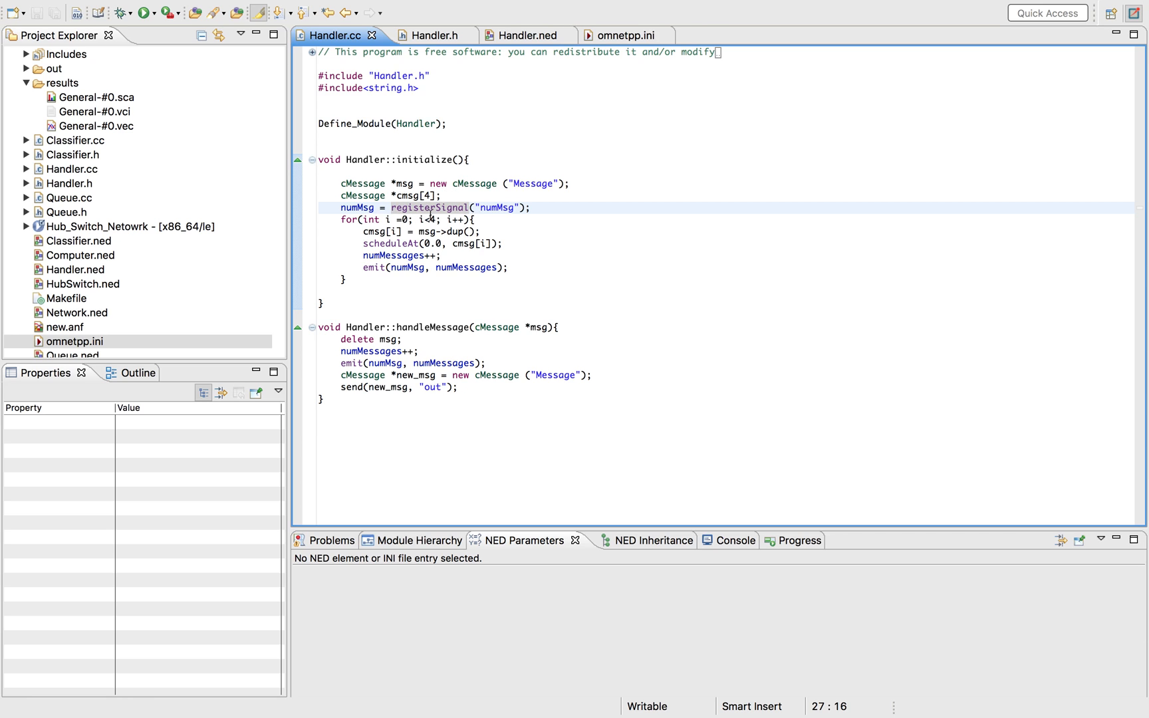
pyautogui.moveTo(514, 207)
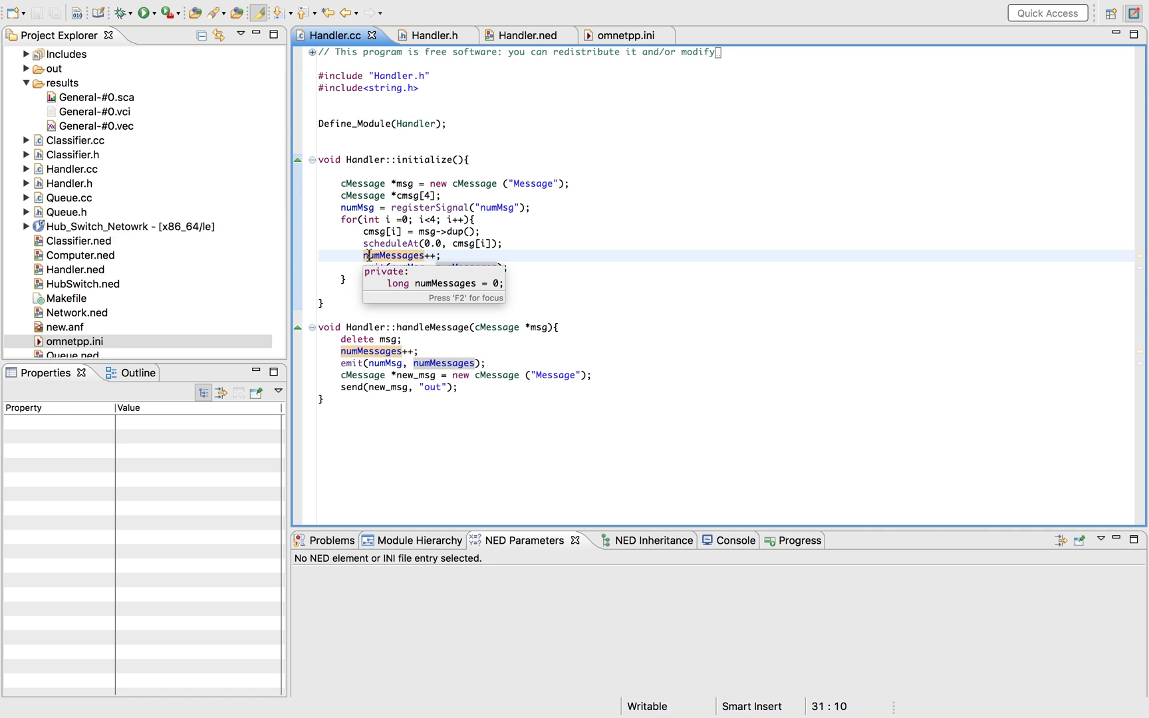
pyautogui.moveTo(448, 247)
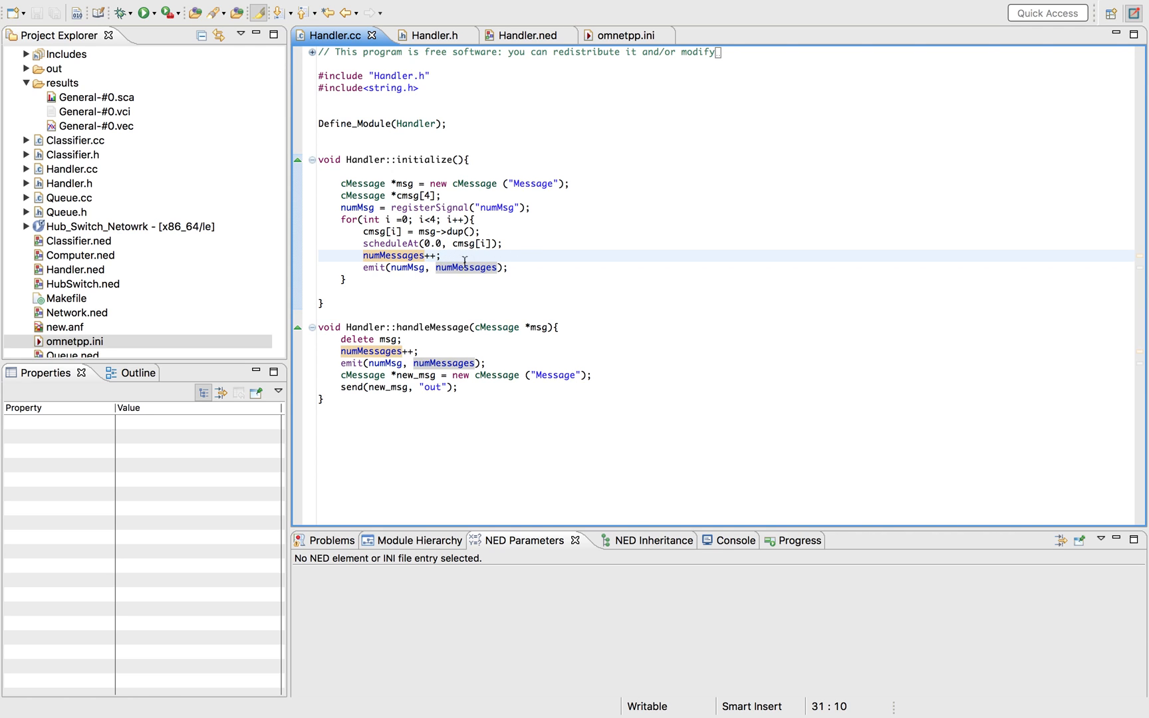
pyautogui.moveTo(393, 256)
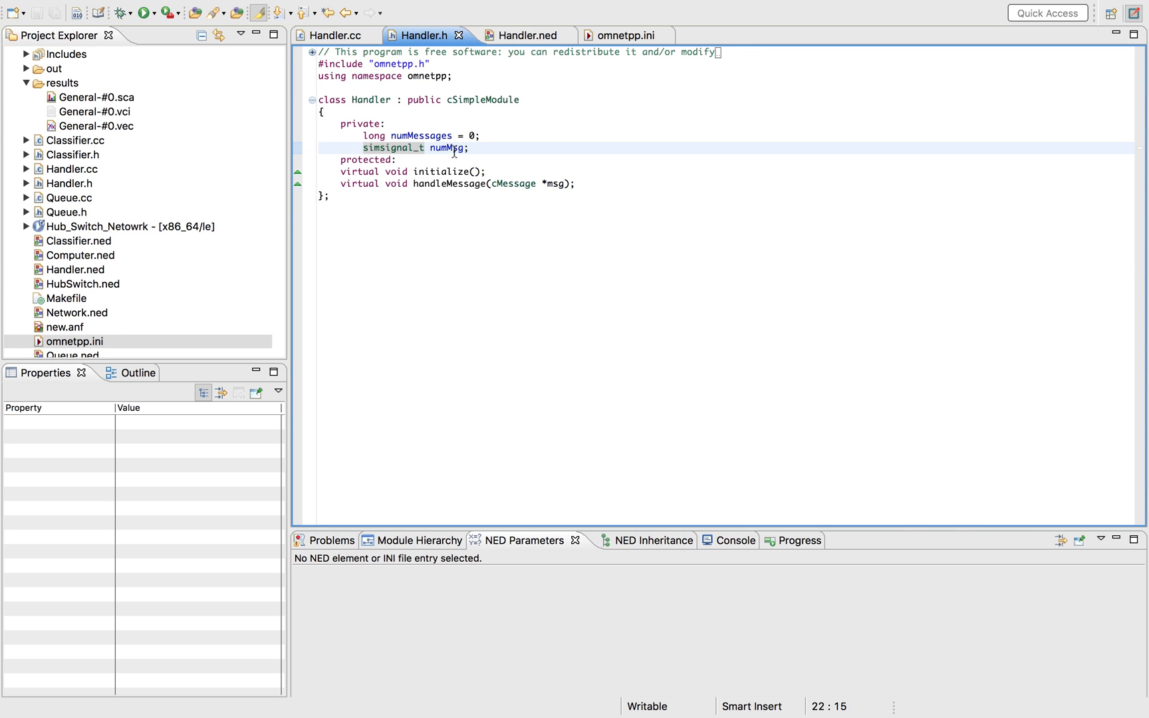
pyautogui.click(342, 35)
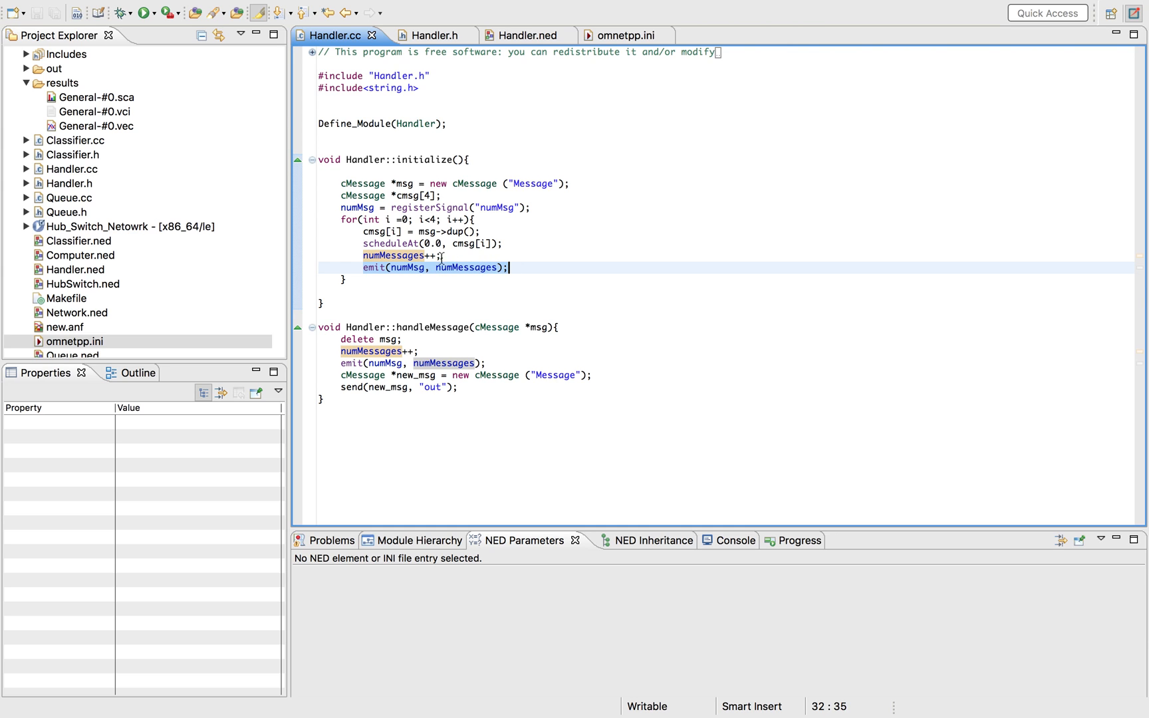
pyautogui.moveTo(431, 273)
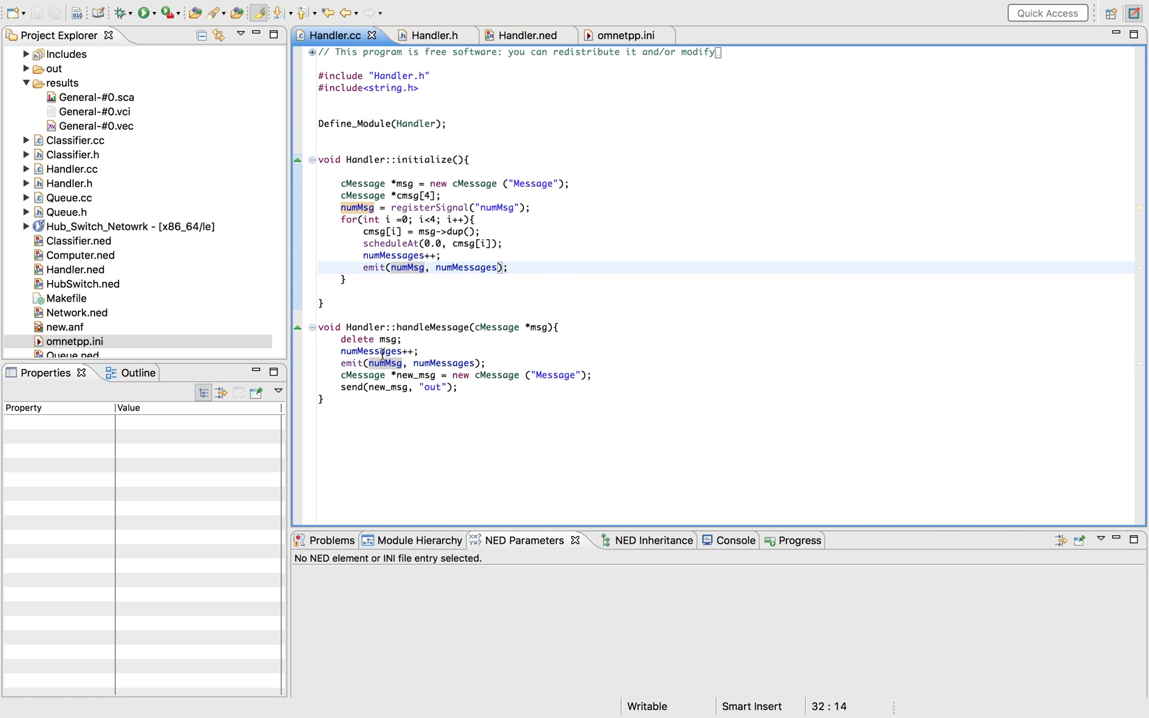
pyautogui.moveTo(379, 351)
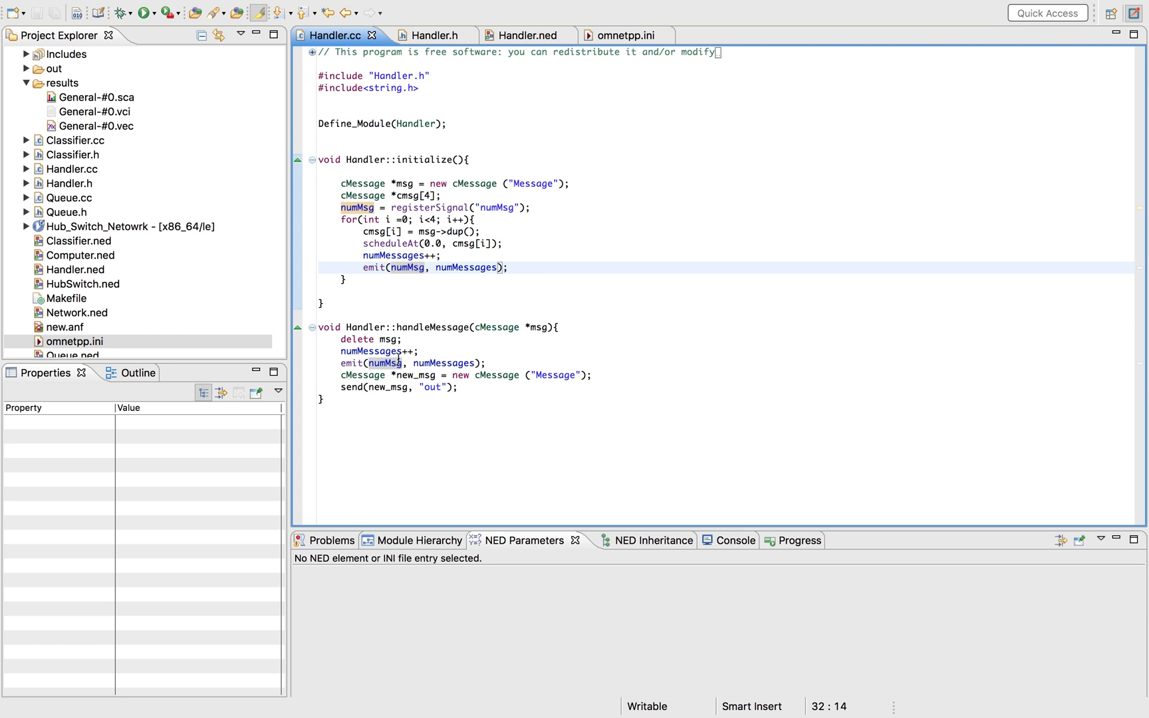
pyautogui.moveTo(484, 196)
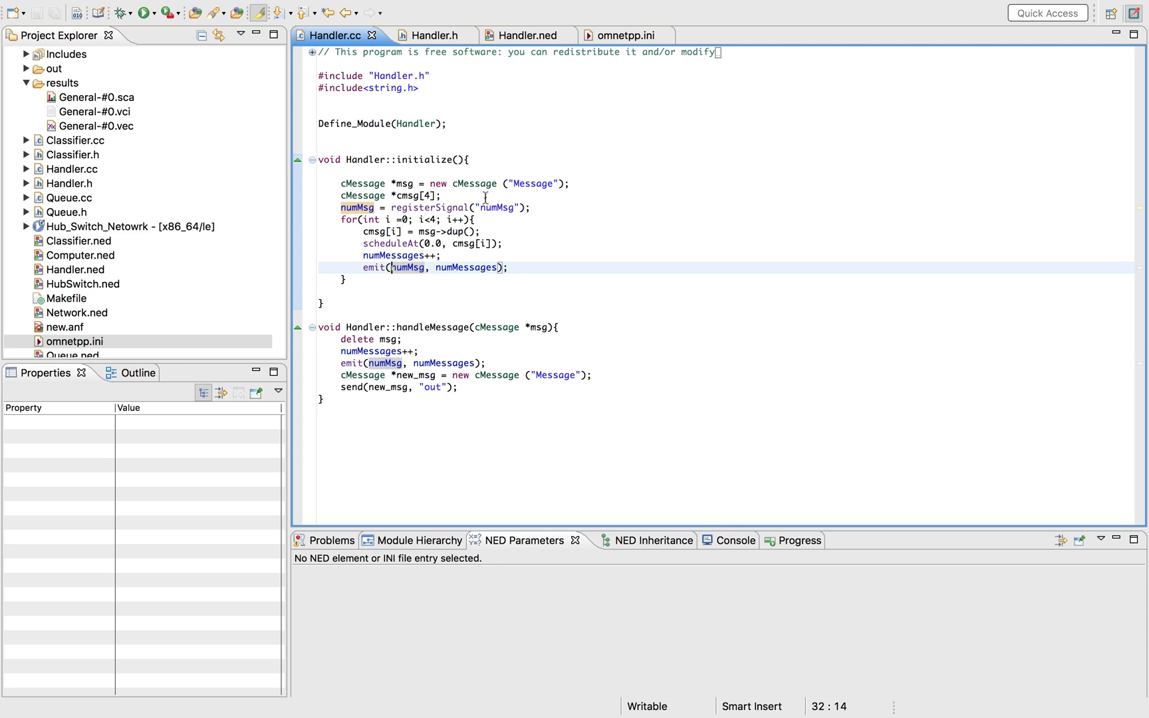
pyautogui.moveTo(611, 41)
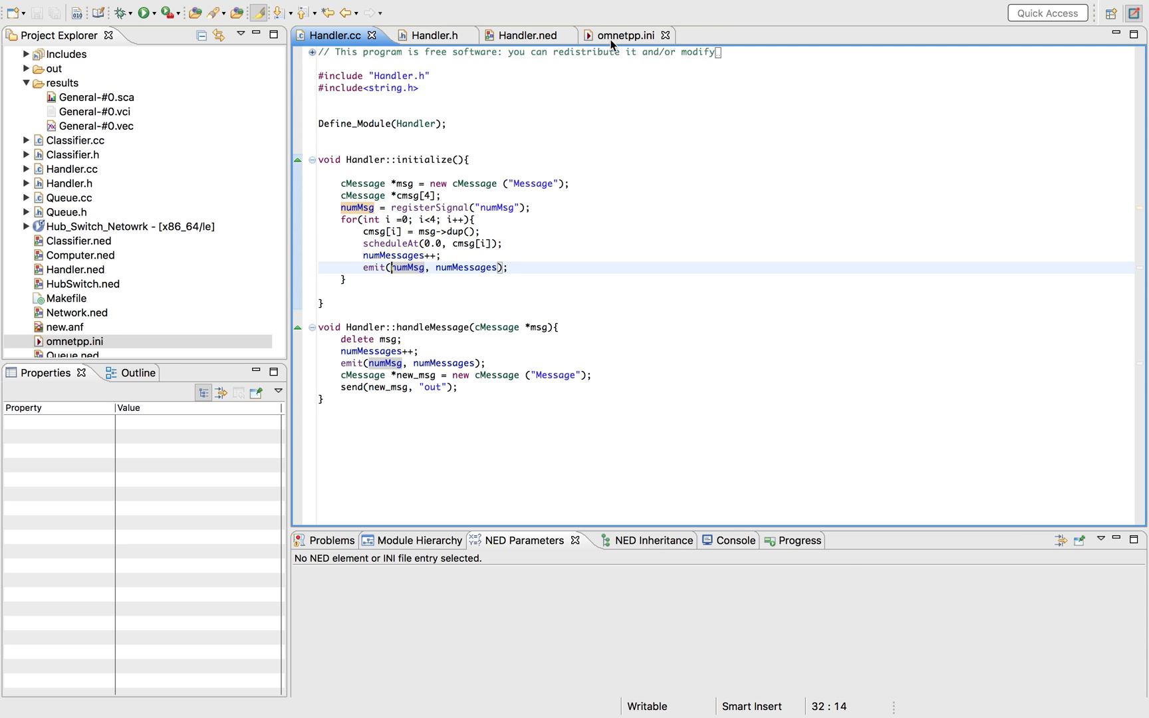
# - Review omnetpp.ini's numMsg vector,histogram recording and check-signals = true settings
pyautogui.click(616, 36)
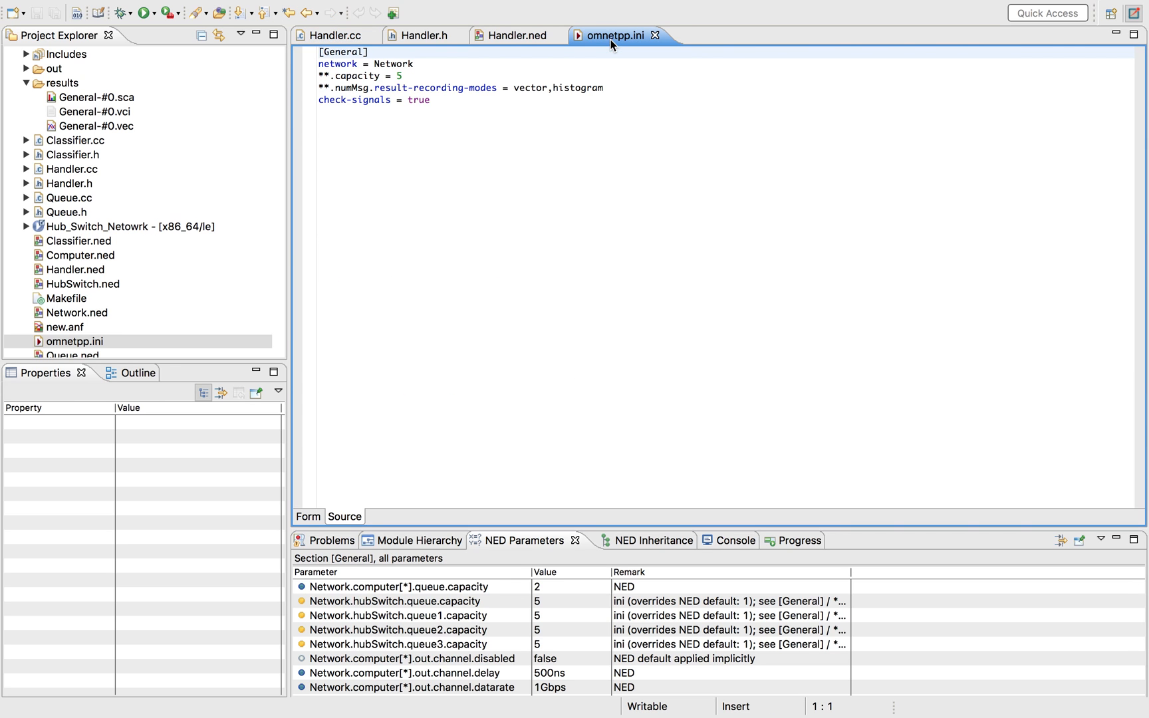
pyautogui.click(495, 87)
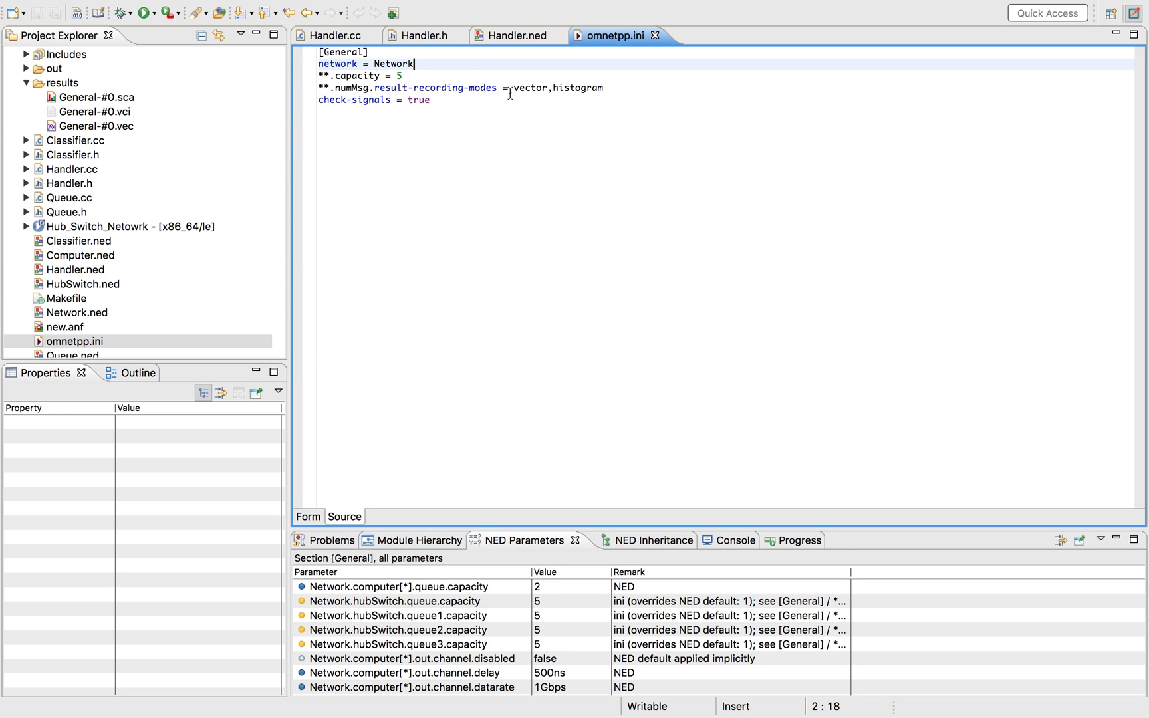
pyautogui.click(557, 88)
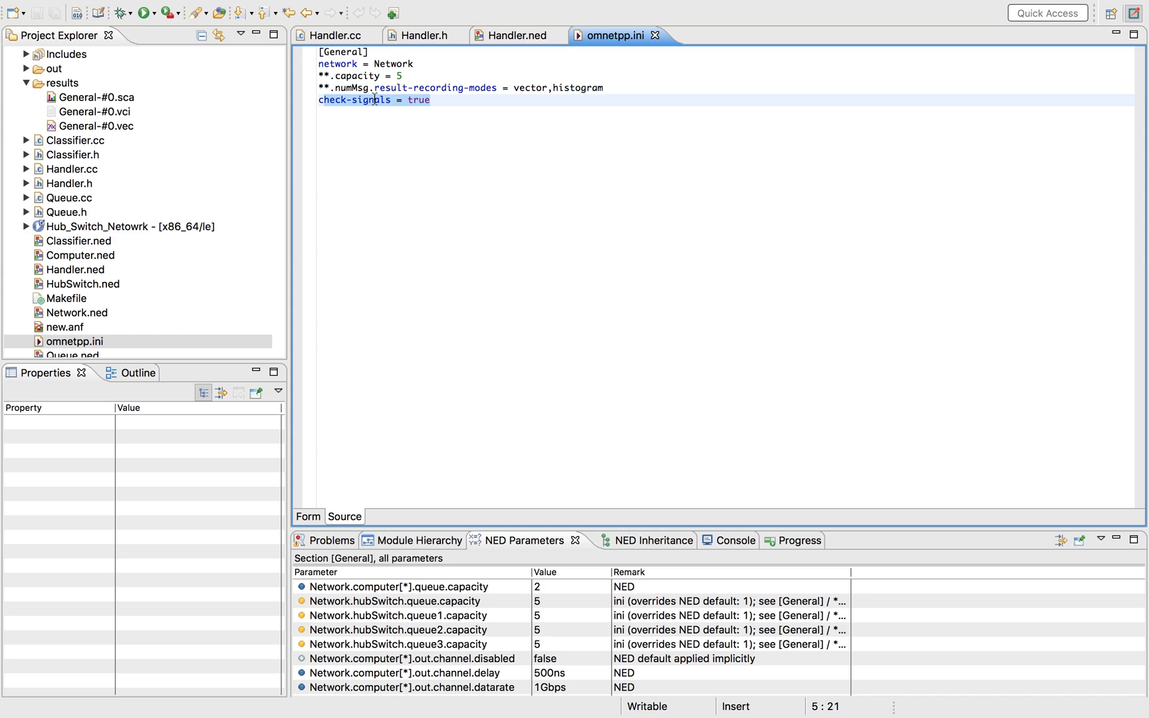
pyautogui.moveTo(422, 100)
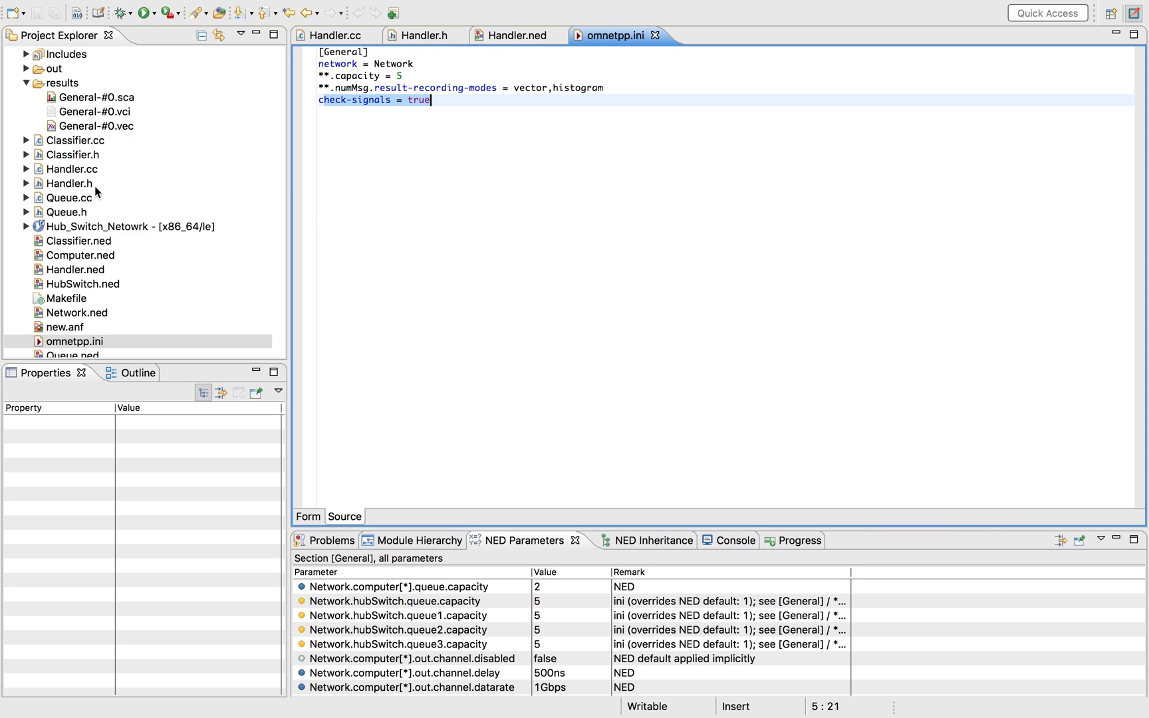
# - Build all configurations of Hub_Switch_Netowrk, then run it as an OMNeT++ Simulation
pyautogui.click(33, 55)
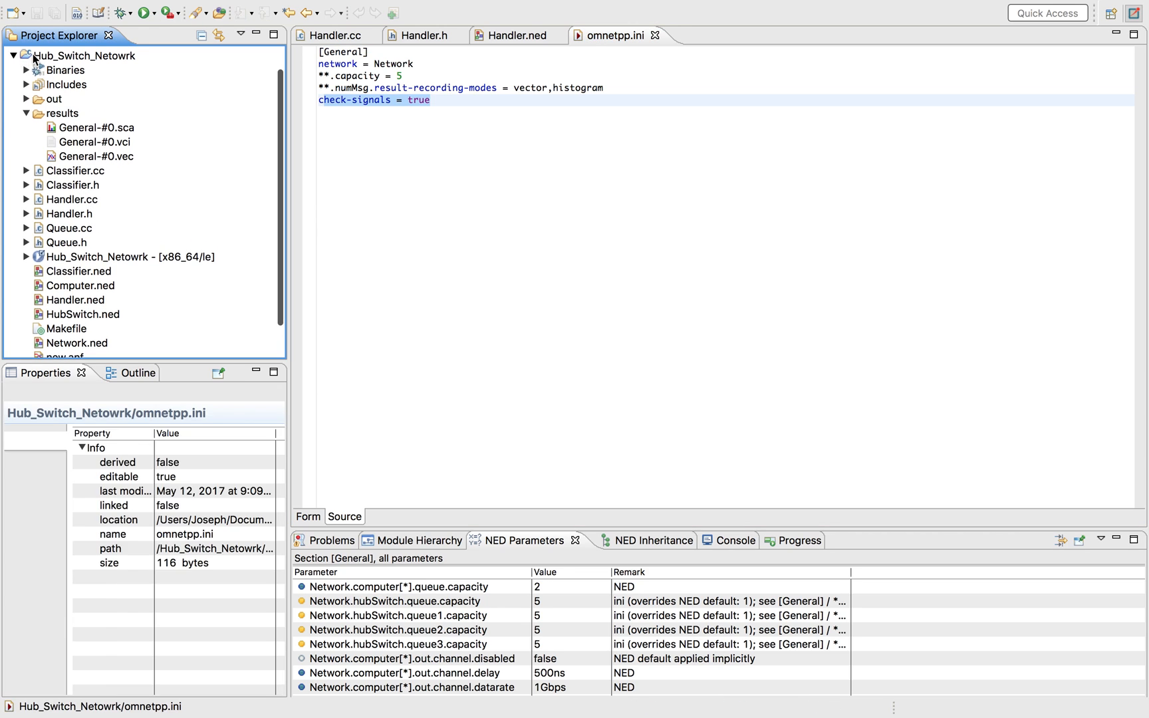
pyautogui.rightClick(80, 55)
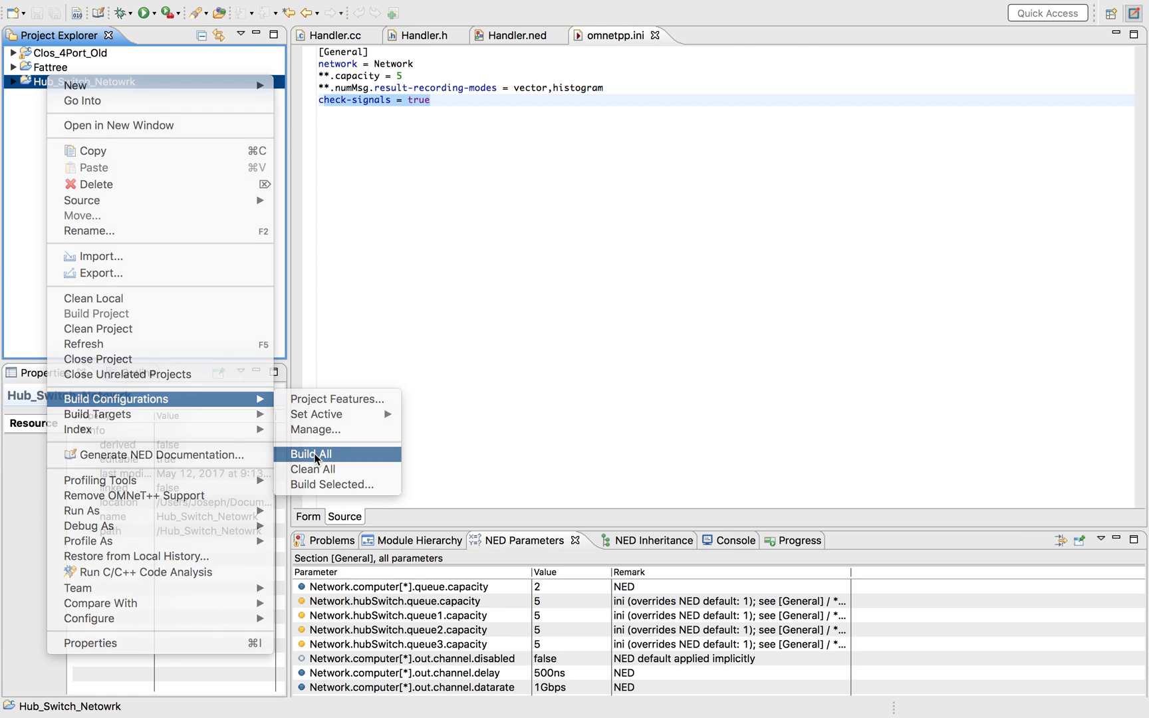
pyautogui.click(311, 454)
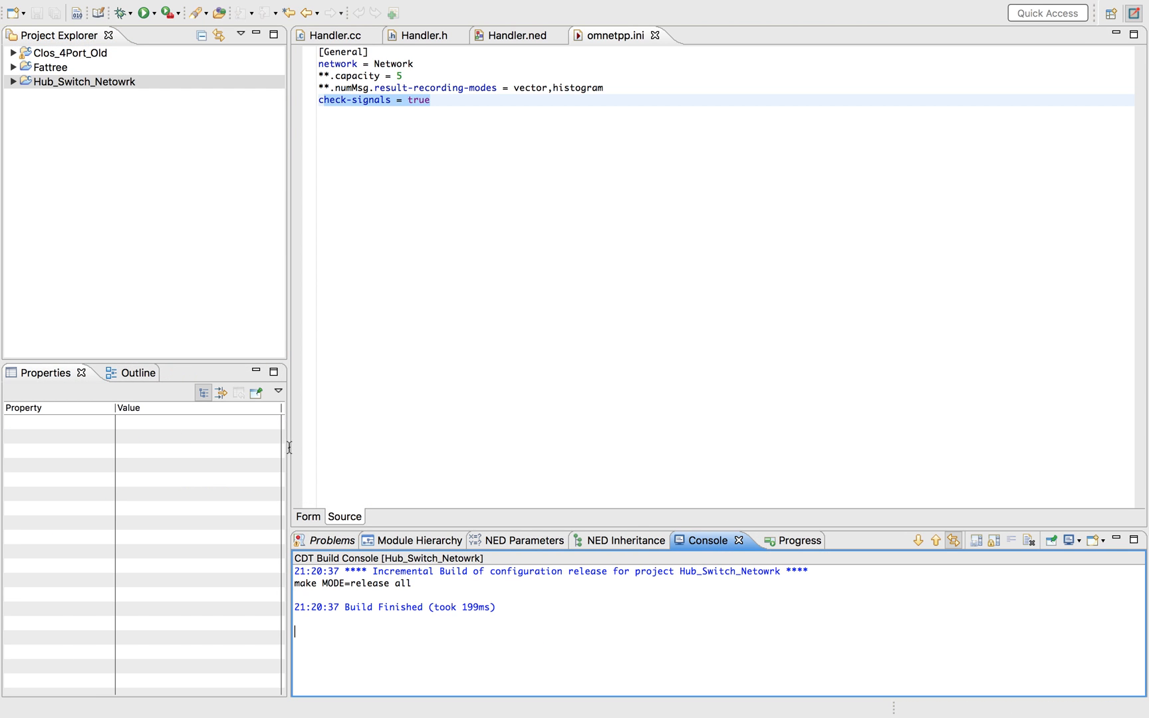
pyautogui.rightClick(80, 81)
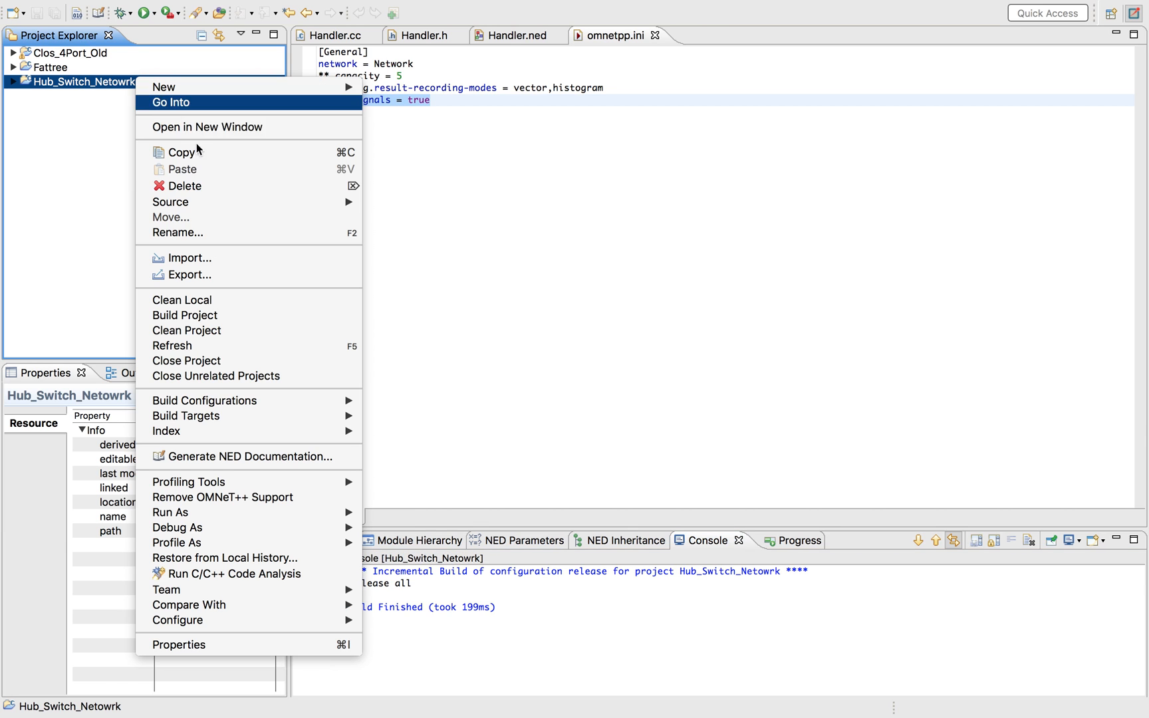
pyautogui.moveTo(186, 512)
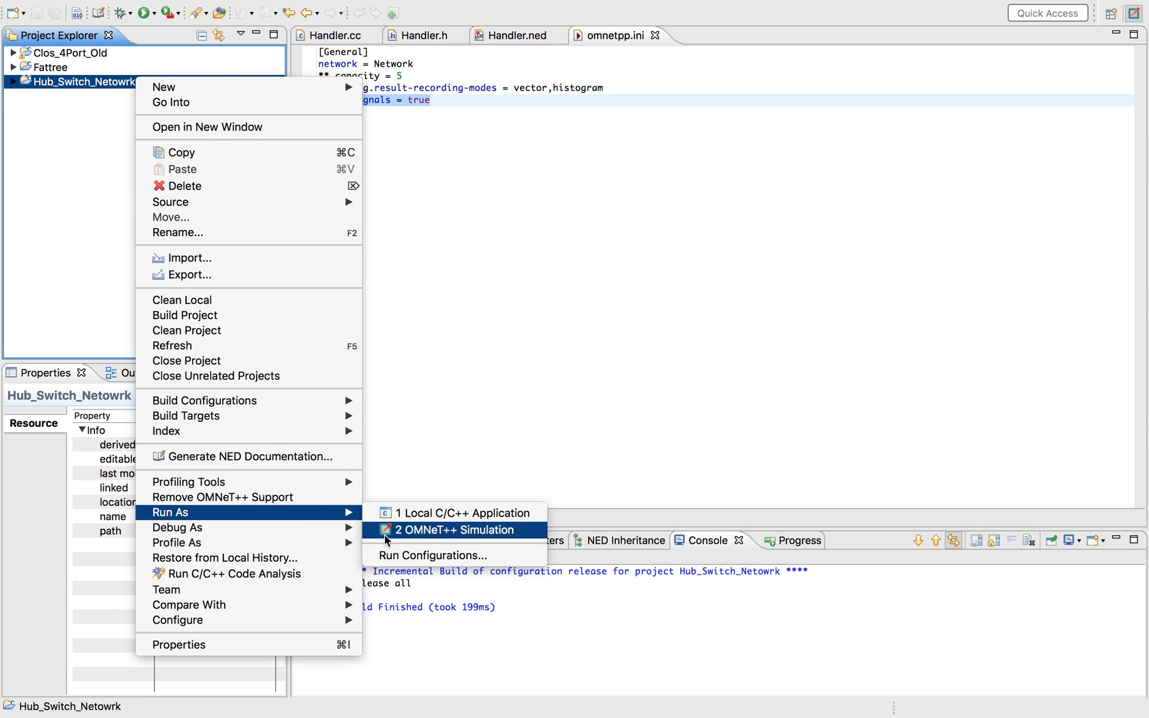
pyautogui.click(431, 555)
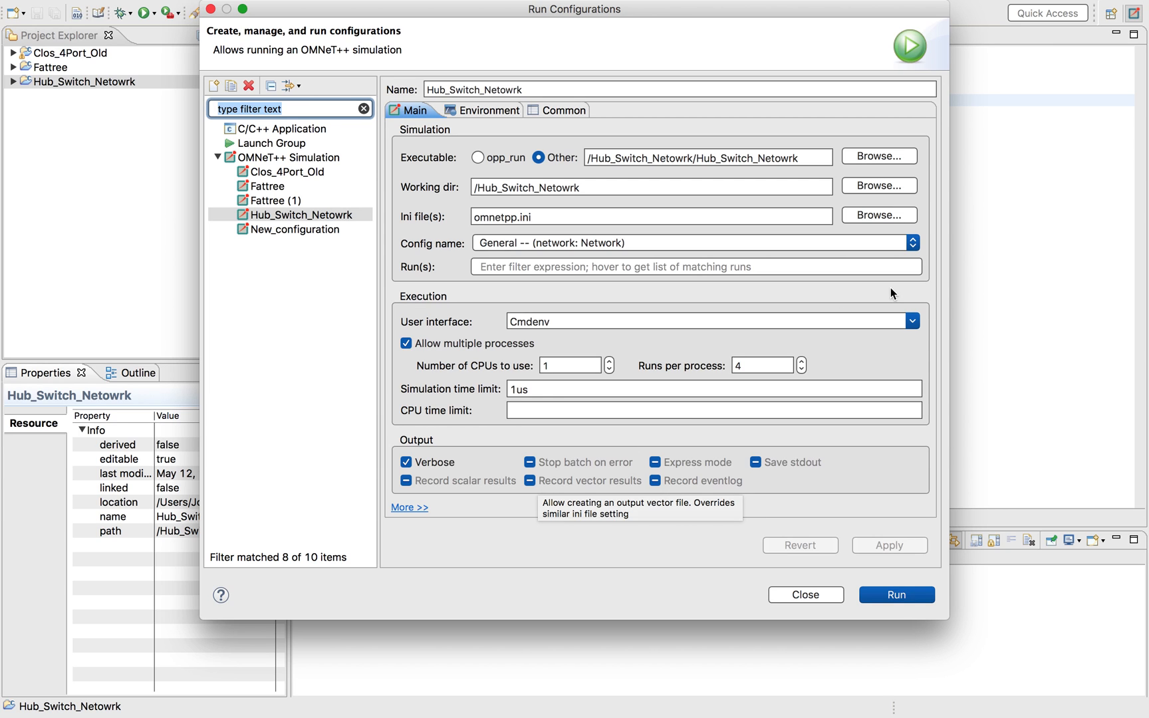
pyautogui.moveTo(912, 320)
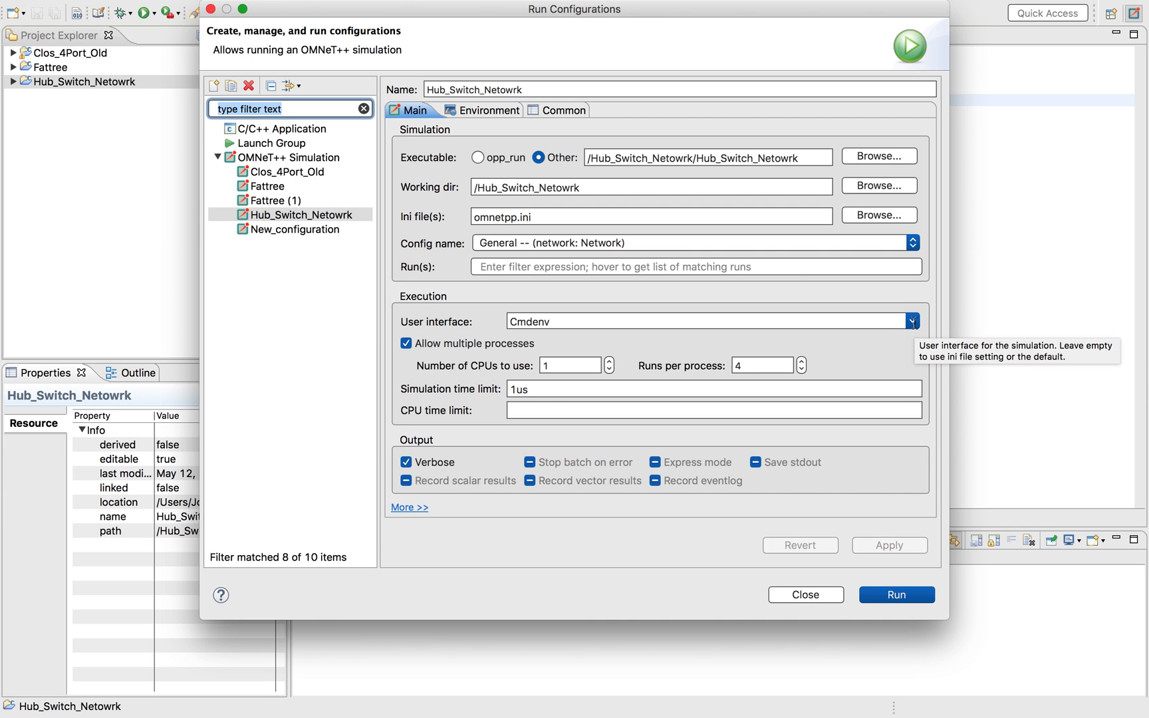
# - Set the simulation time limit to 10us and run the simulation
pyautogui.click(912, 320)
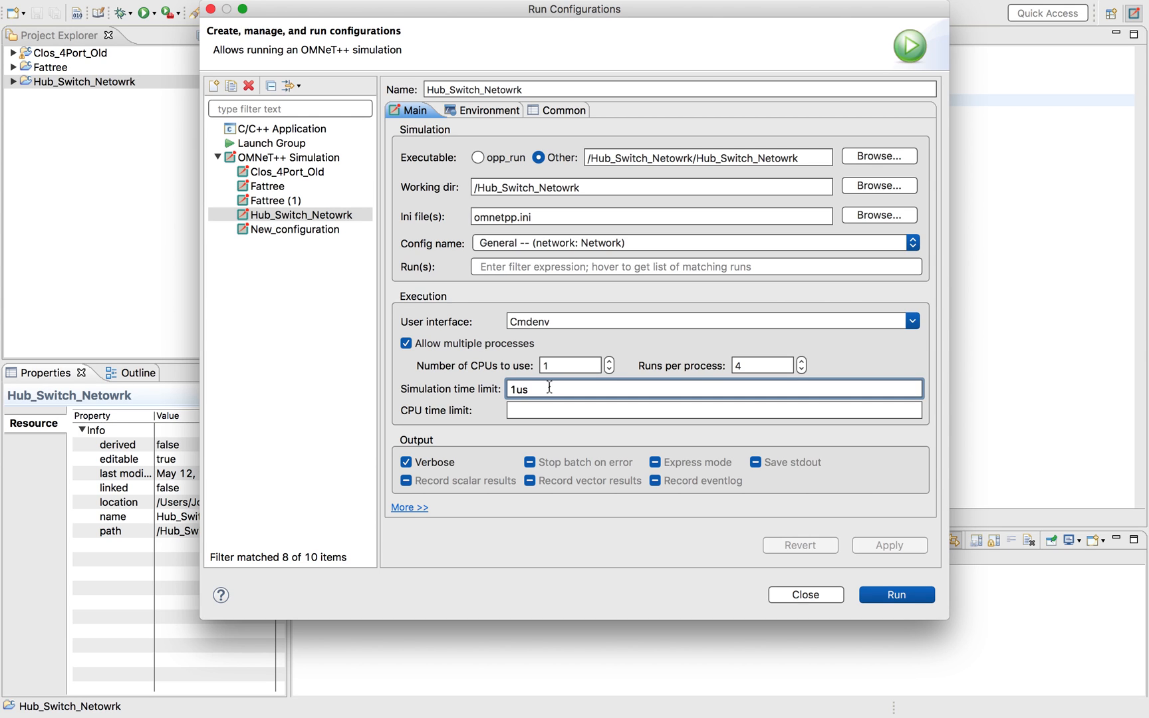
pyautogui.moveTo(544, 406)
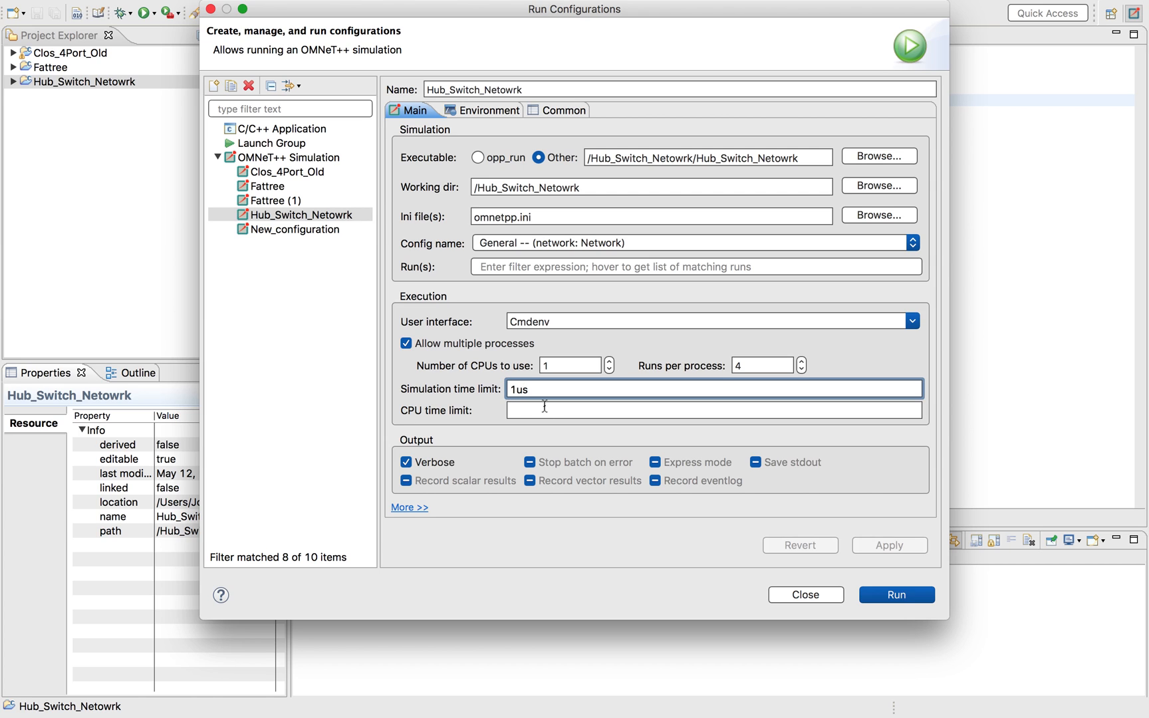
pyautogui.write('10us')
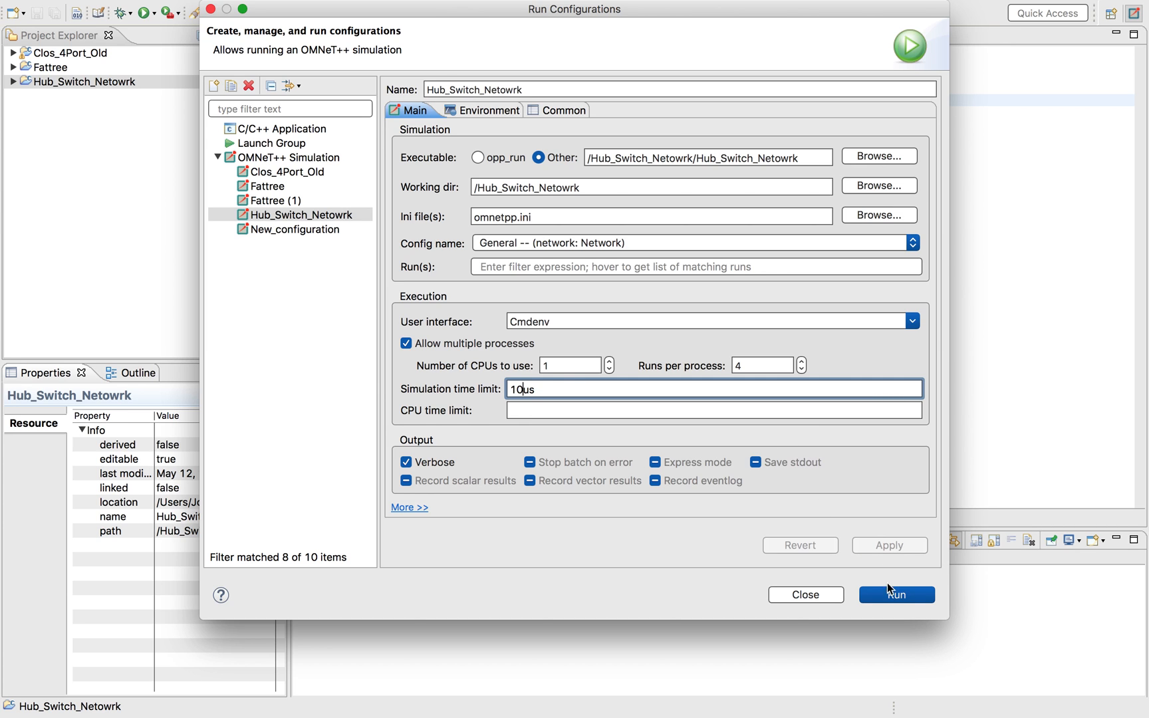
pyautogui.click(897, 595)
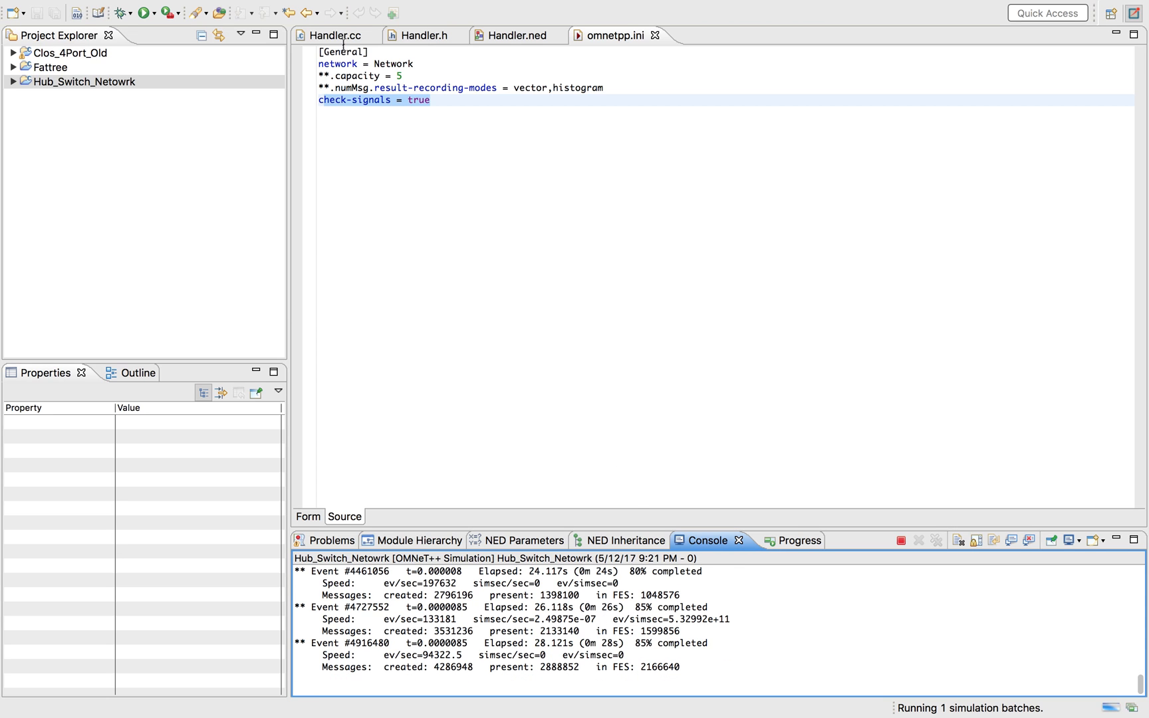
# - Return to the Handler.cc editor while the simulation runs at 85%
pyautogui.click(338, 34)
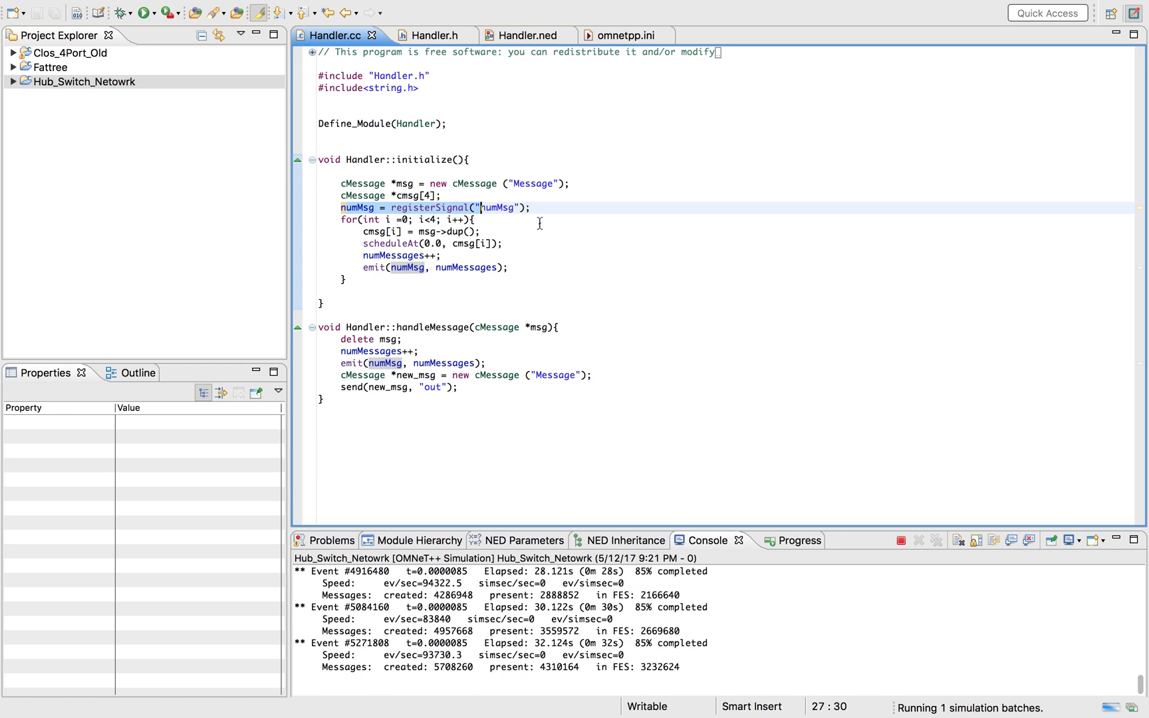
# - Look through Handler.h and Handler.ned, then return to Handler.cc during the run
pyautogui.click(428, 35)
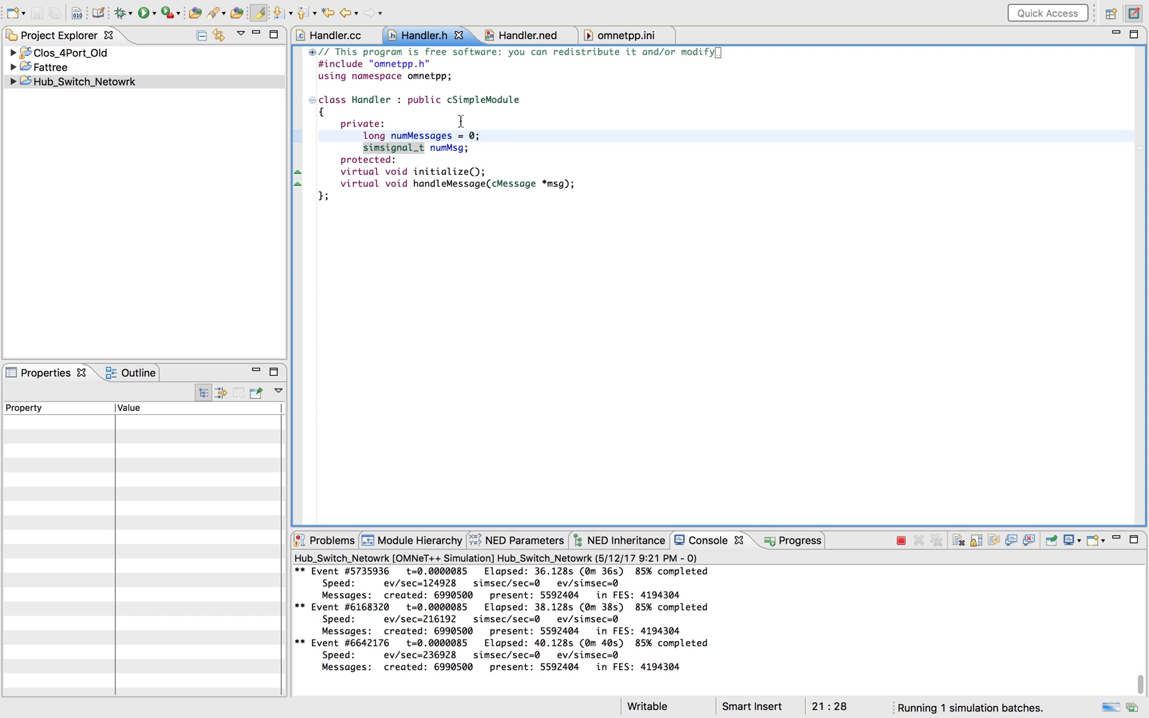
pyautogui.click(526, 35)
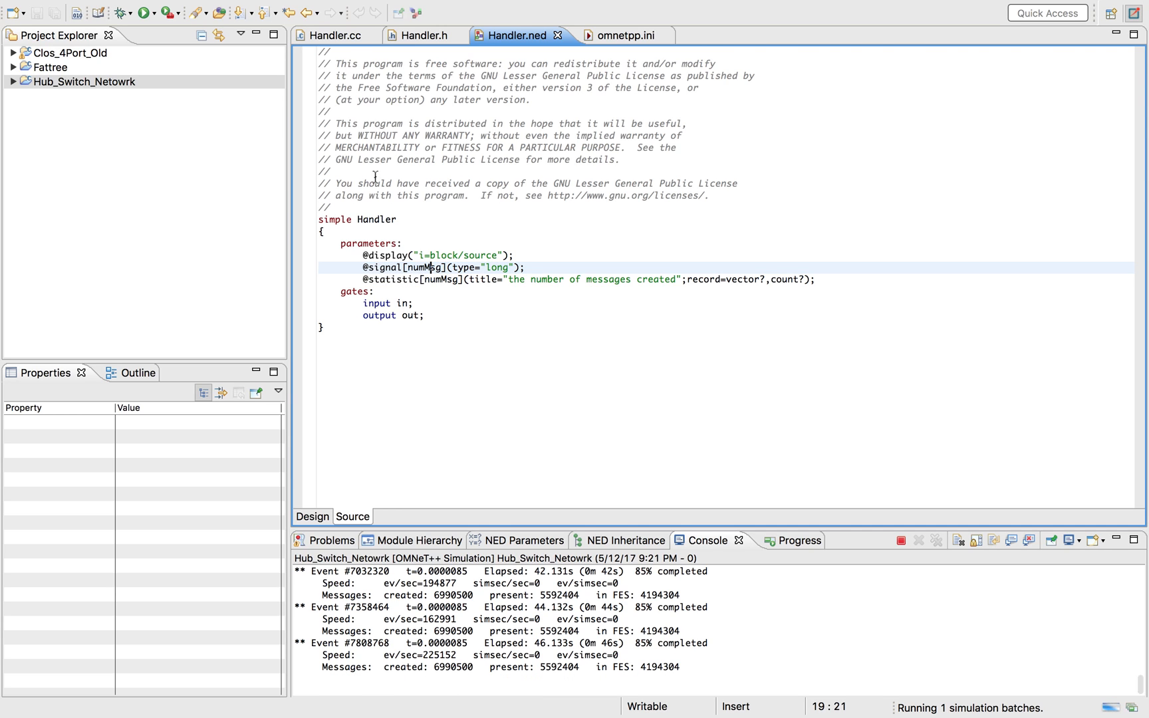
pyautogui.click(335, 36)
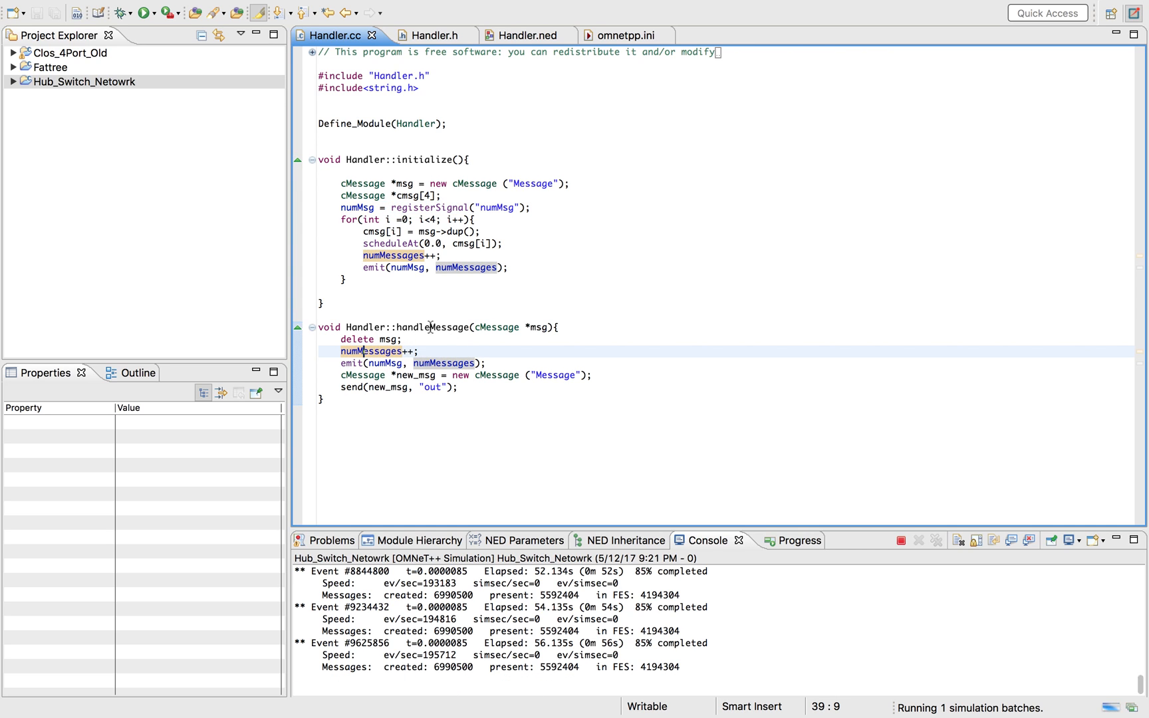
pyautogui.moveTo(443, 363)
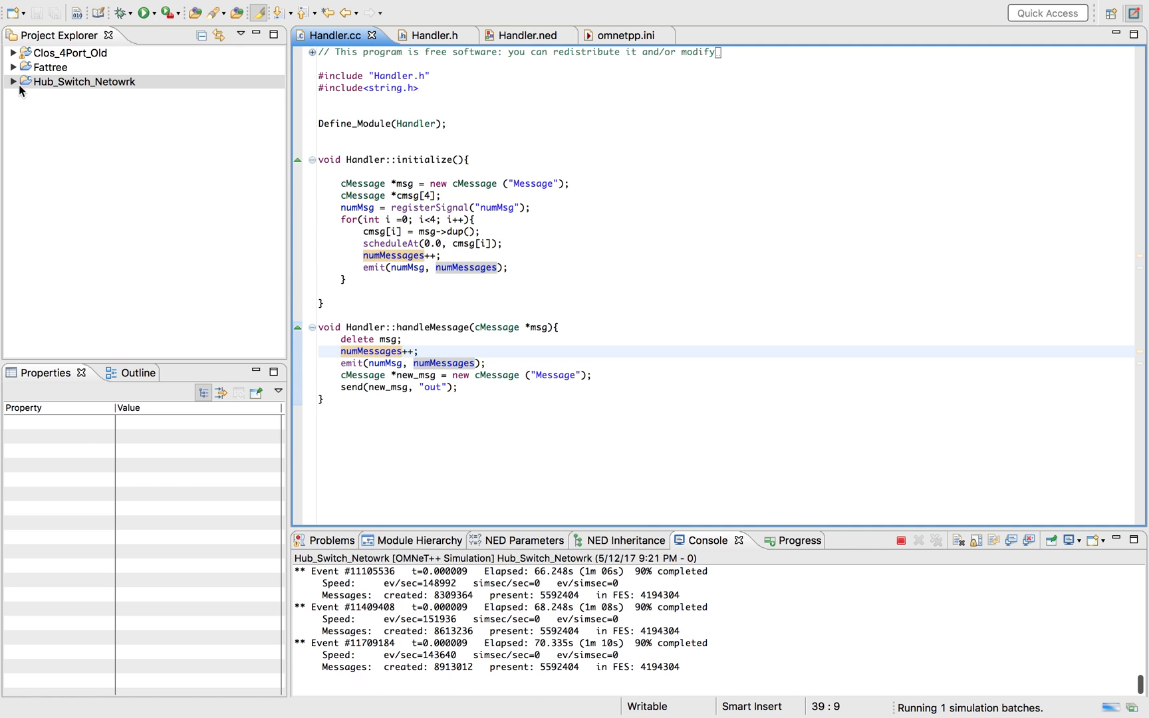
# - Expand Hub_Switch_Netowrk and its results folder, then terminate the running simulation
pyautogui.click(15, 82)
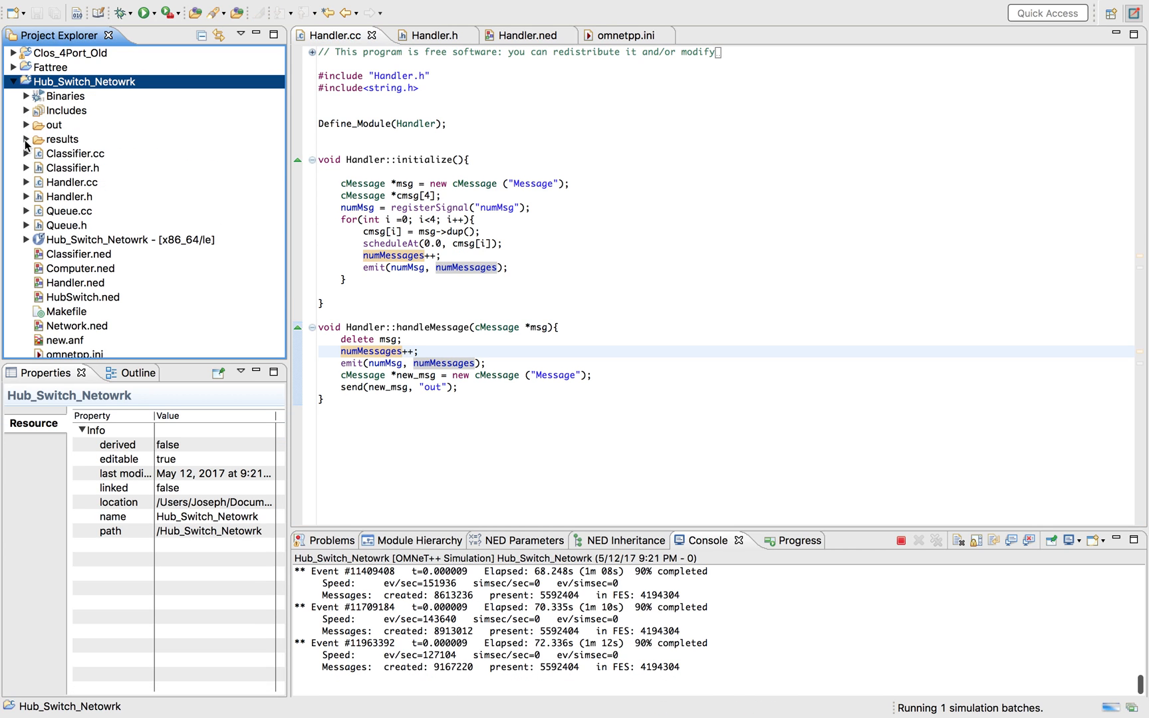
pyautogui.click(24, 138)
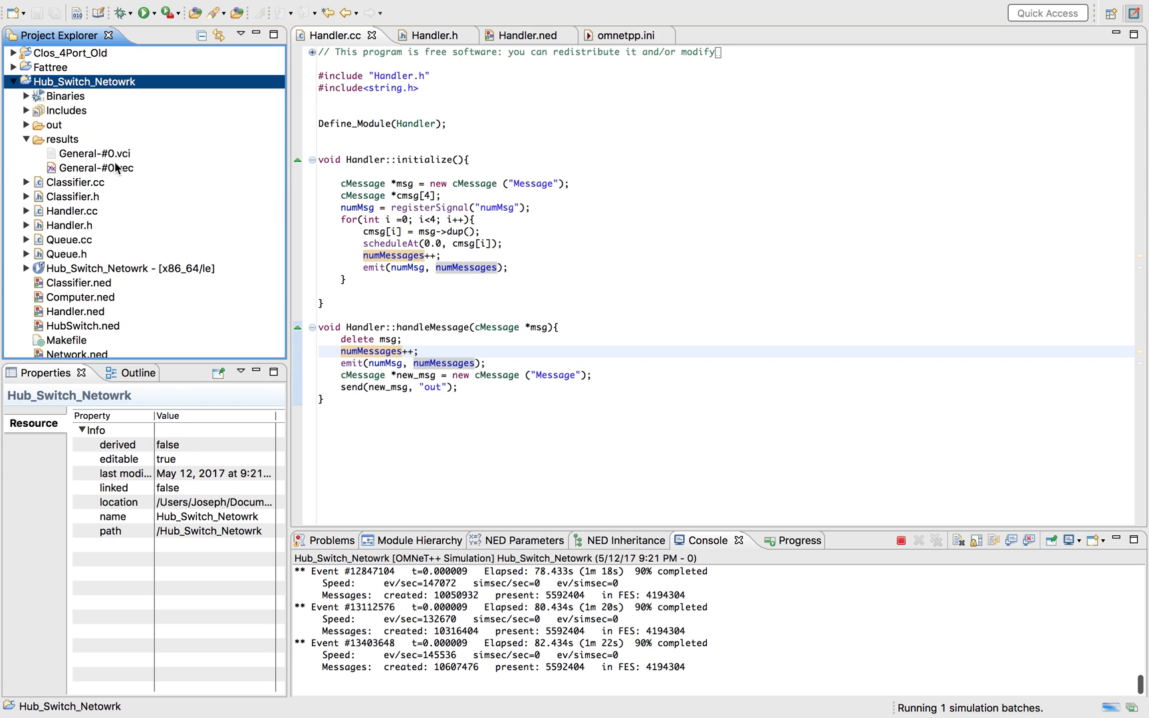
pyautogui.click(61, 139)
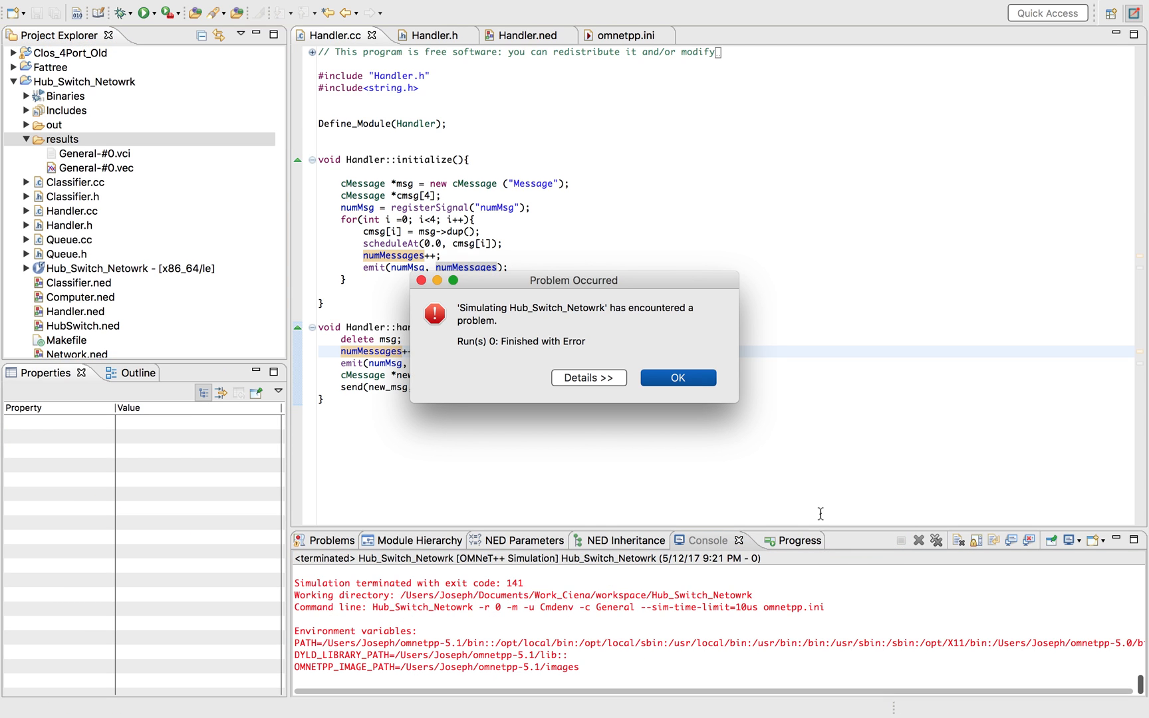
# - Dismiss the simulation error and delete General-#0.vci and General-#0.vec from results
pyautogui.click(678, 378)
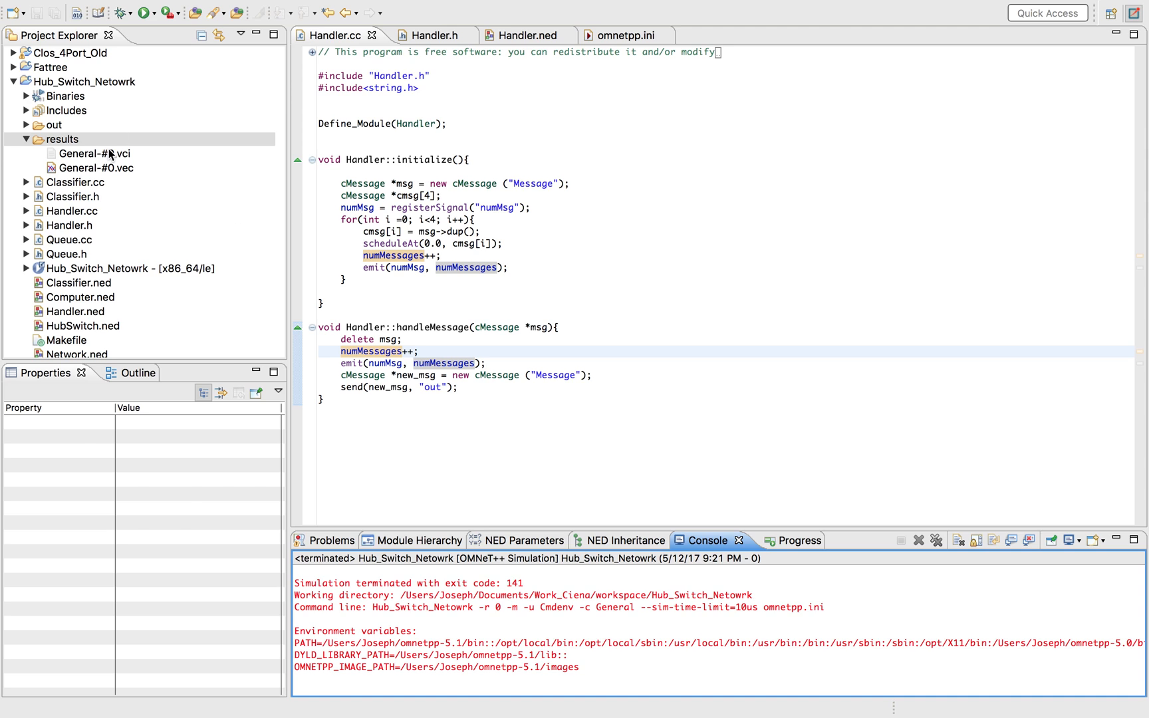
pyautogui.click(95, 167)
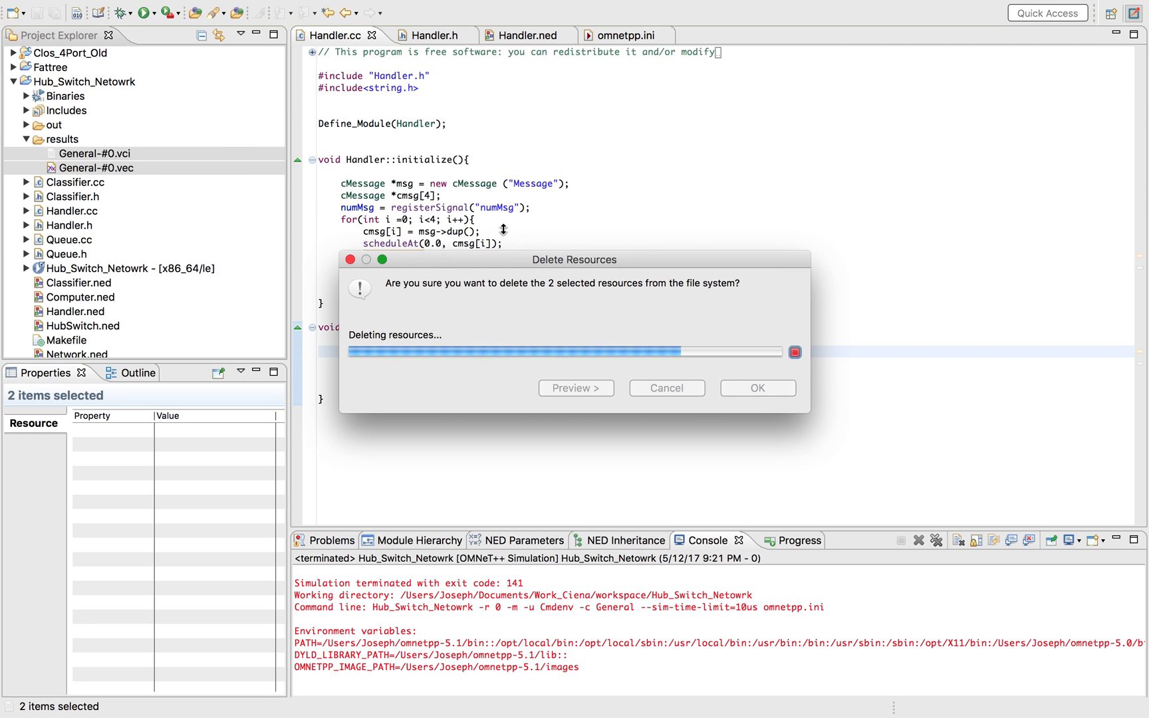
pyautogui.click(140, 14)
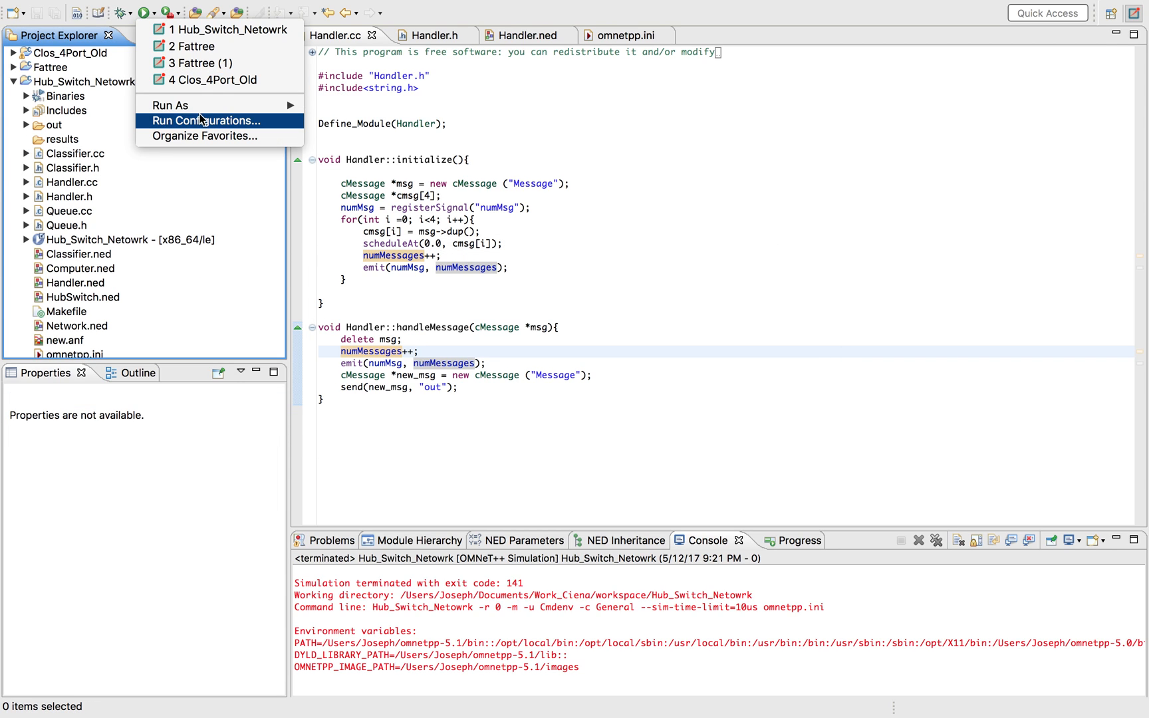
# - Run Hub_Switch_Netowrk again from Run Configurations with a 2us simulation time limit
pyautogui.click(721, 407)
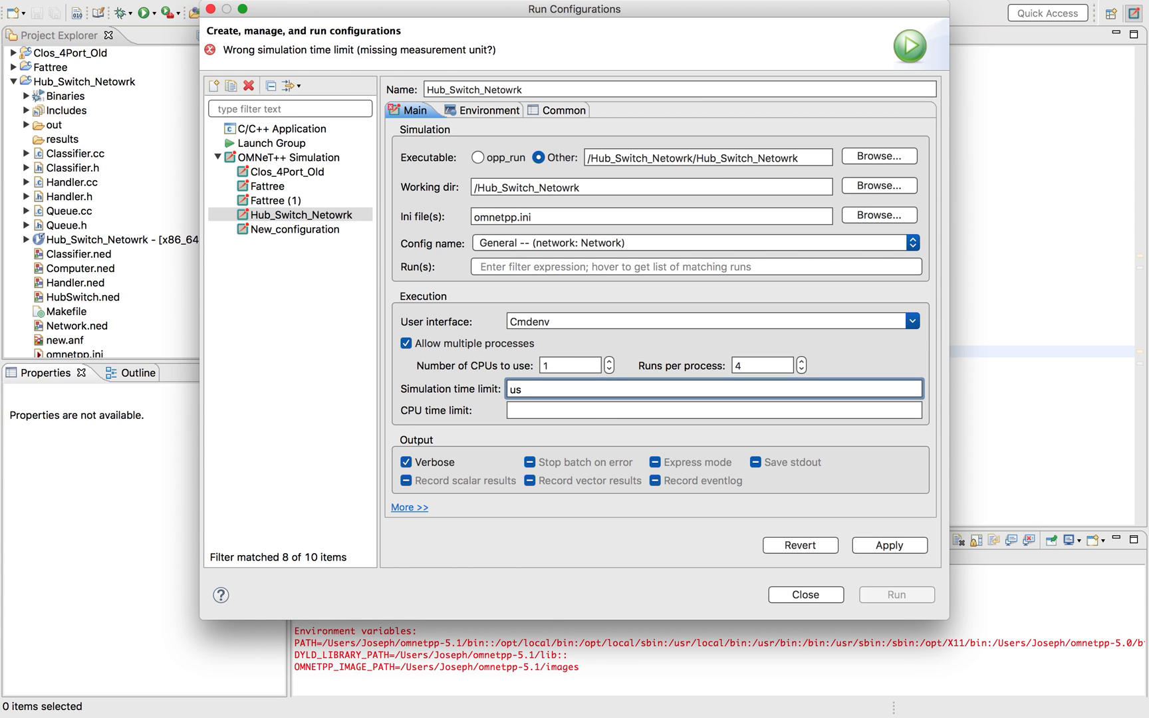
pyautogui.write('2')
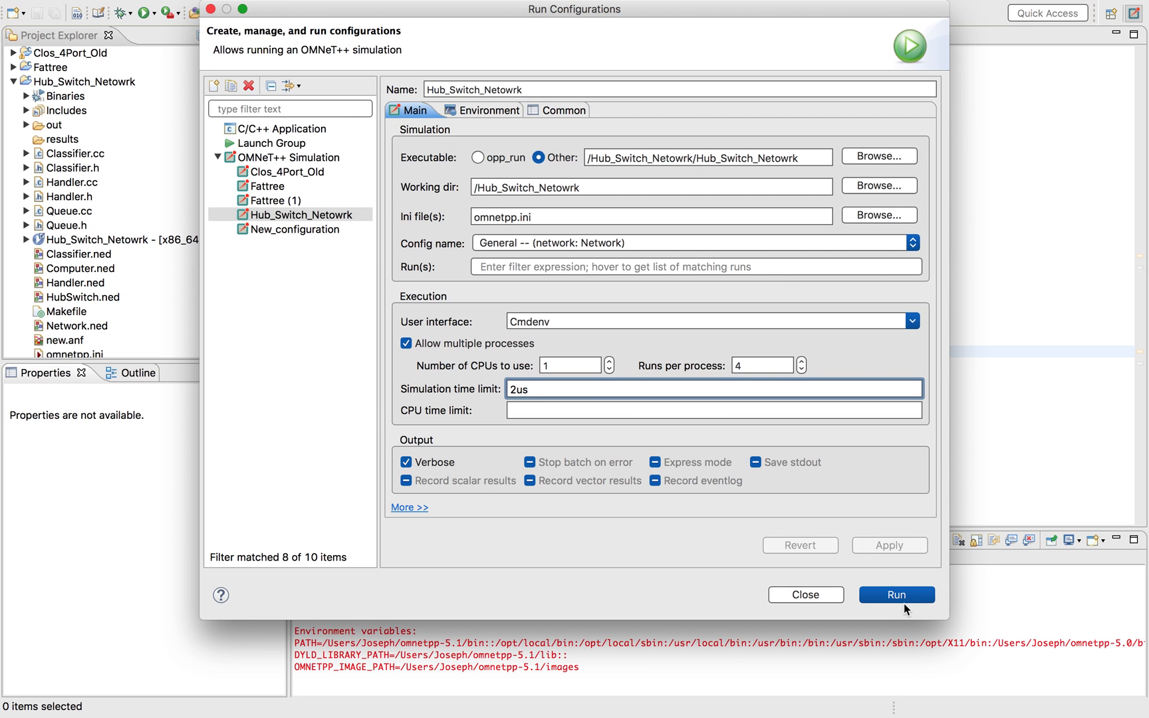
pyautogui.click(896, 594)
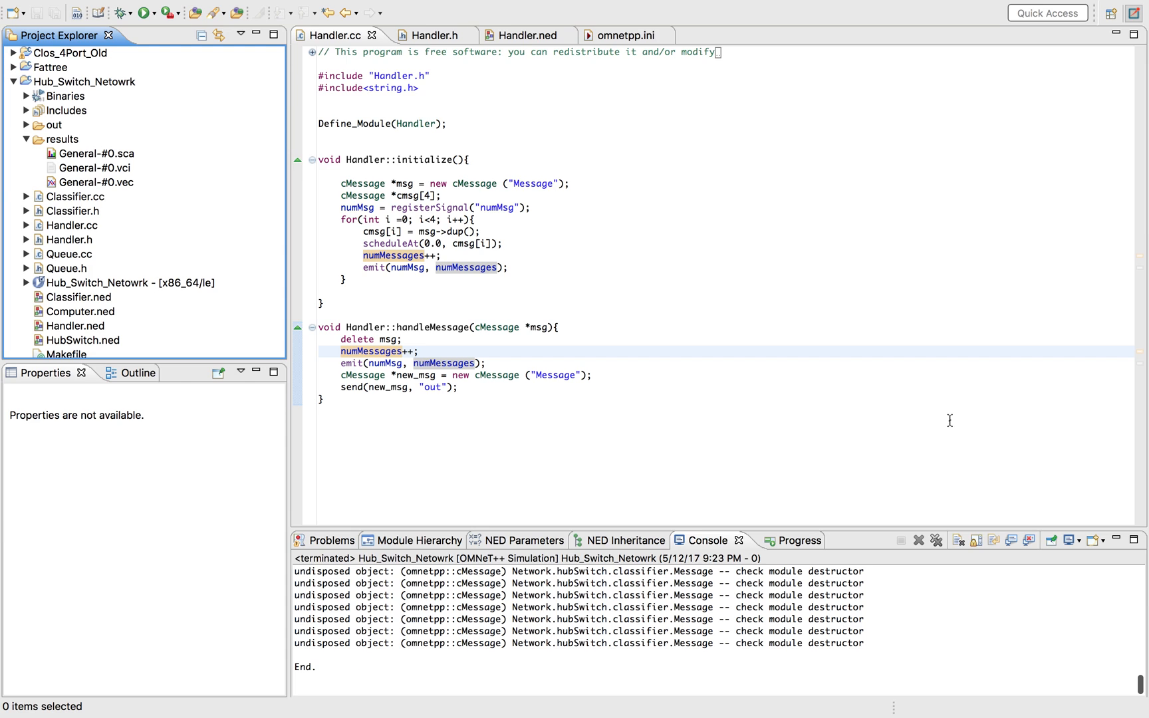
pyautogui.moveTo(624, 65)
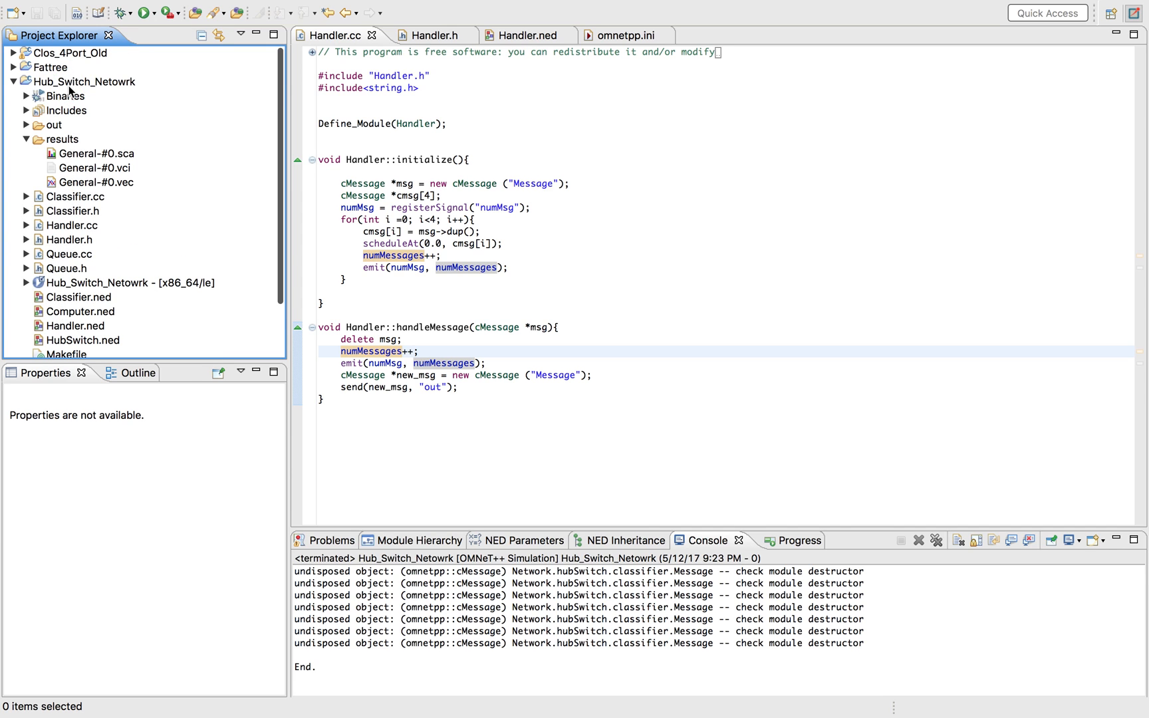
# - Create the analysis file new1.anf in the Hub_Switch_Netowrk project
pyautogui.rightClick(75, 81)
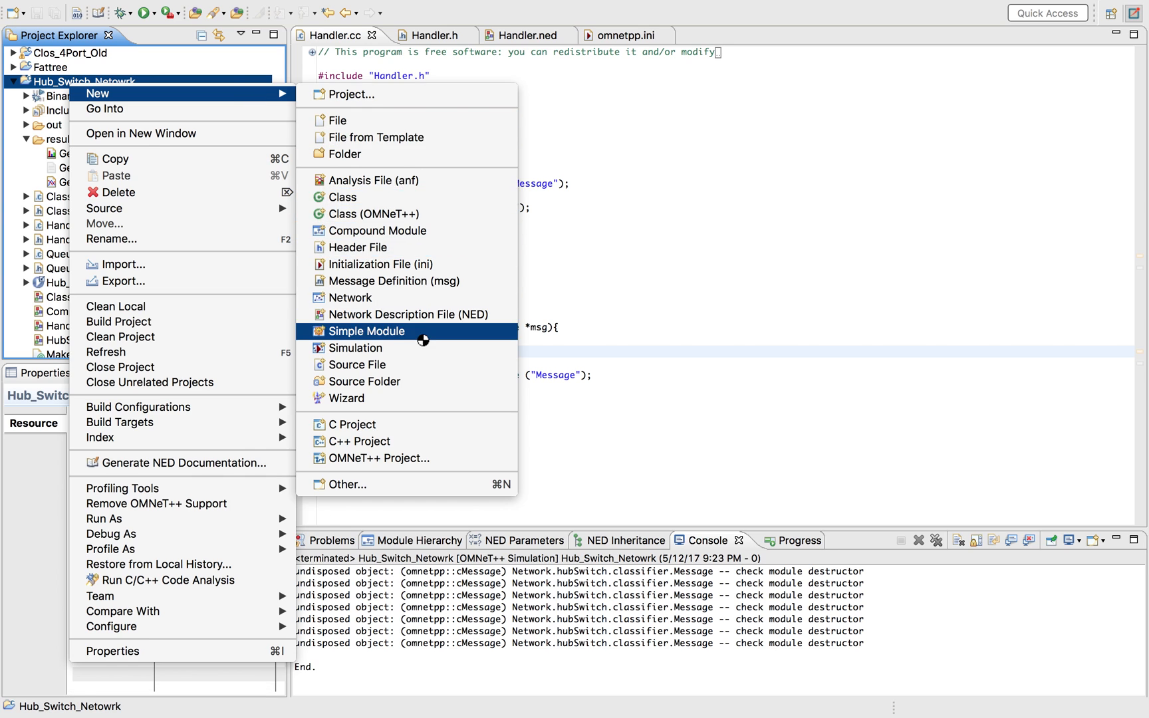
pyautogui.moveTo(424, 180)
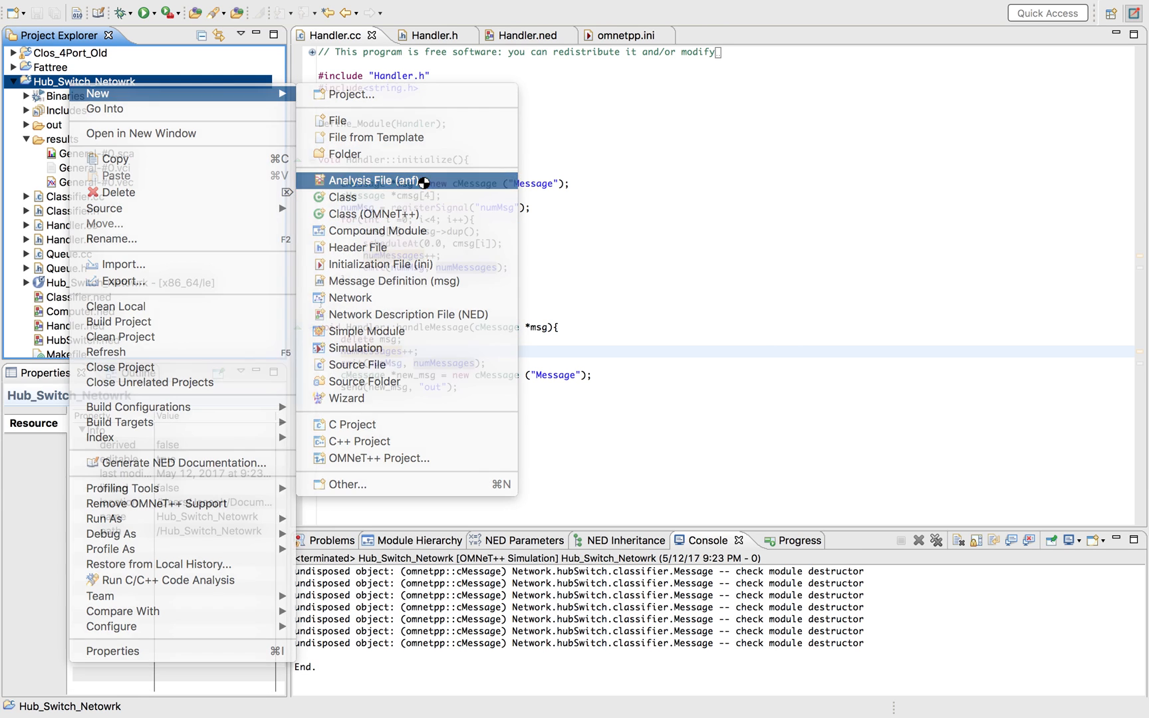
pyautogui.click(374, 180)
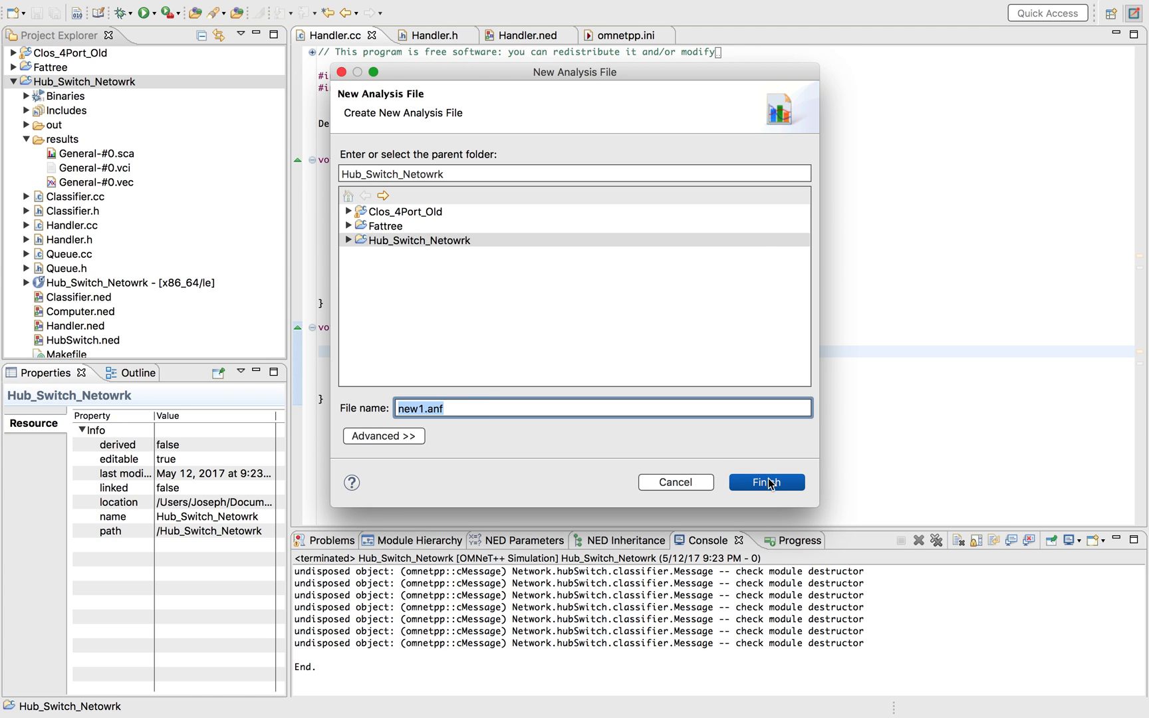
pyautogui.click(767, 482)
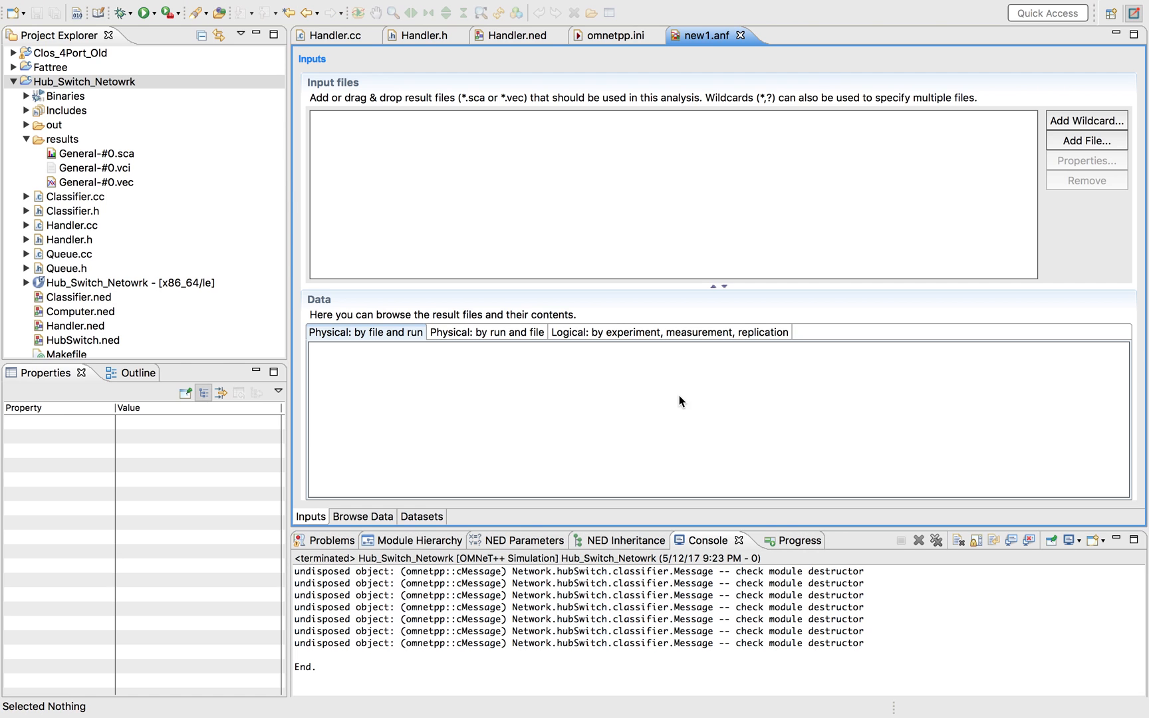
# - Add General-#0.sca and General-#0.vec as input files and browse their data
pyautogui.scroll(-3)
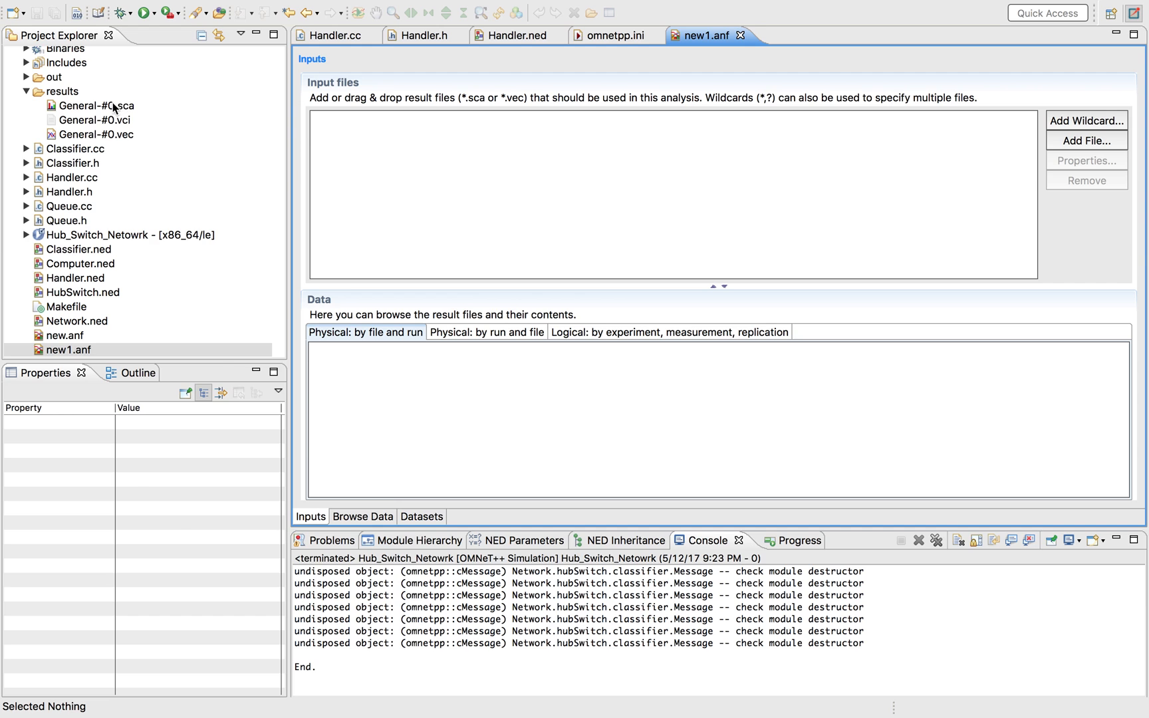
pyautogui.click(86, 105)
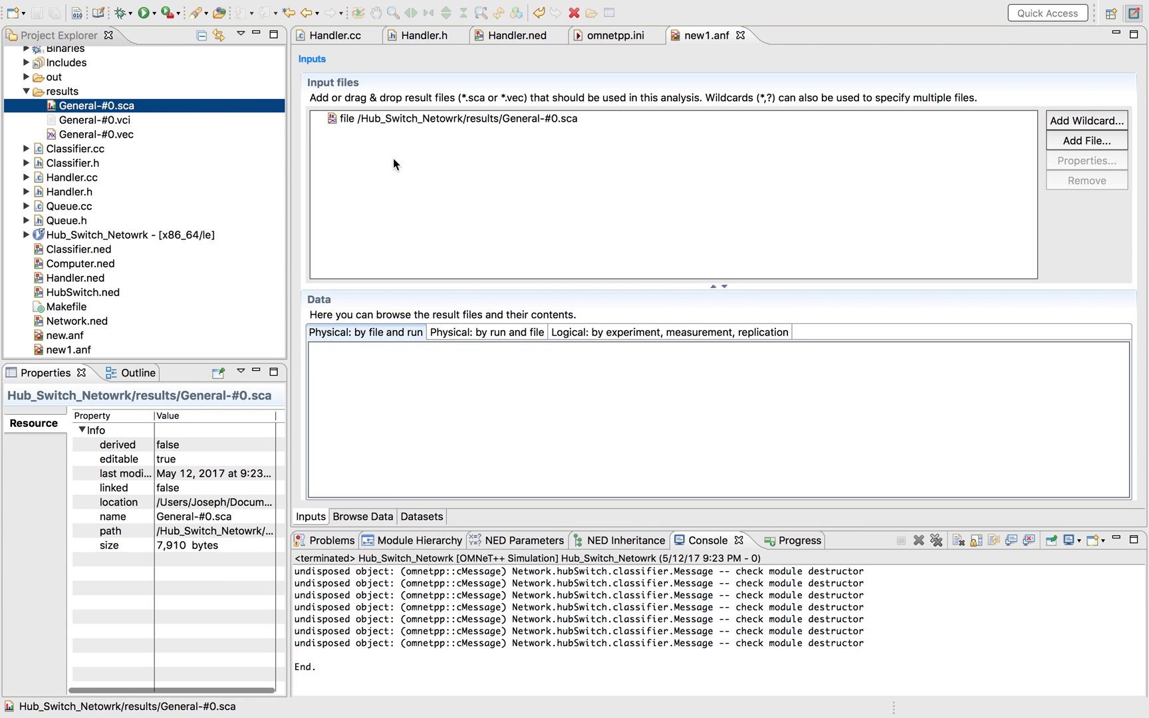
pyautogui.moveTo(94, 135); pyautogui.dragTo(410, 163)
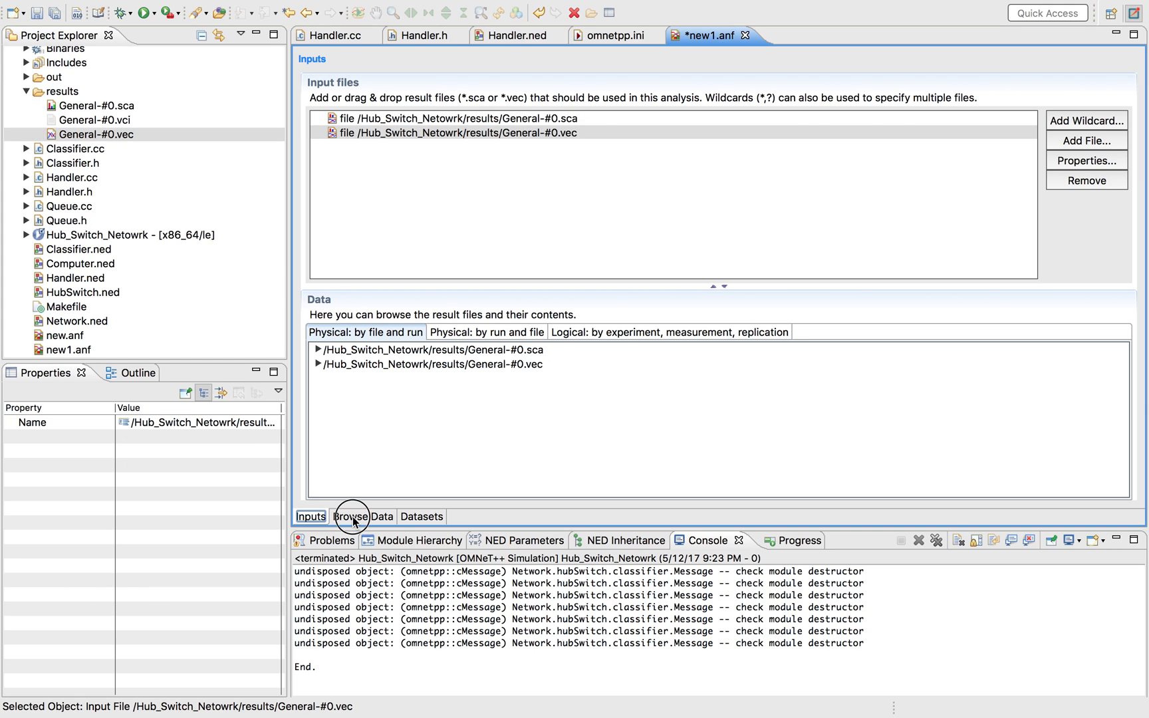
pyautogui.click(351, 517)
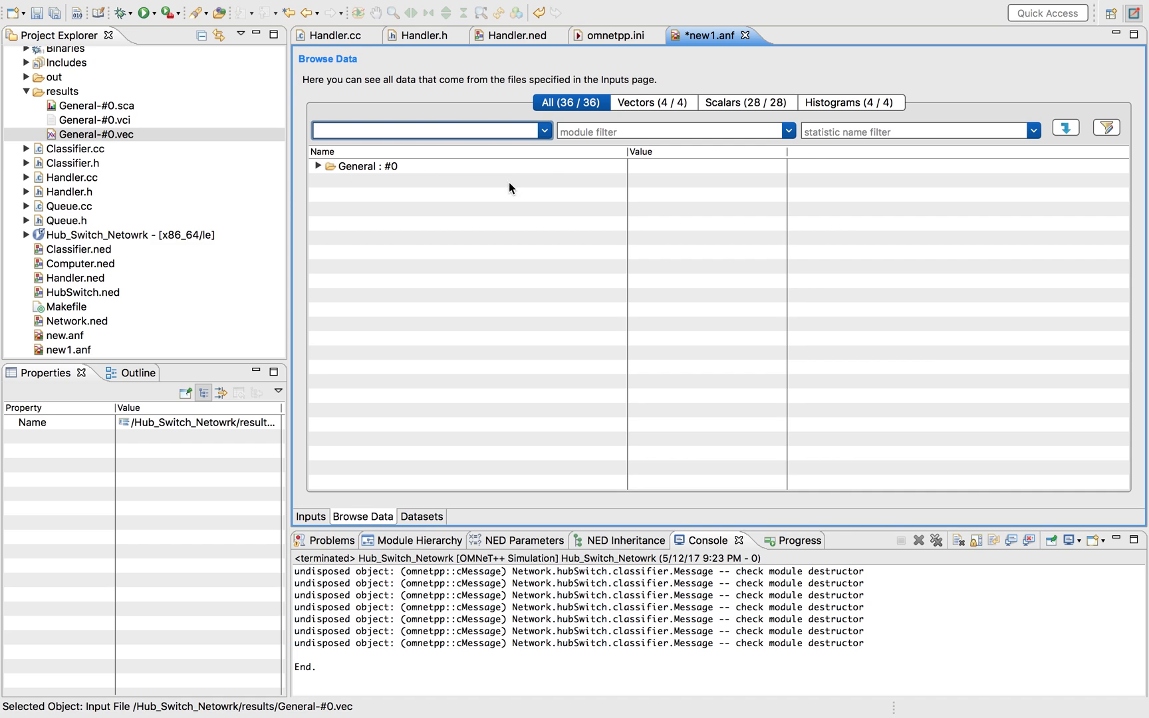
# - Inspect the computer[3] numMsg vector, then list the numMsg:histogram:max scalars
pyautogui.click(653, 103)
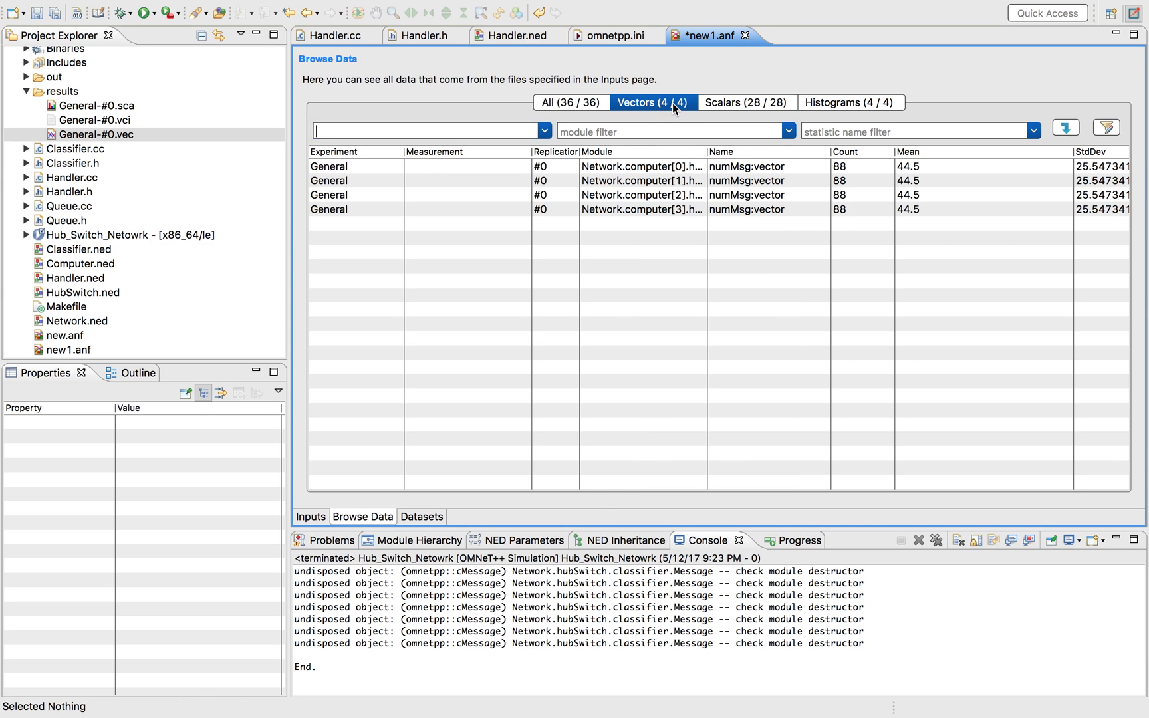
pyautogui.click(642, 166)
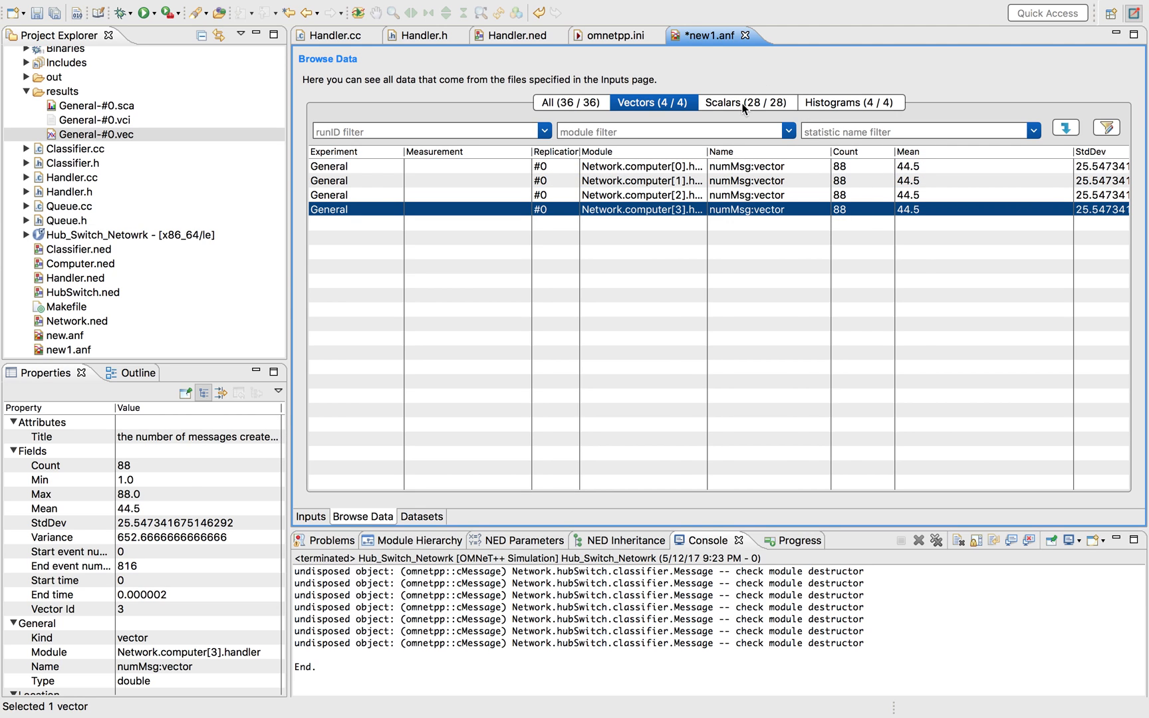
pyautogui.click(746, 102)
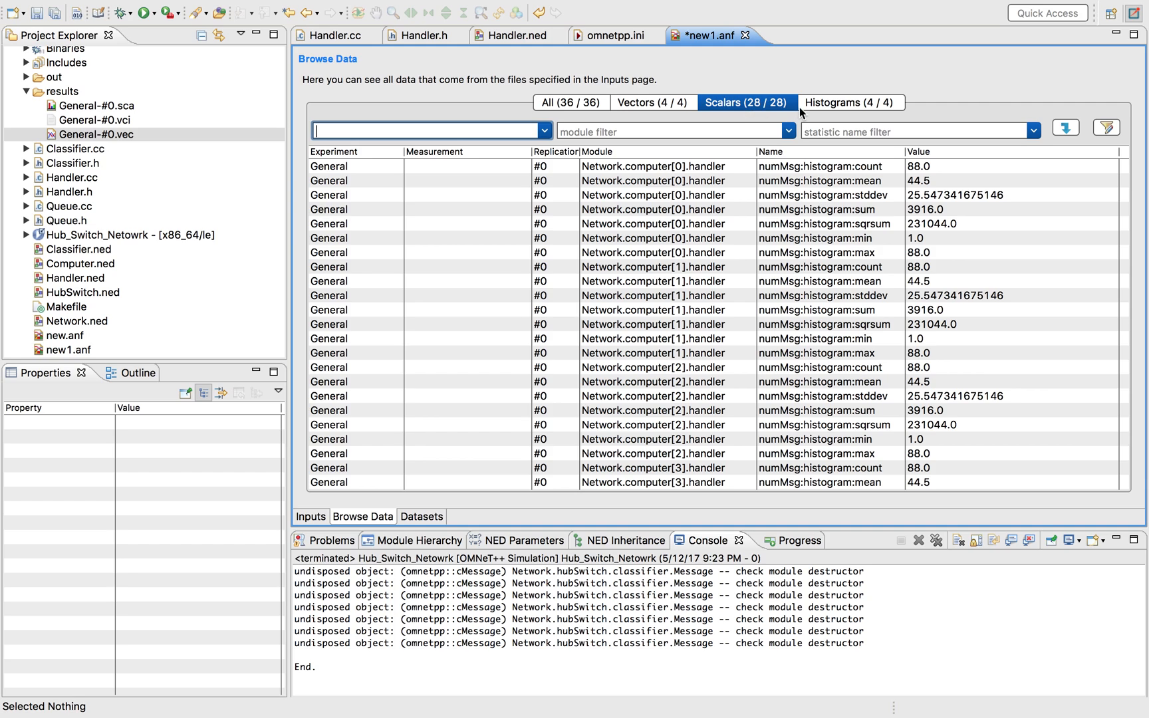
pyautogui.moveTo(967, 170)
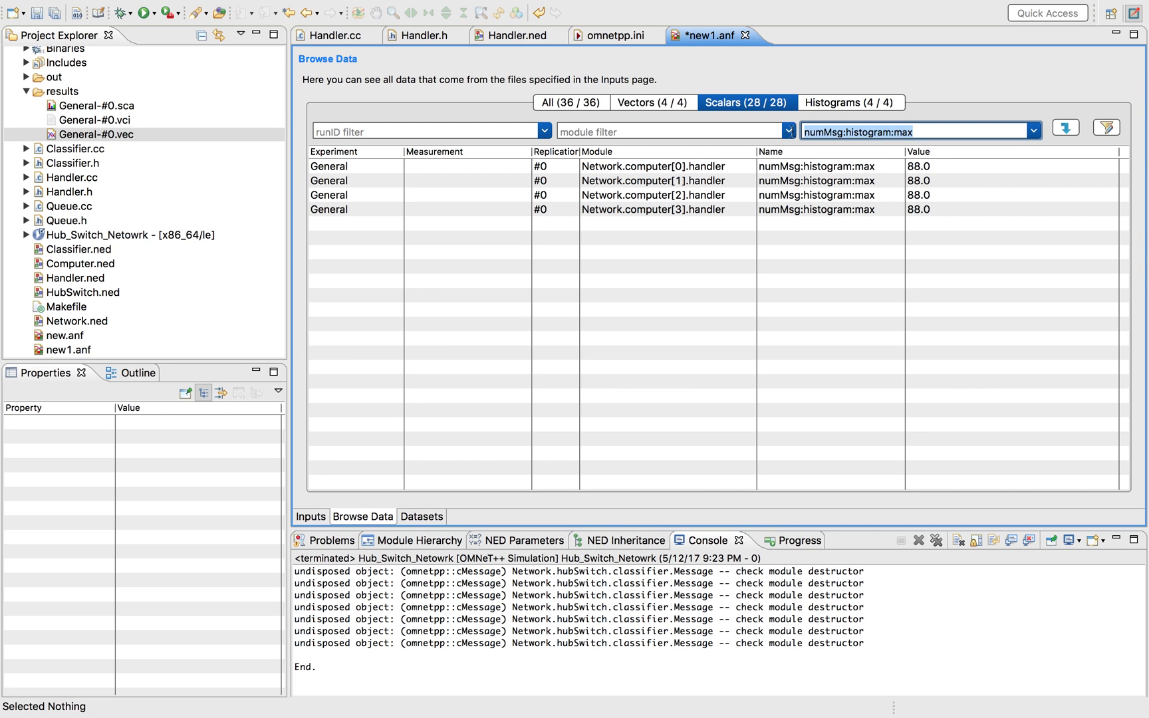
# - Glance at Handler.cc, return to new1.anf and list all 36 General #0 results
pyautogui.click(334, 35)
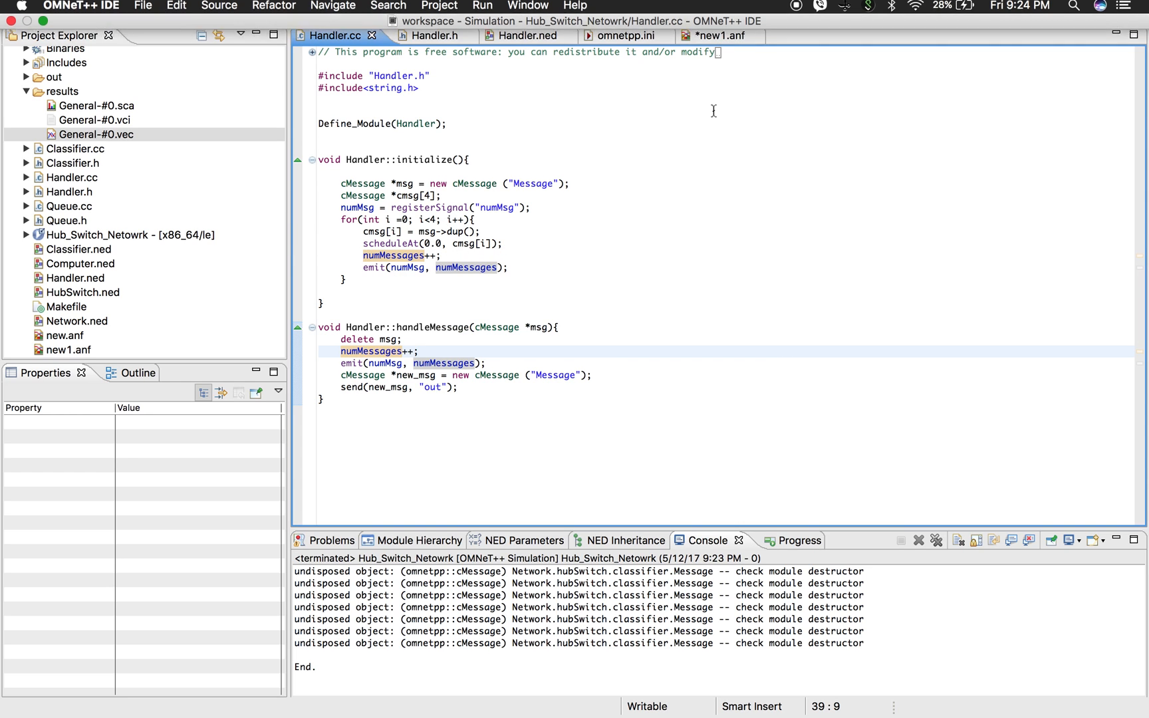
pyautogui.click(712, 35)
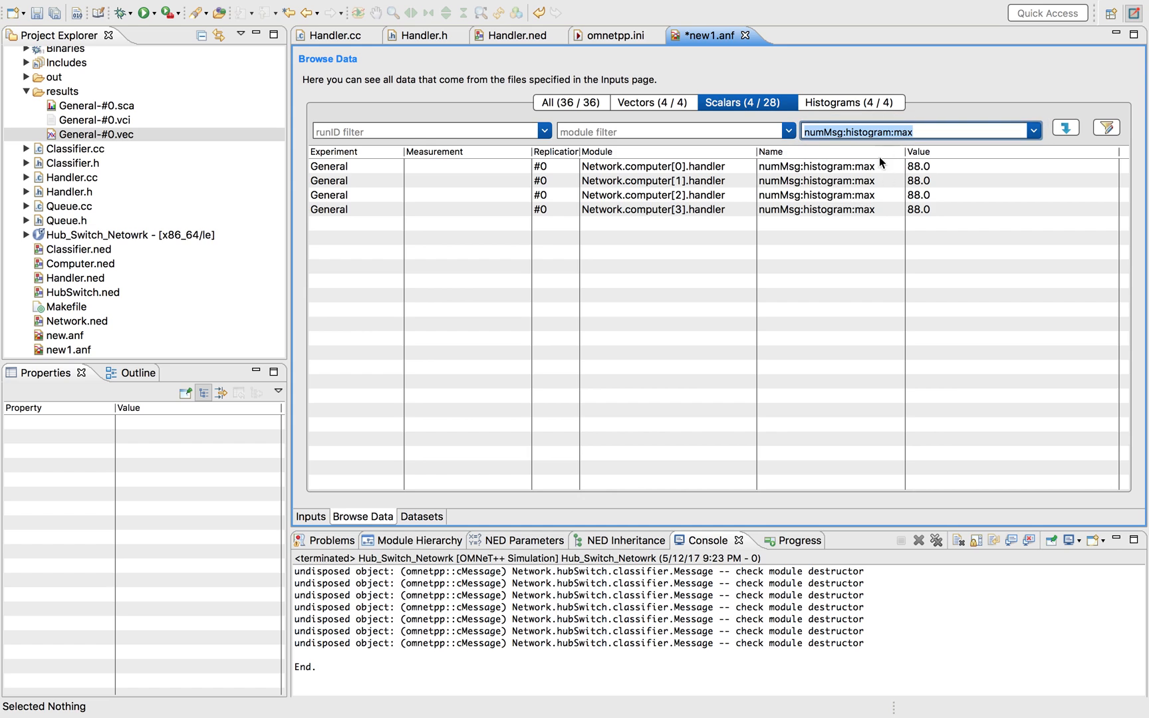
pyautogui.click(850, 103)
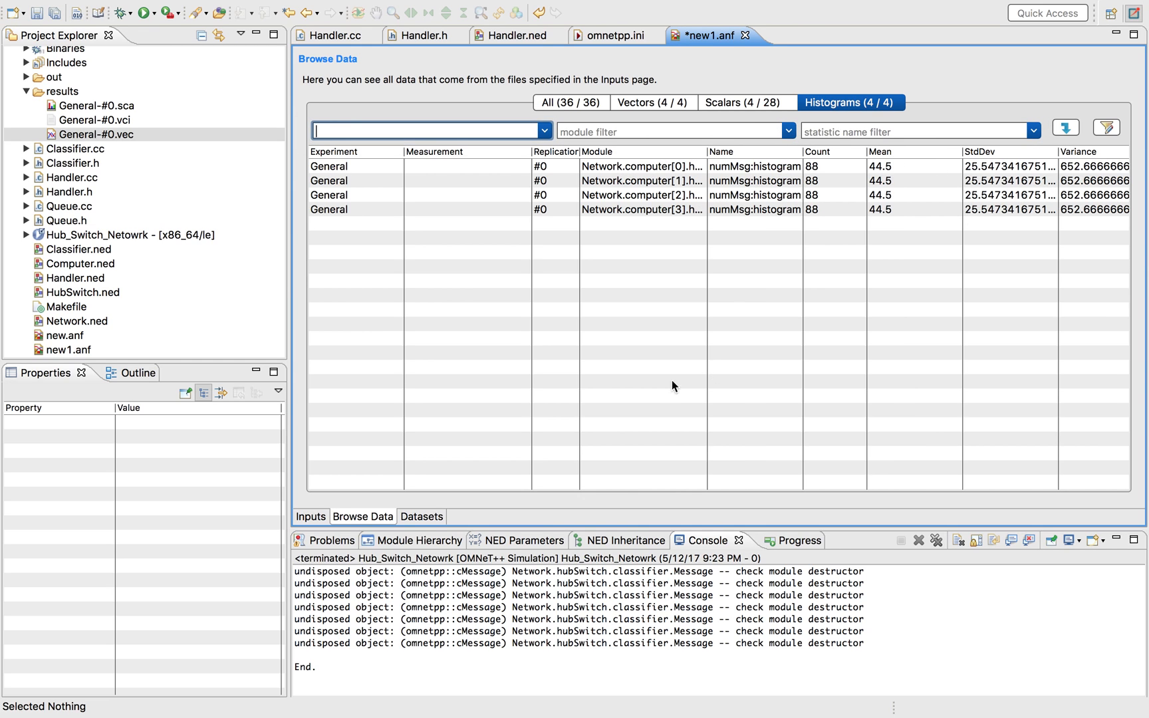
pyautogui.click(570, 102)
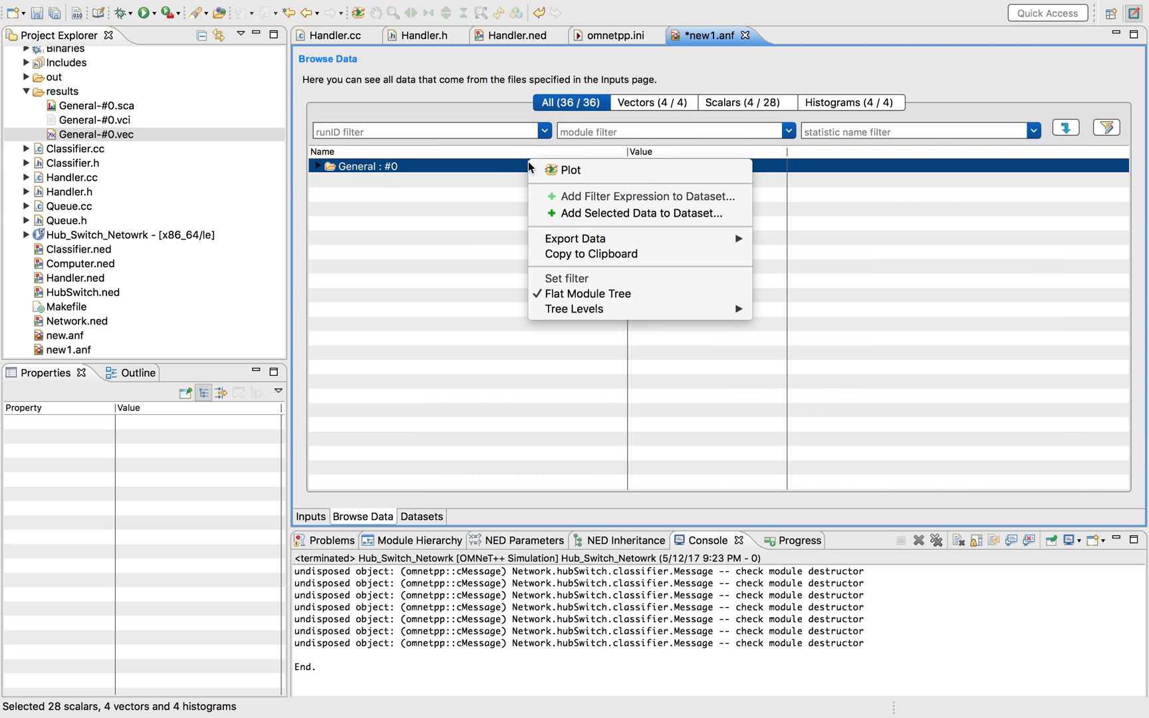
# - Plot all General #0 results, check the Datasets page, and return to Browse Data
pyautogui.click(570, 170)
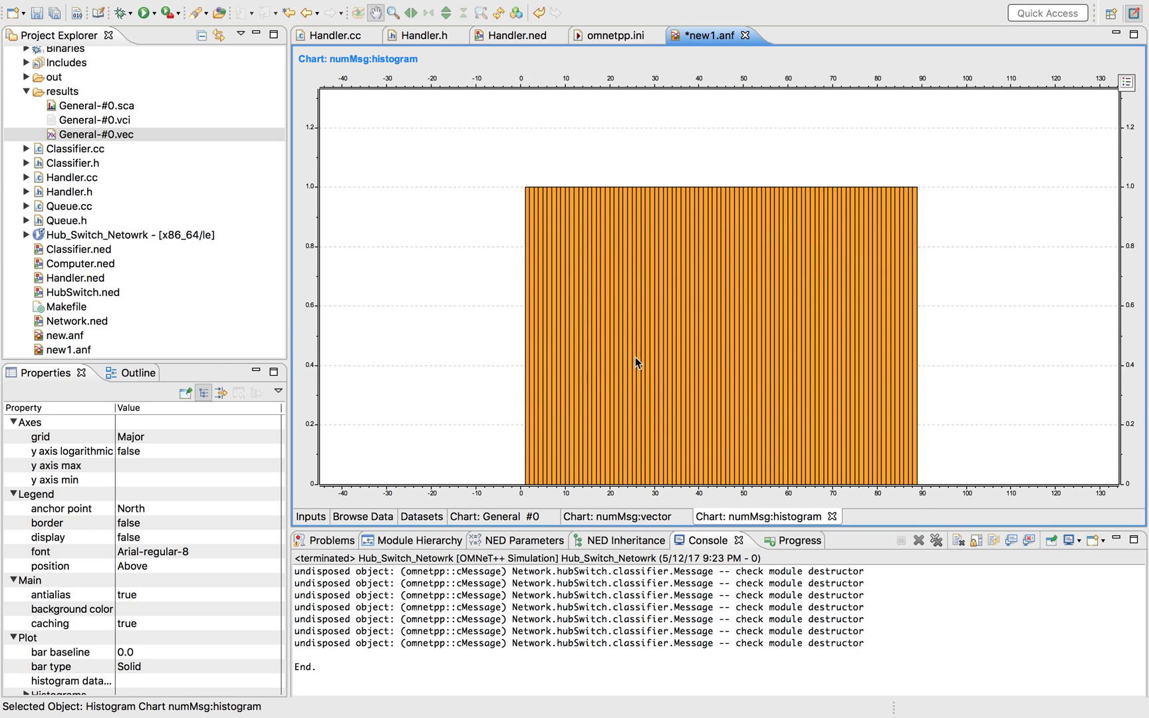
pyautogui.click(421, 516)
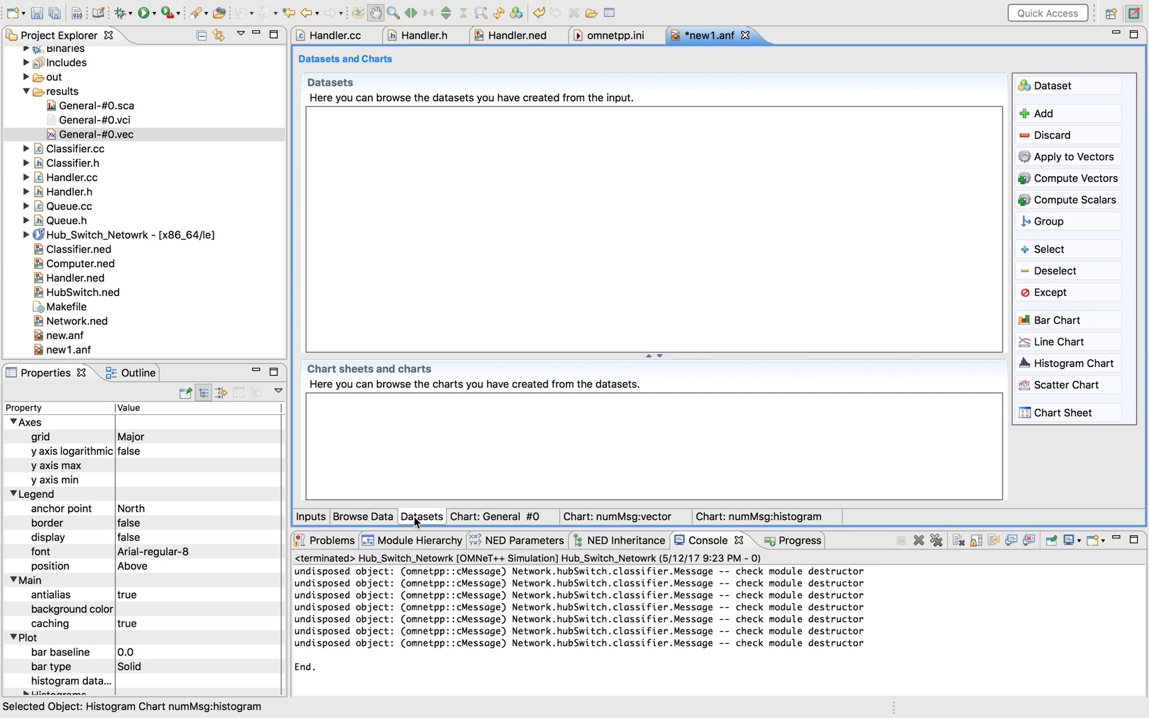
pyautogui.click(363, 516)
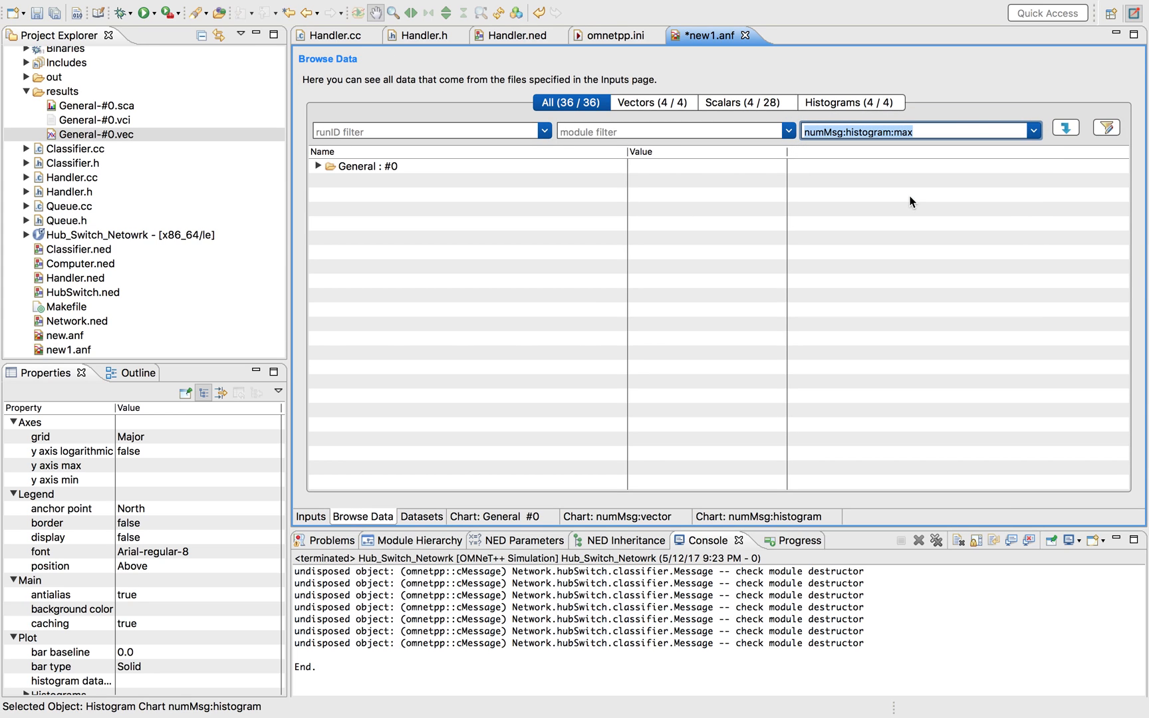
pyautogui.moveTo(451, 171)
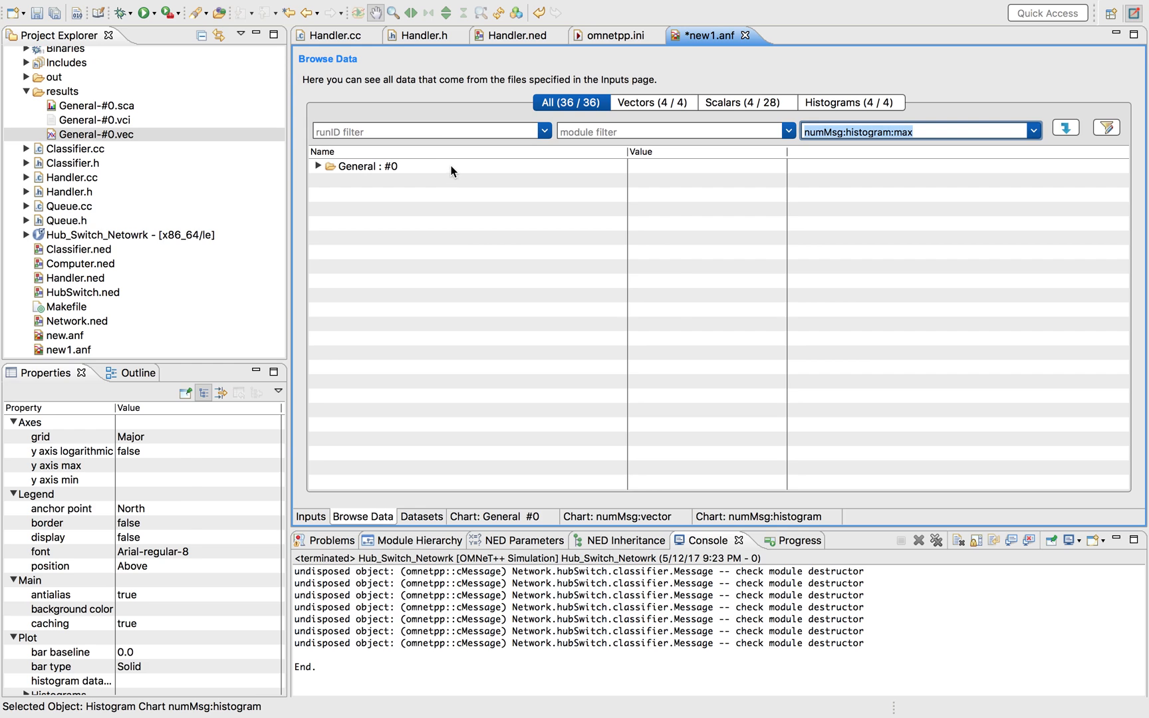
# - Plot the four computers' numMsg:histogram:max scalars (each 88) as a bar chart
pyautogui.rightClick(366, 167)
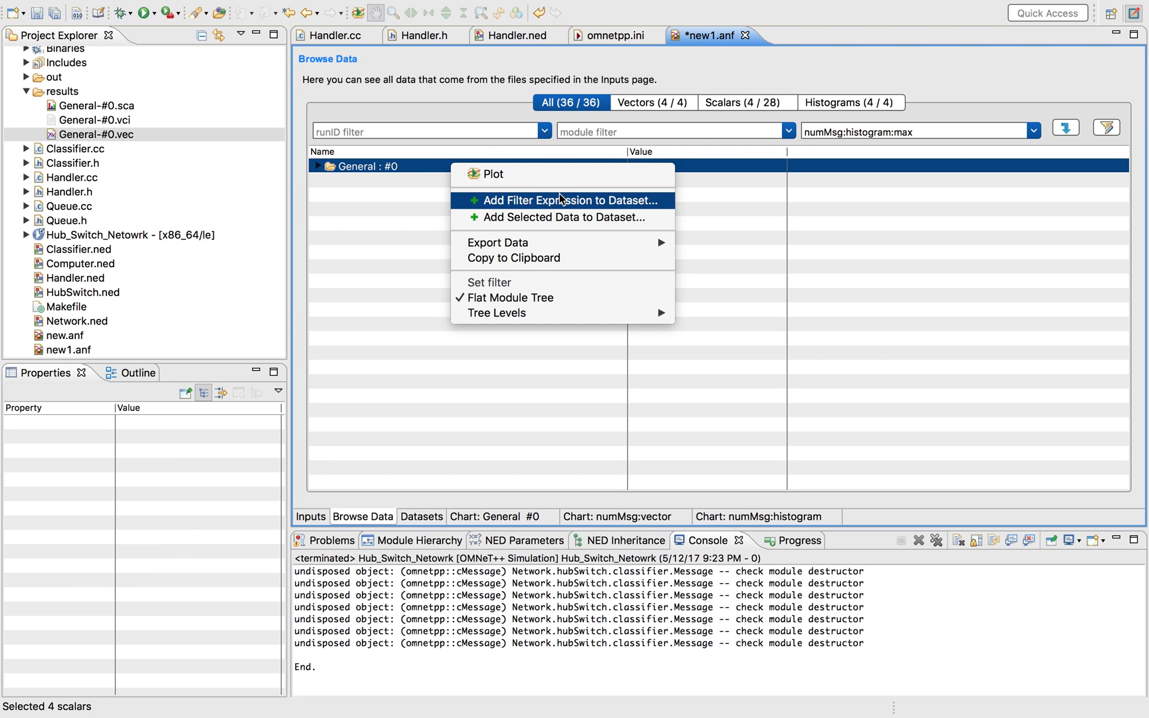
pyautogui.click(746, 102)
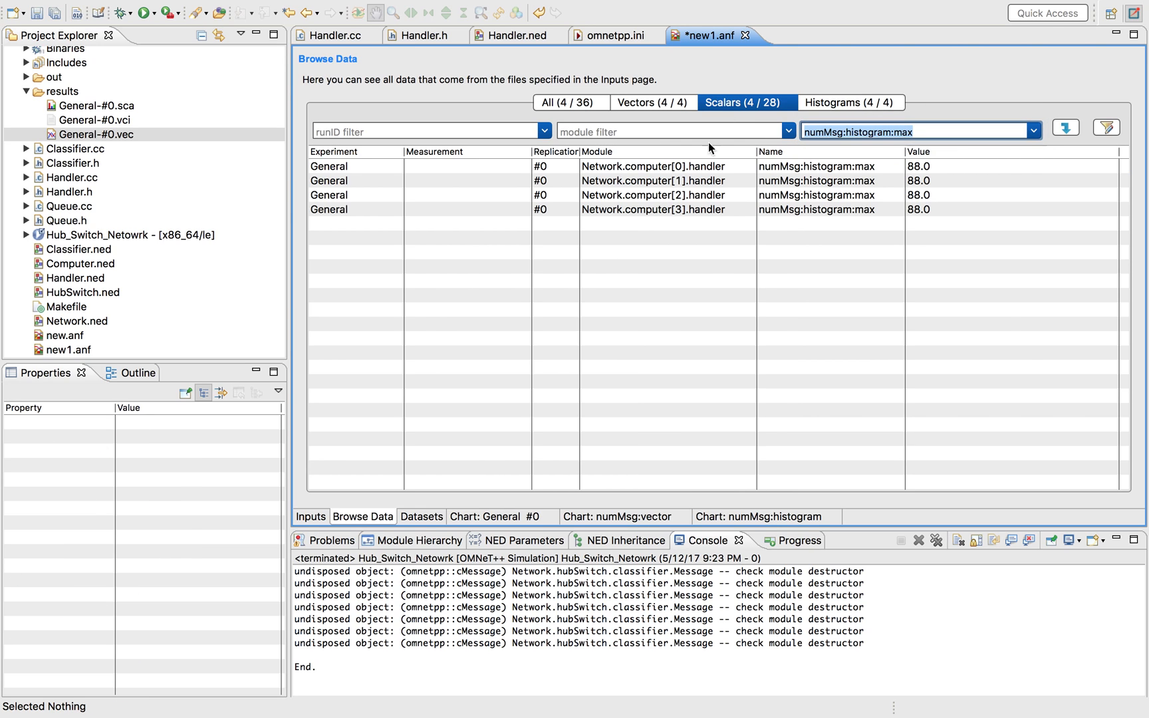
pyautogui.click(639, 166)
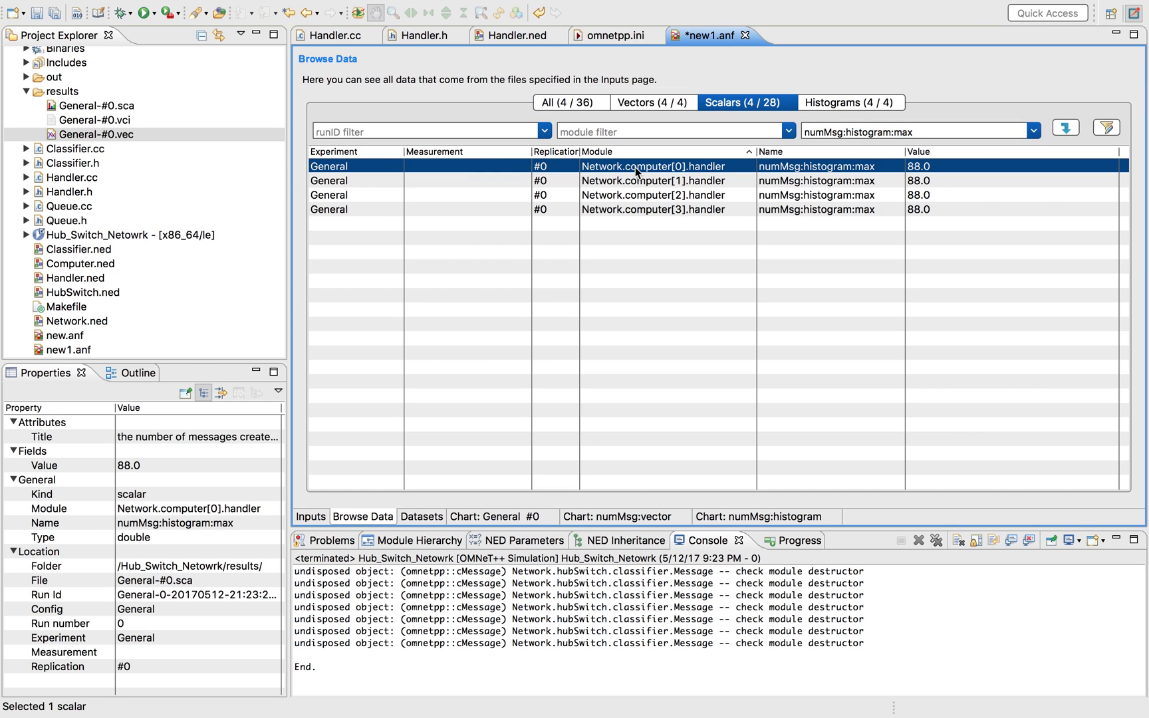
pyautogui.rightClick(652, 194)
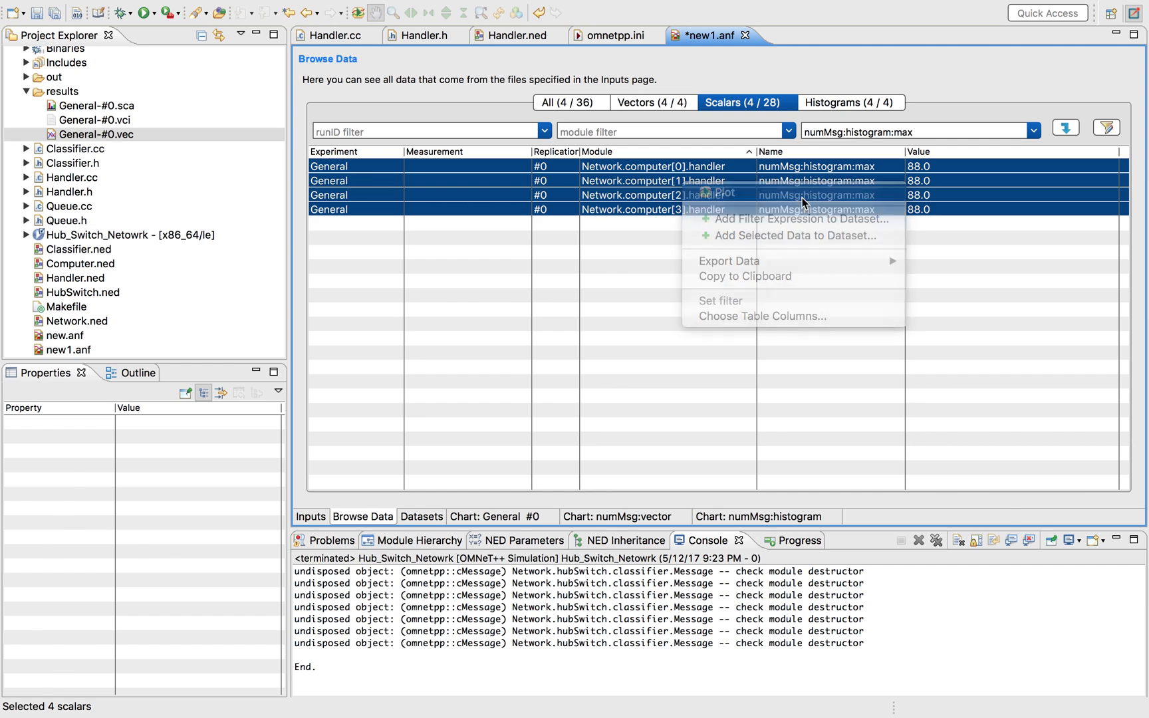
pyautogui.click(714, 193)
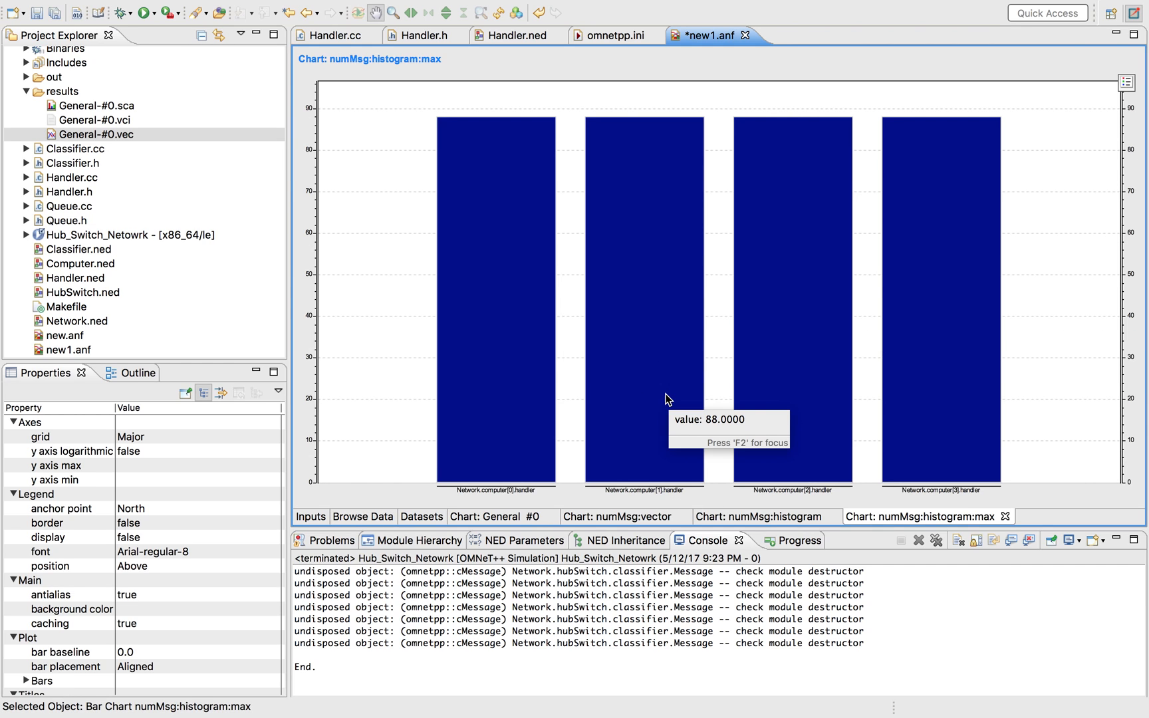
pyautogui.moveTo(380, 527)
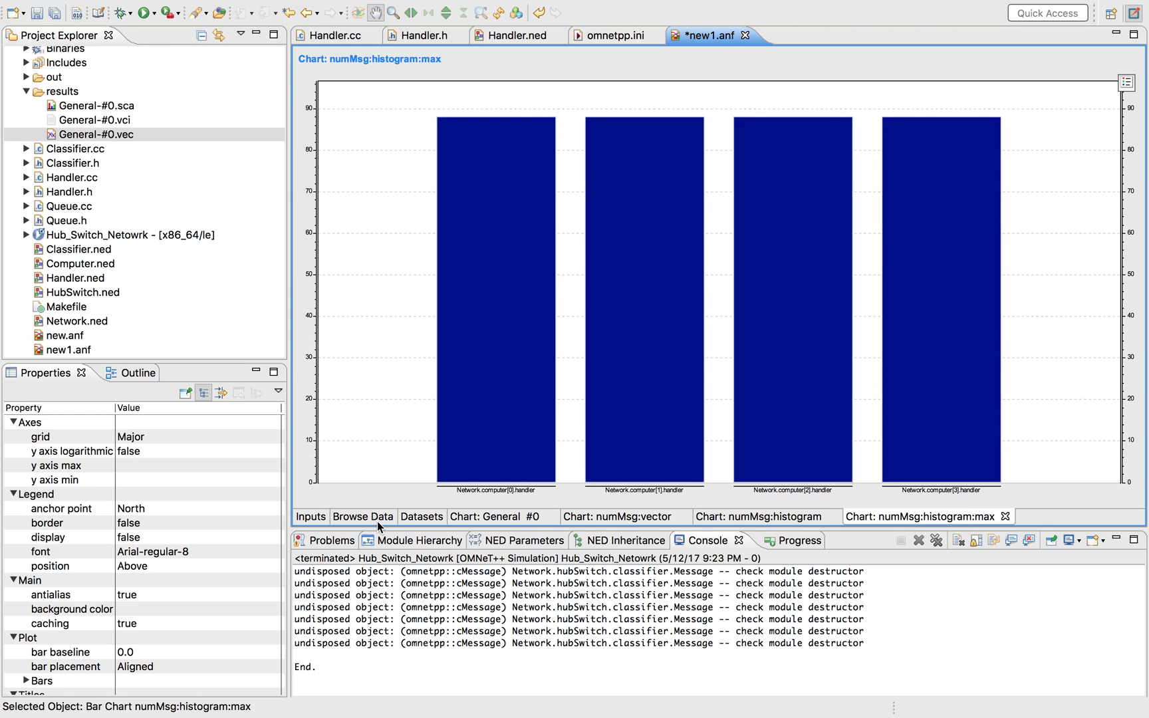
# - Review the vector and scalar lists and the Export Data menu, then open the Datasets overview
pyautogui.click(362, 517)
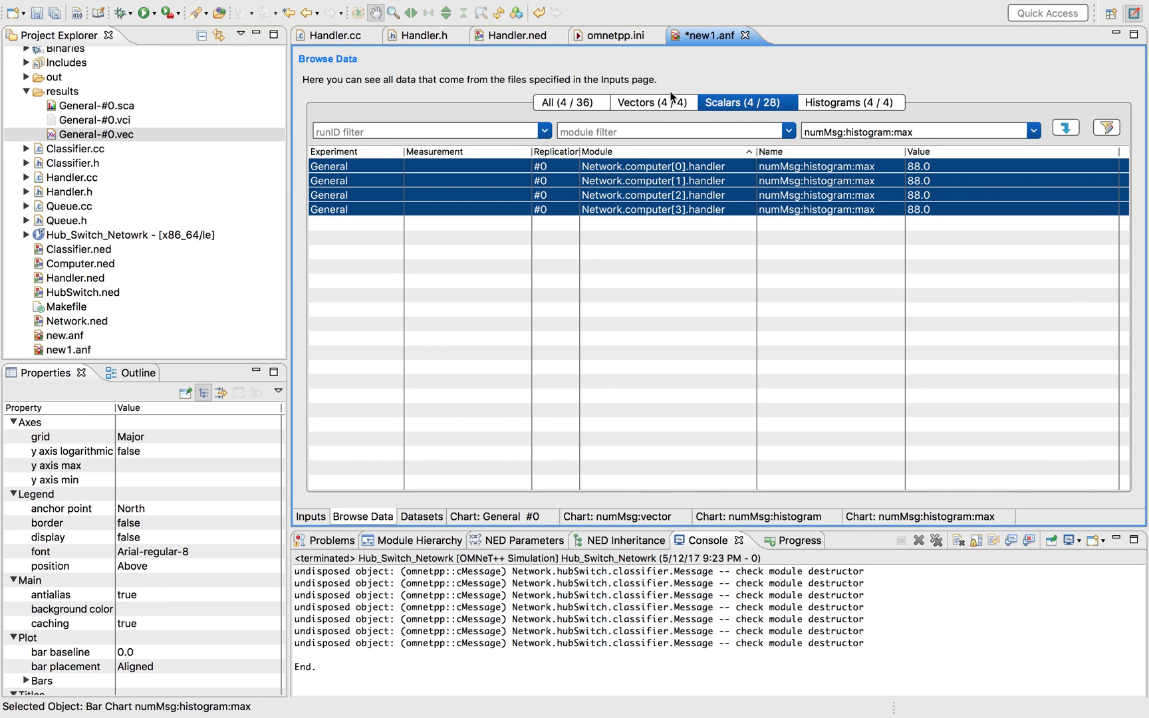
pyautogui.click(653, 102)
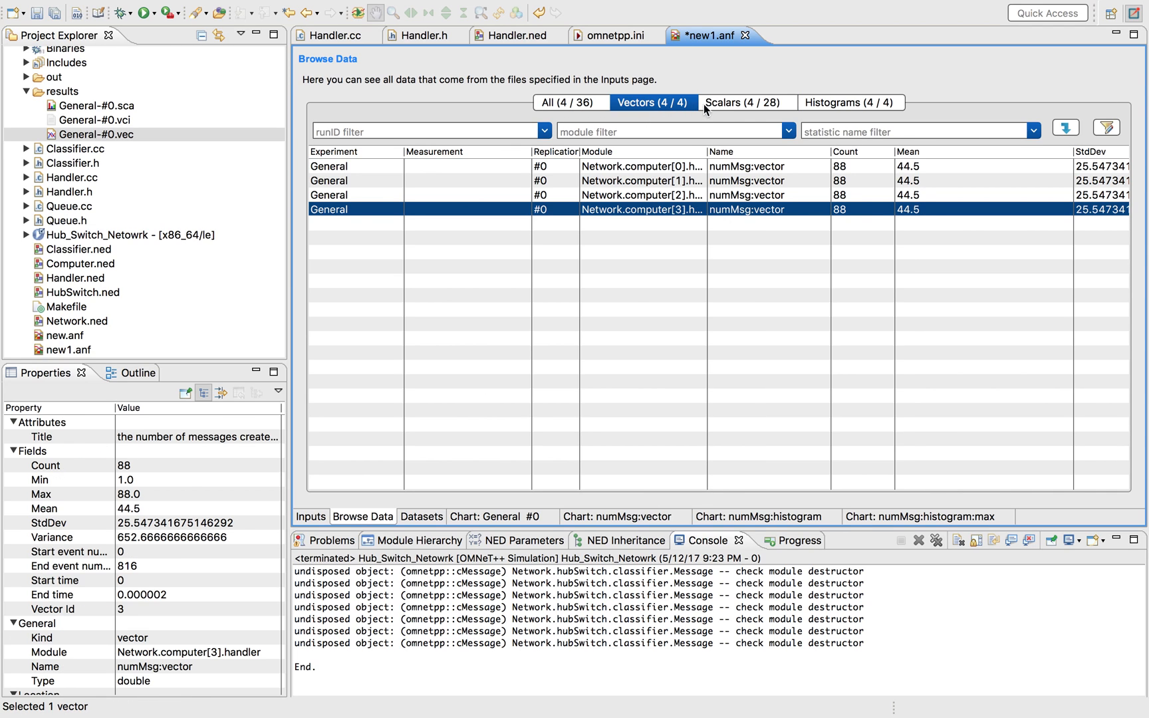
pyautogui.click(747, 102)
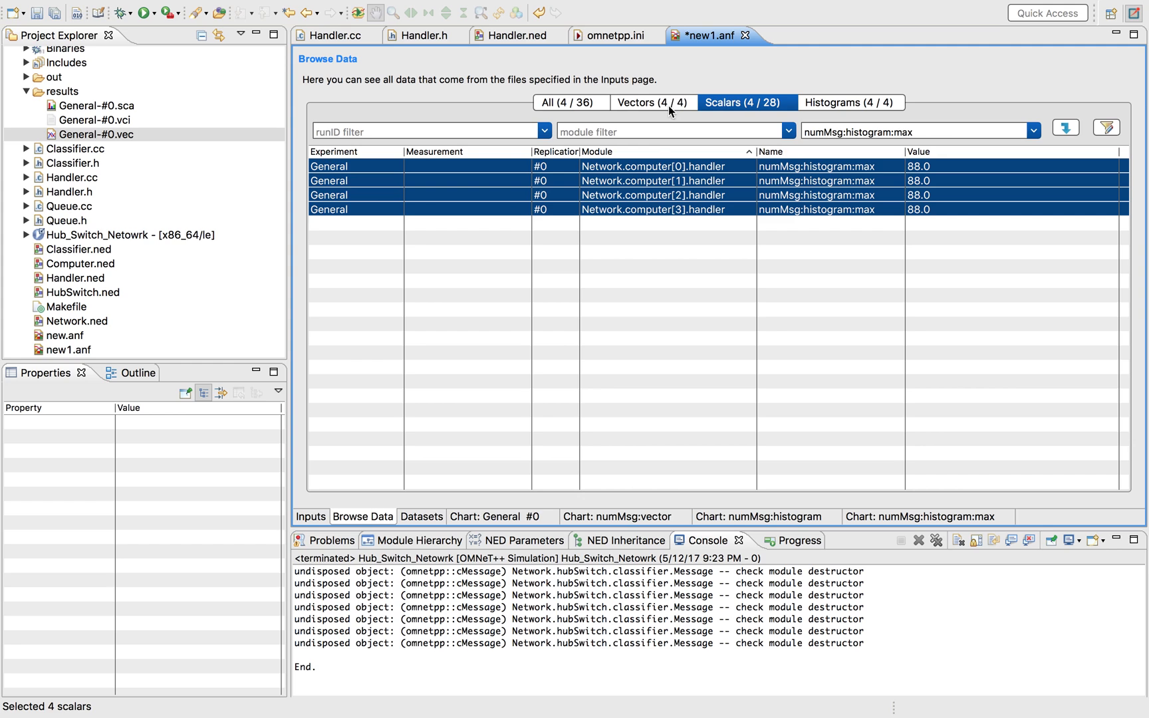
pyautogui.rightClick(645, 195)
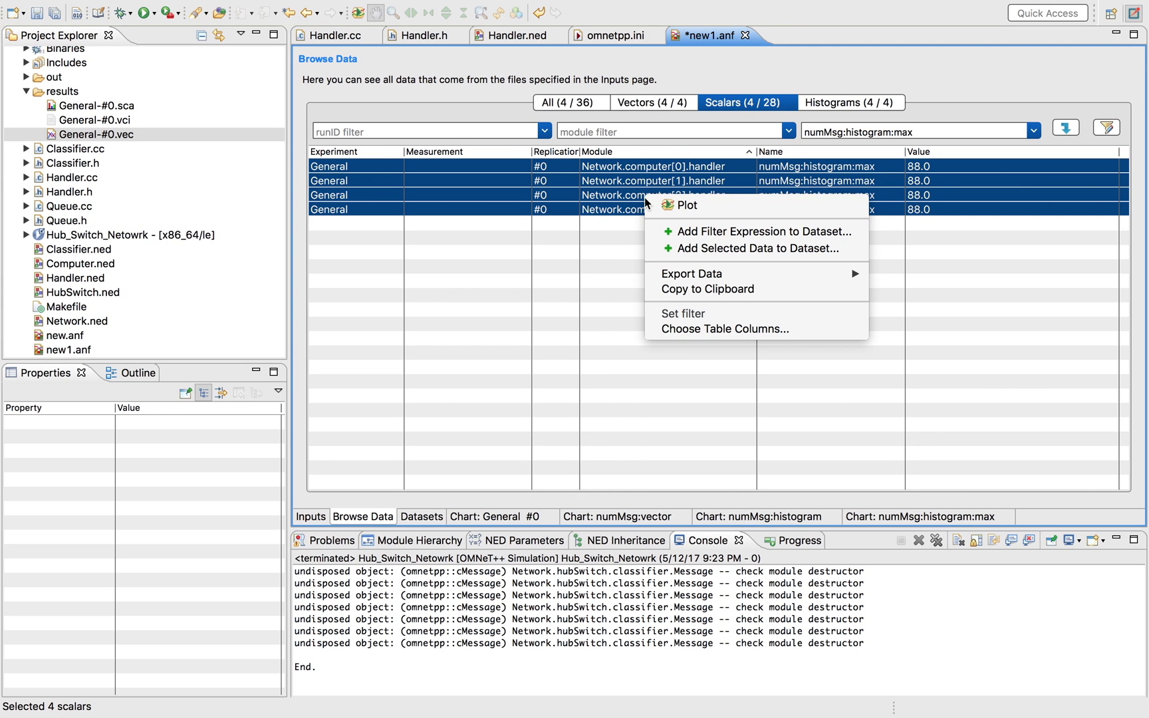
pyautogui.moveTo(715, 273)
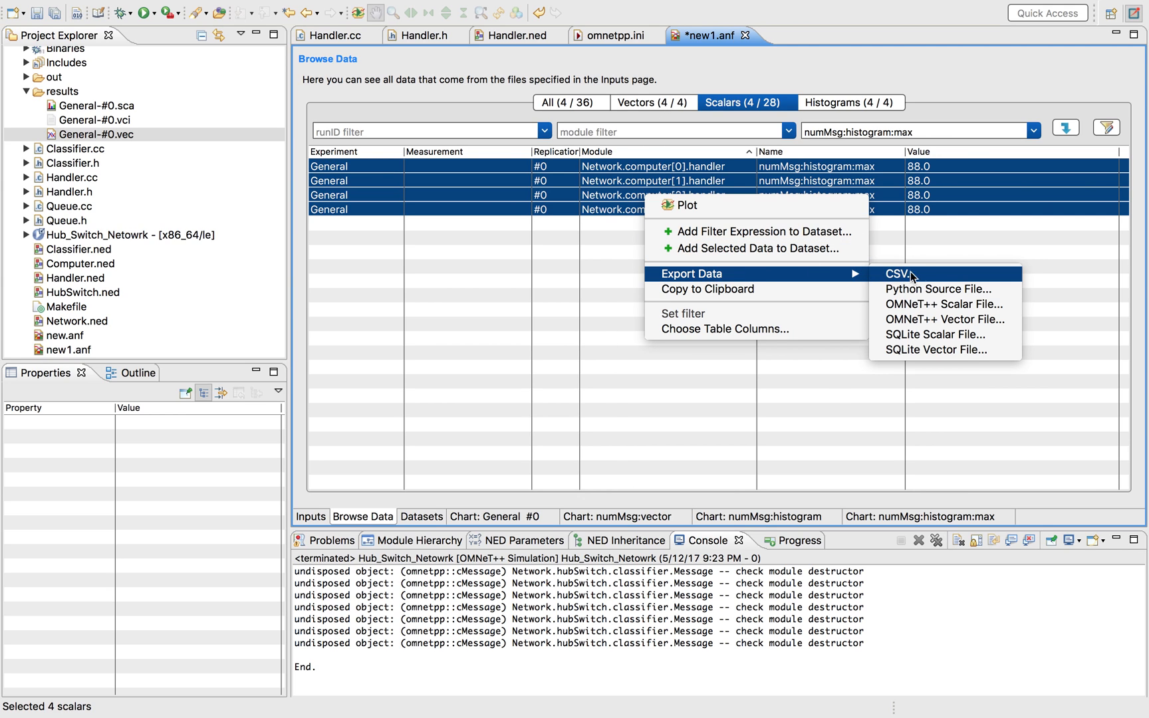
pyautogui.moveTo(891, 379)
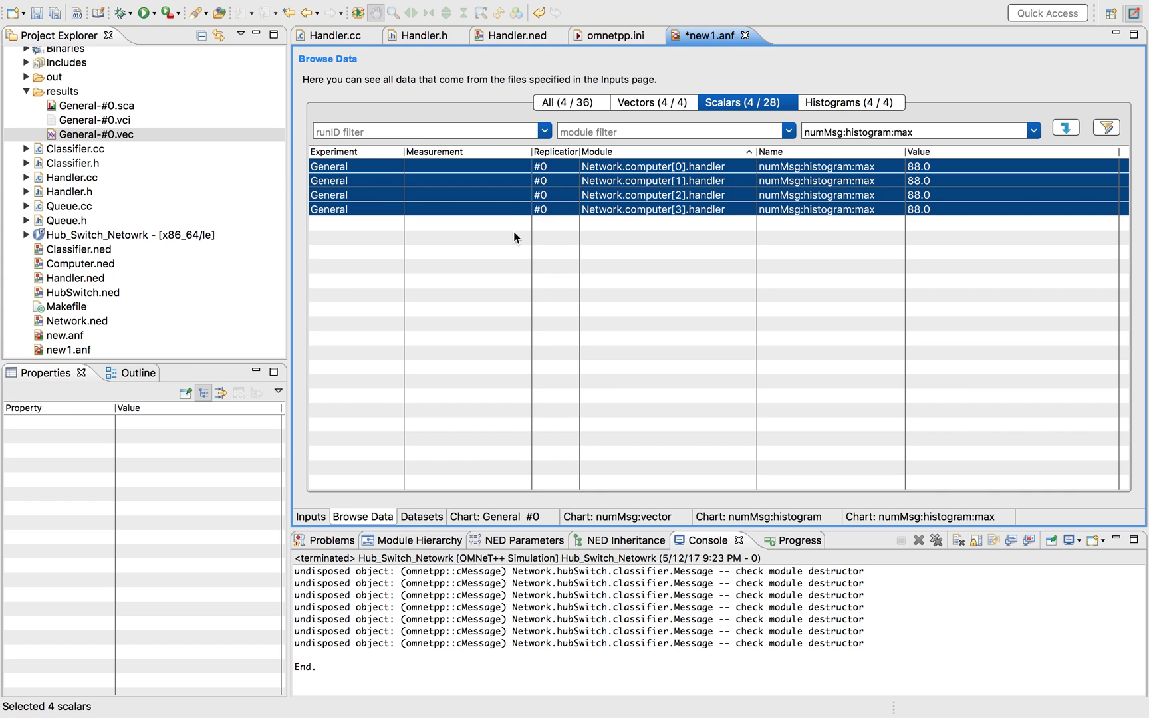
pyautogui.click(421, 517)
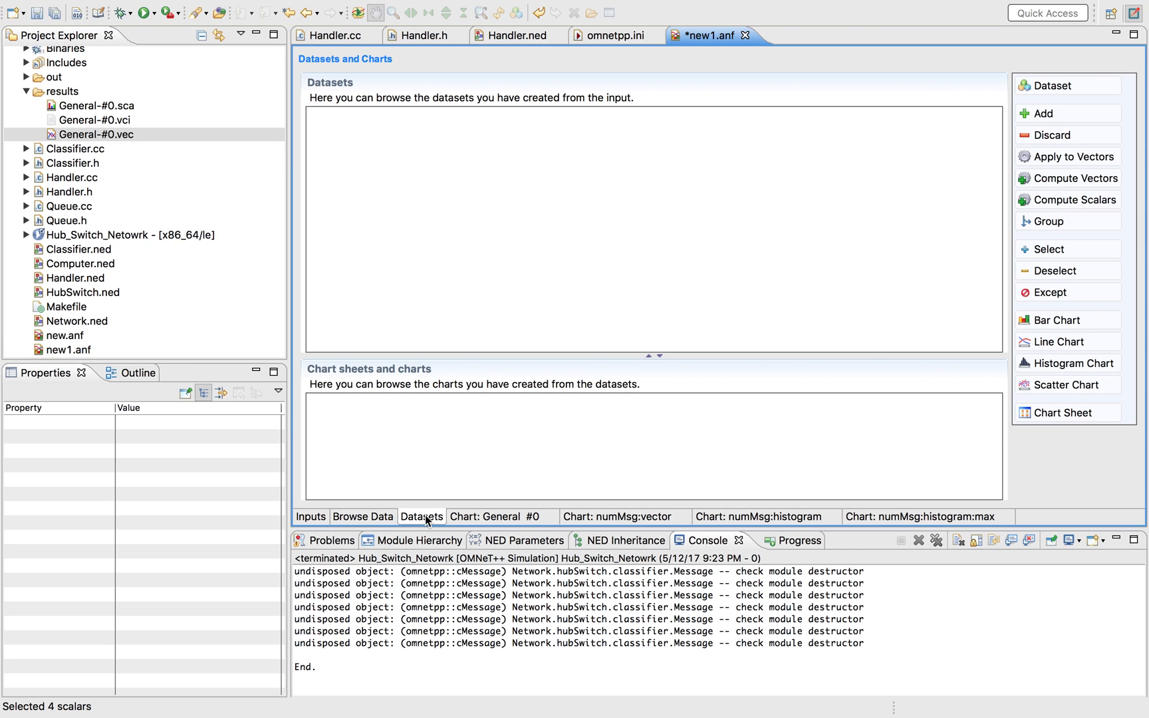
# - View the General #0 bar chart, then return to the numMsg:histogram:max scalar list
pyautogui.click(503, 516)
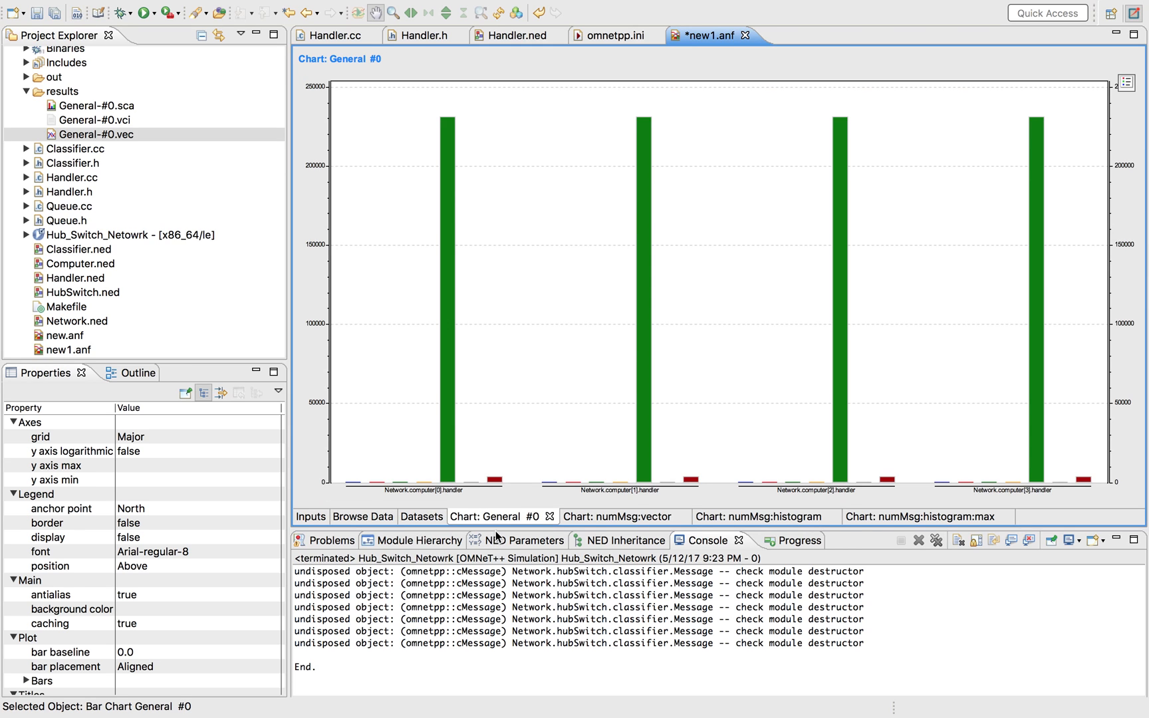
pyautogui.moveTo(615, 308)
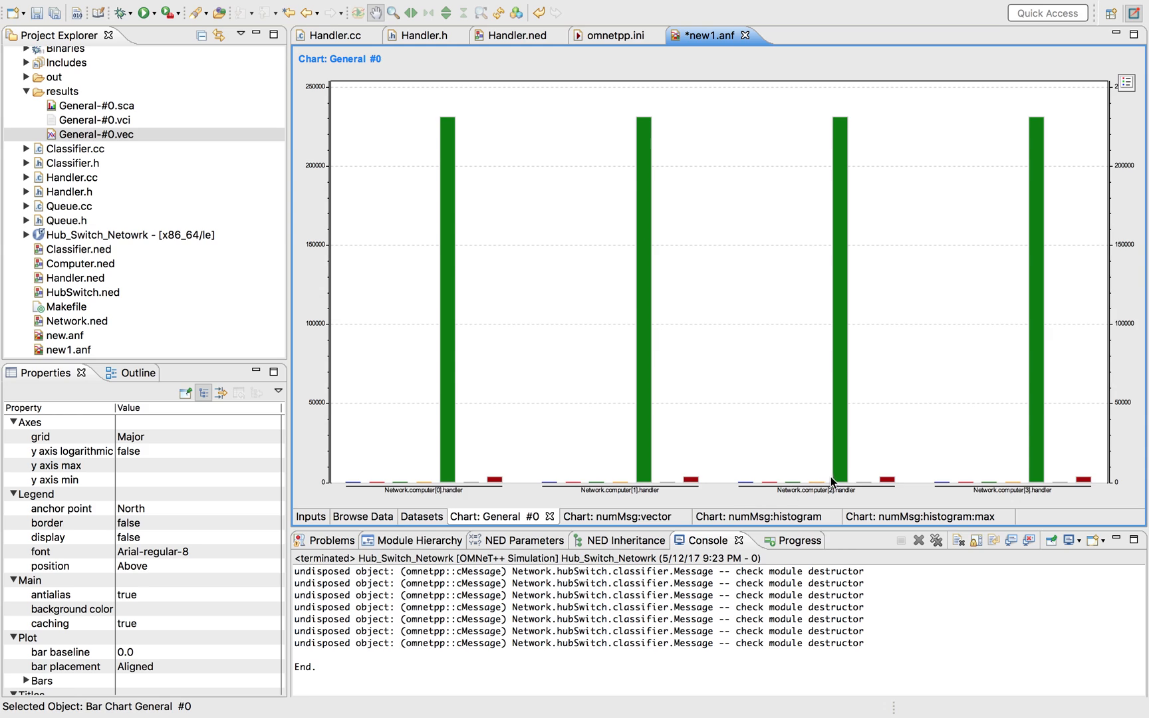
pyautogui.moveTo(445, 117)
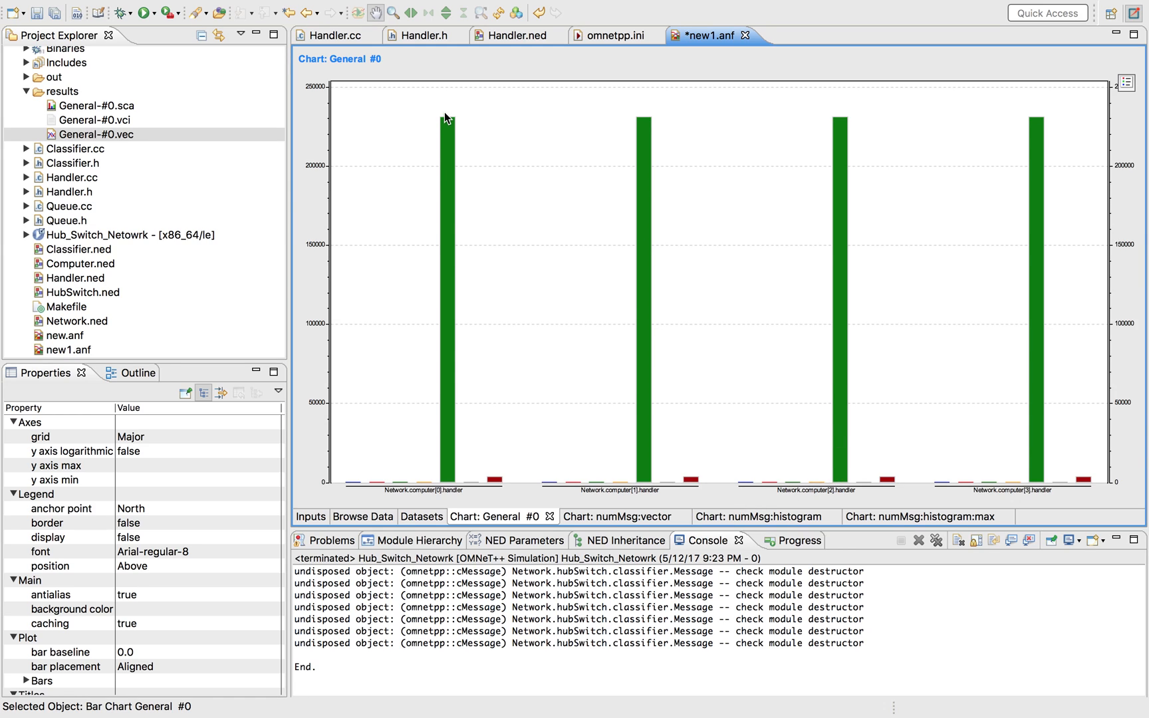
pyautogui.moveTo(705, 458)
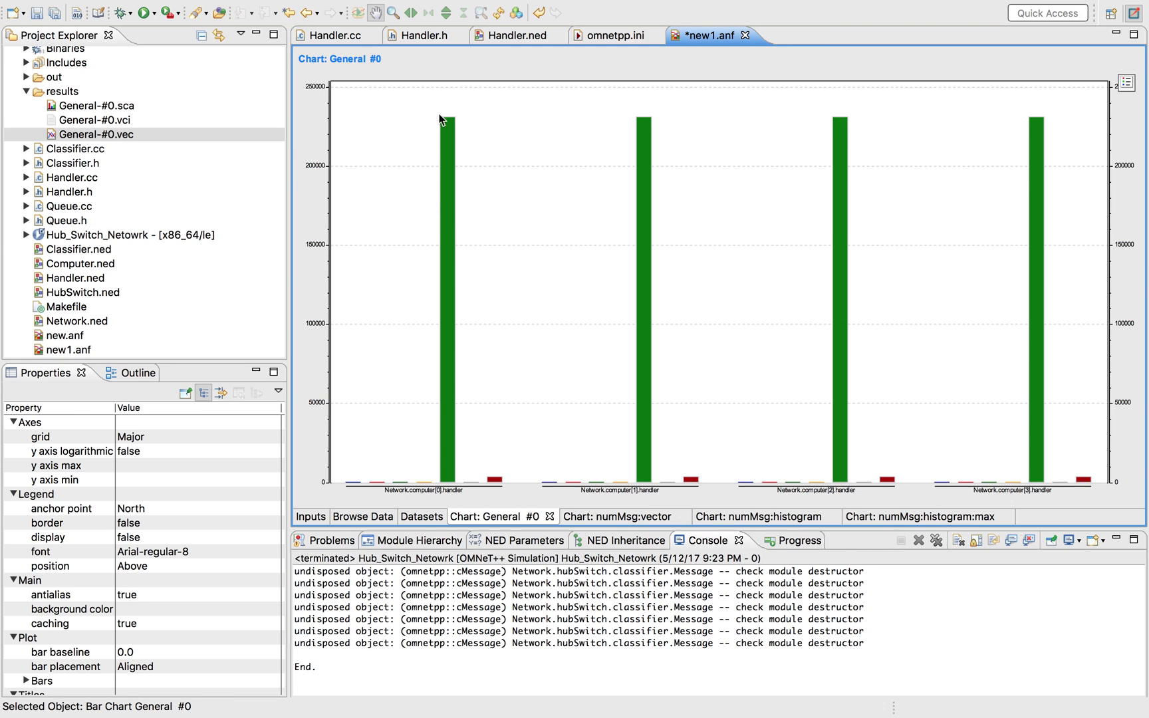
pyautogui.click(363, 516)
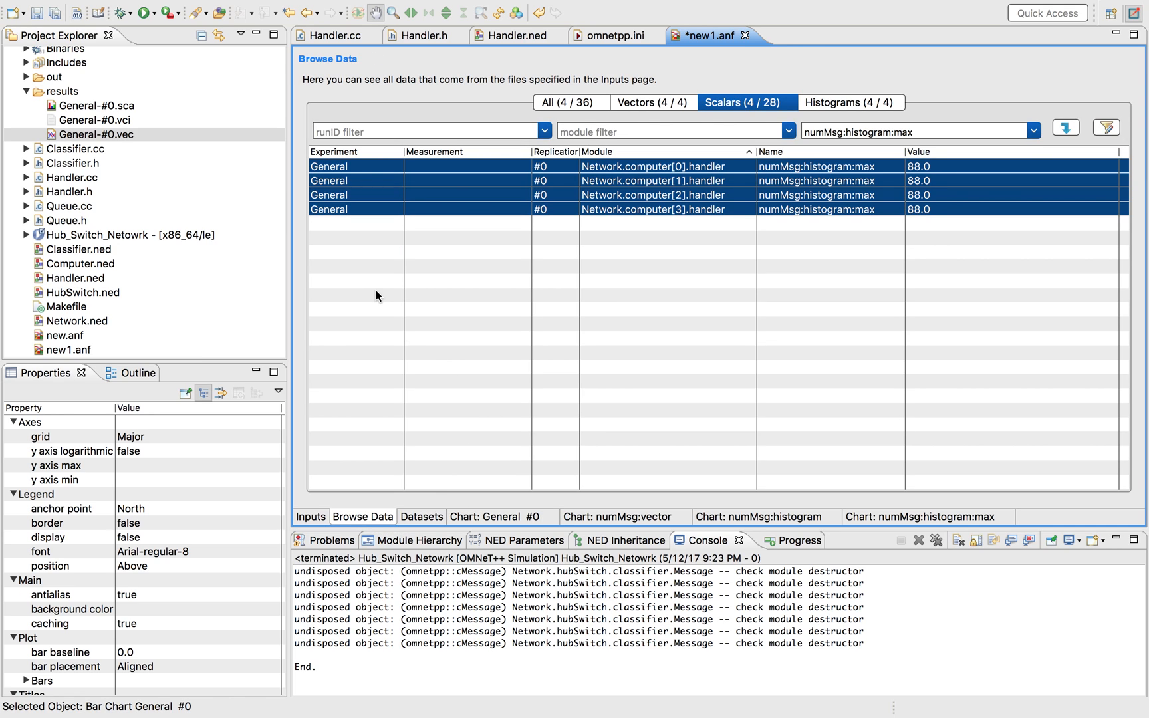
pyautogui.moveTo(448, 246)
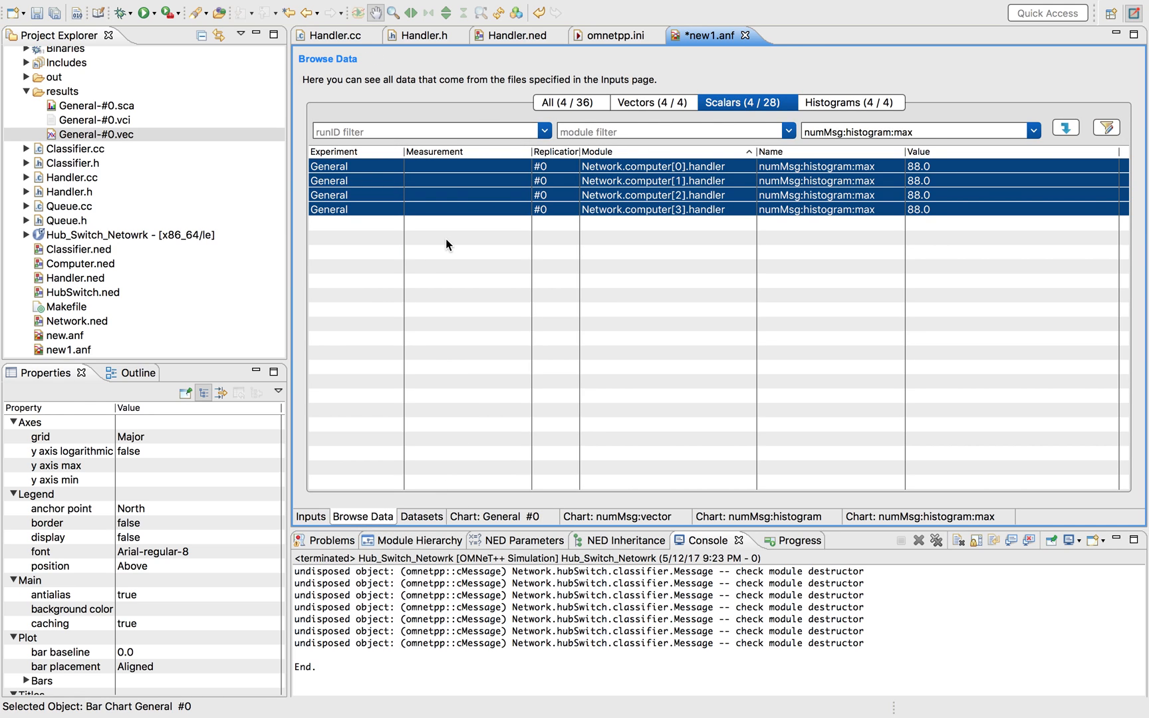